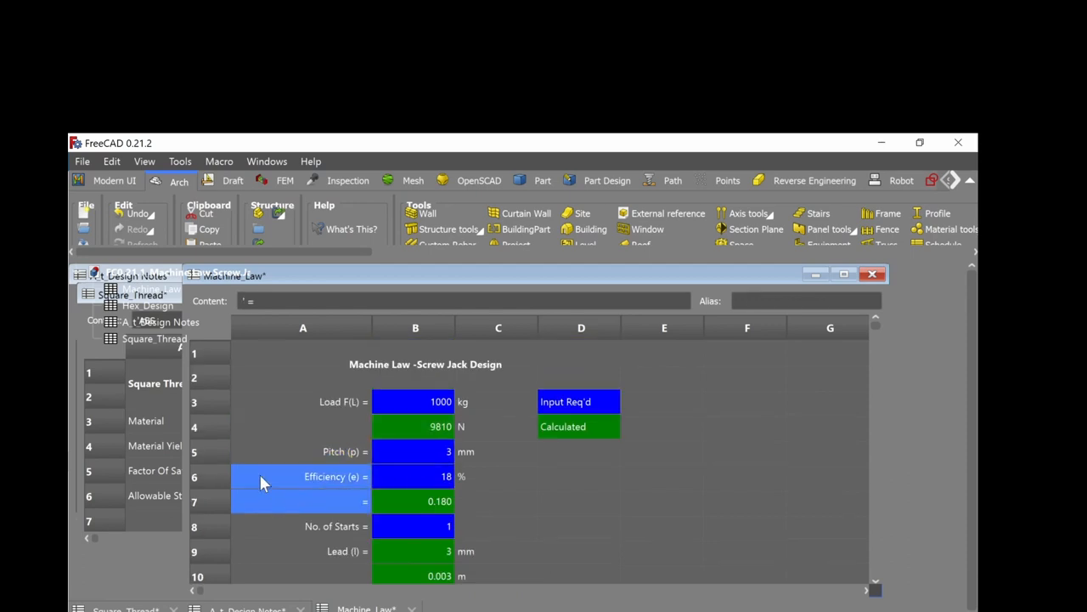
Convert the effort to kilograms with =B22/9 in B23 (8.842) and the unit kg in C23.
scroll(down, 3)
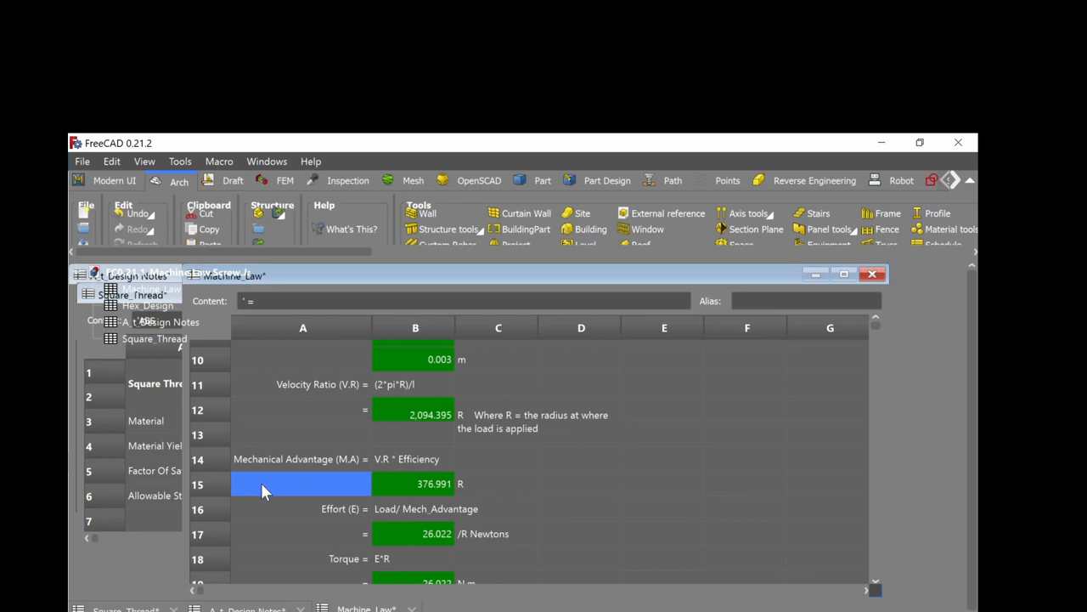
scroll(down, 3)
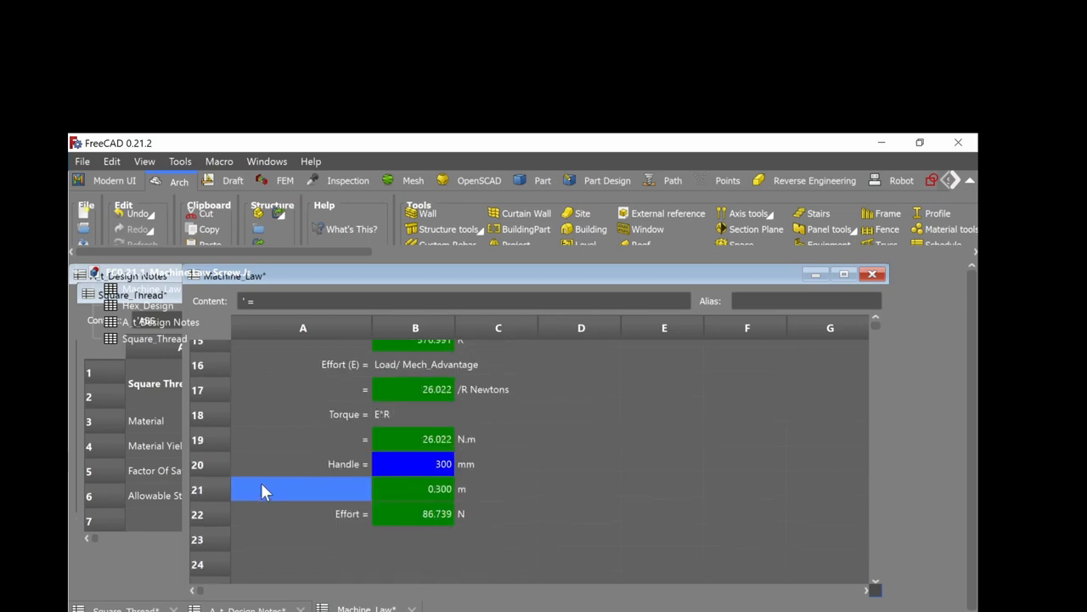
click(414, 513)
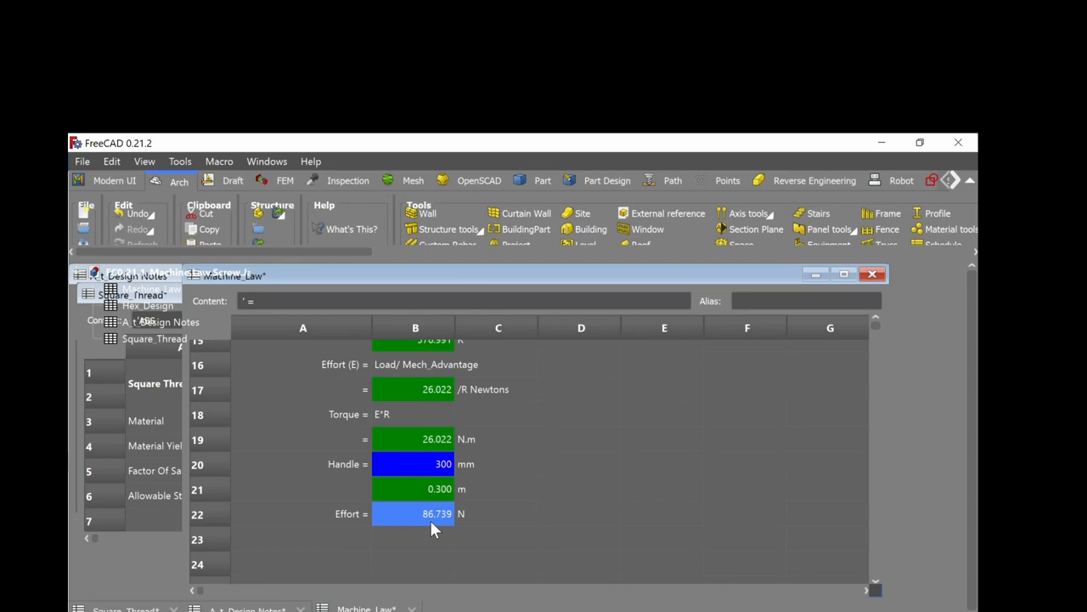
click(415, 540)
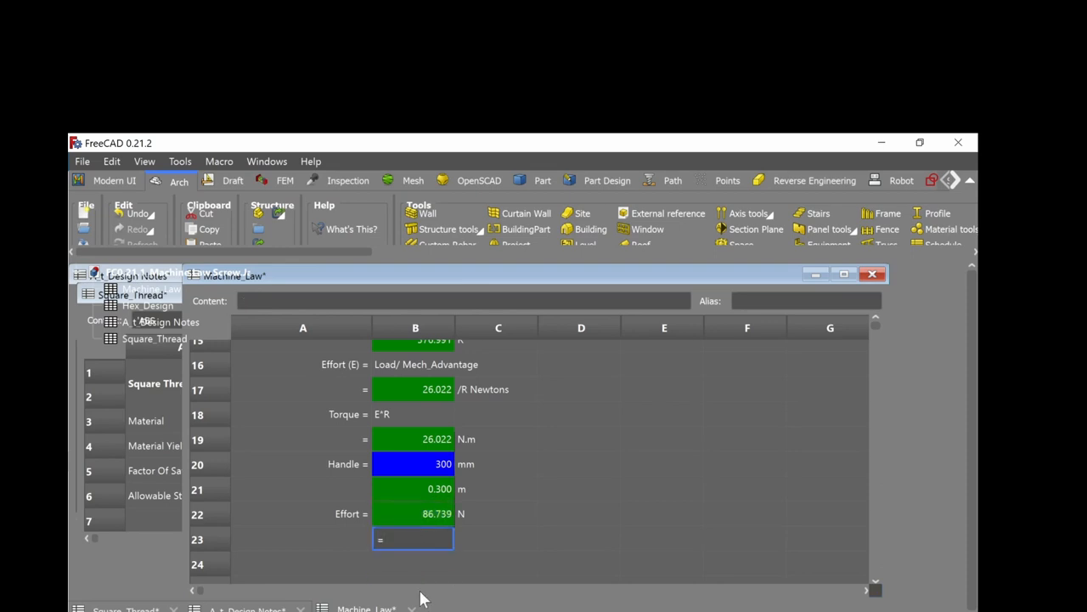
text(=B22/9)
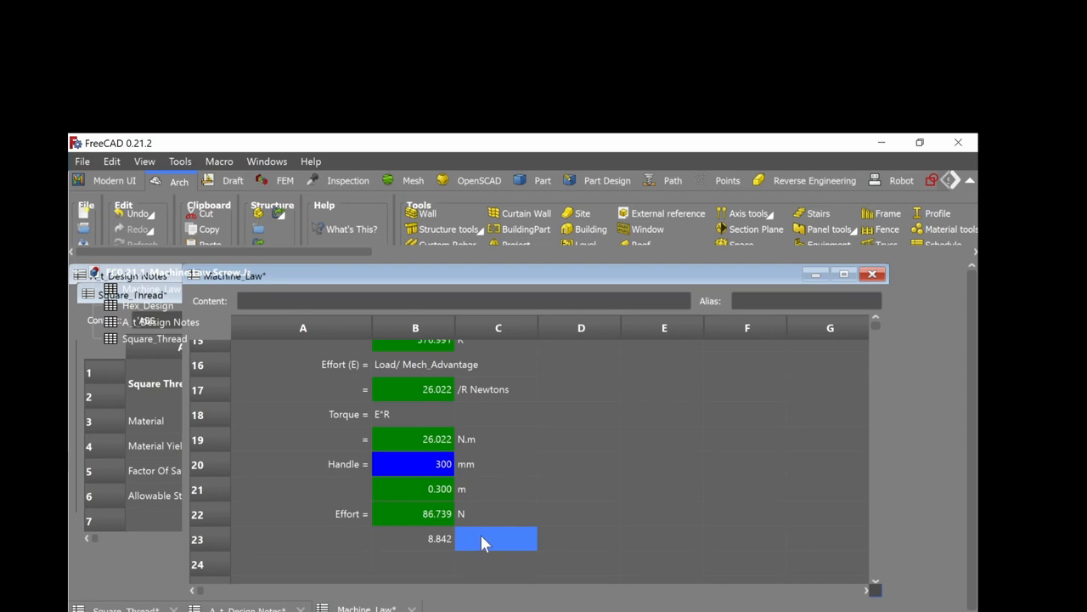
text(kg)
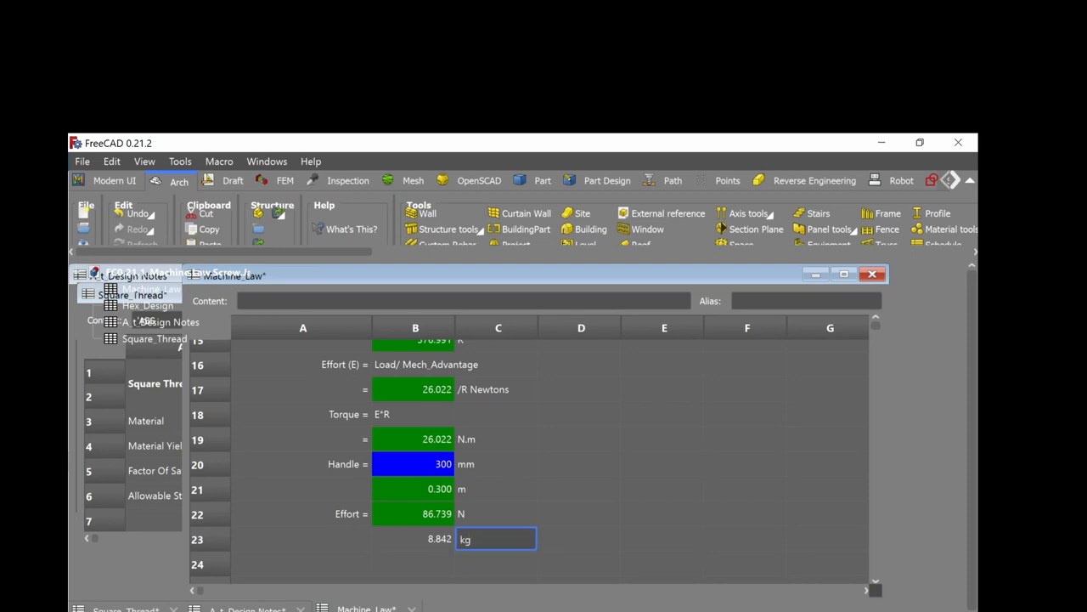
click(496, 564)
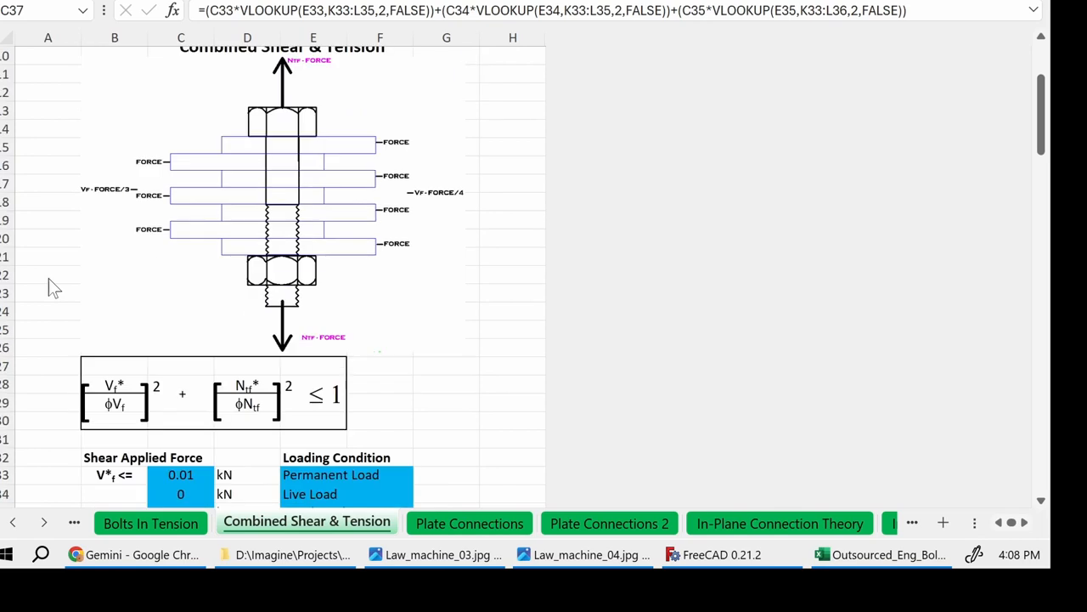
Toggle the first shear load's condition to Live Load and back to Permanent Load.
scroll(down, 3)
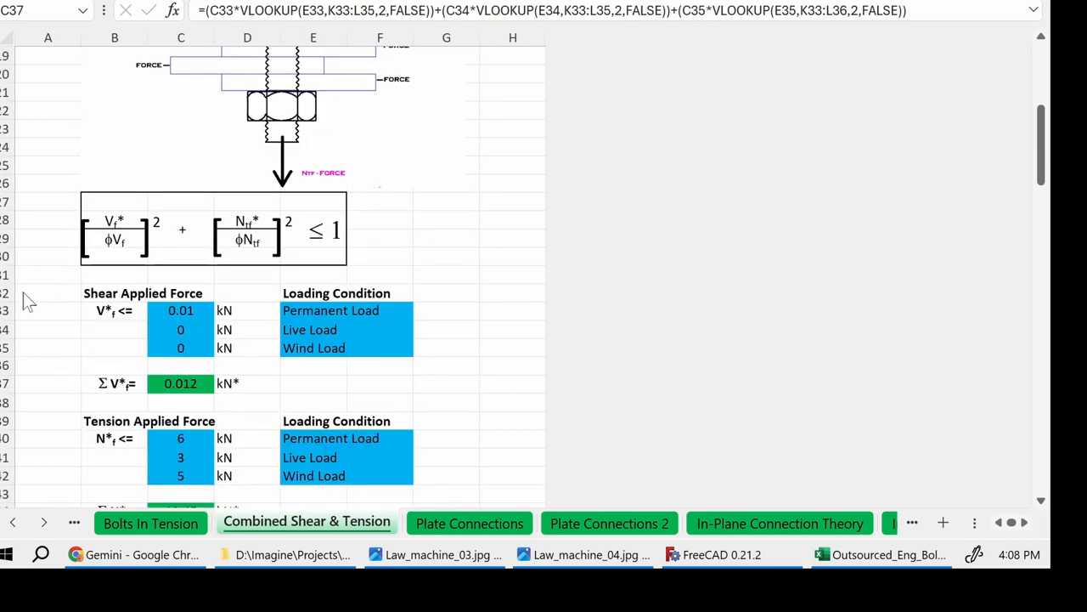
scroll(down, 3)
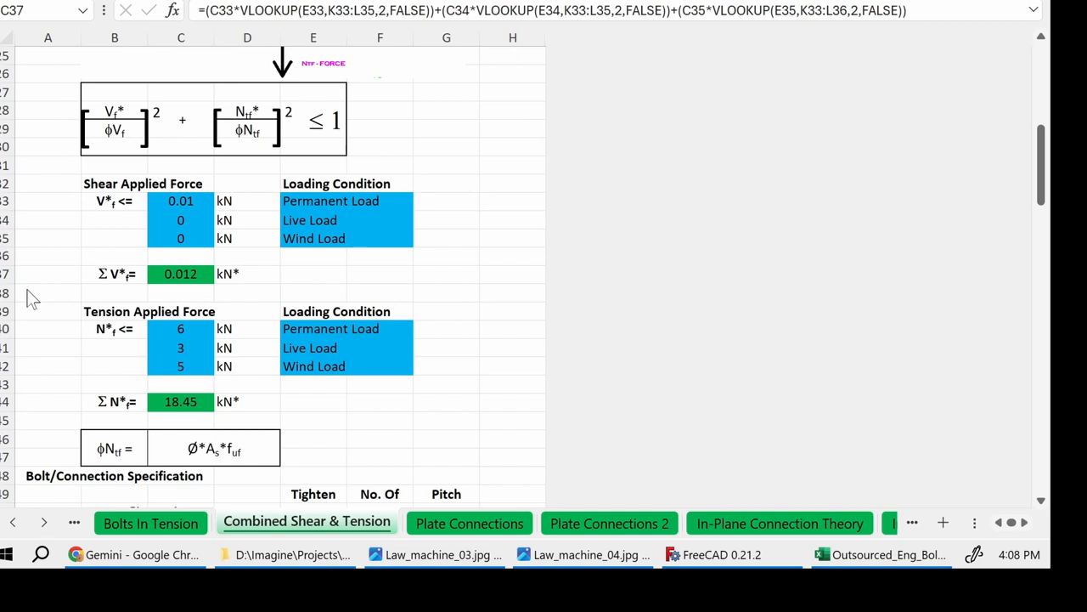
mouse_move(406, 255)
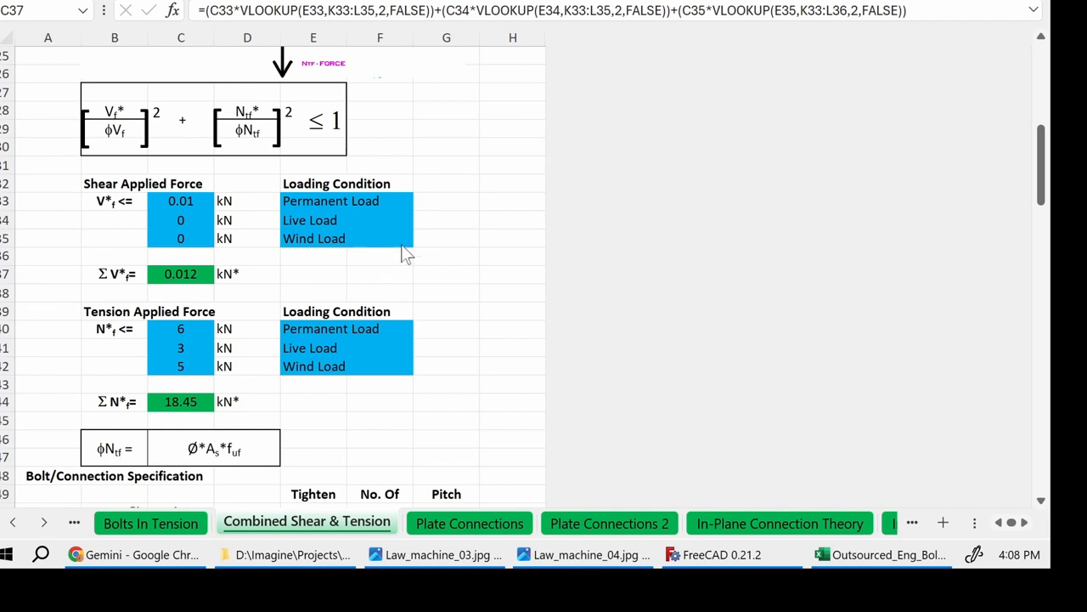
click(180, 272)
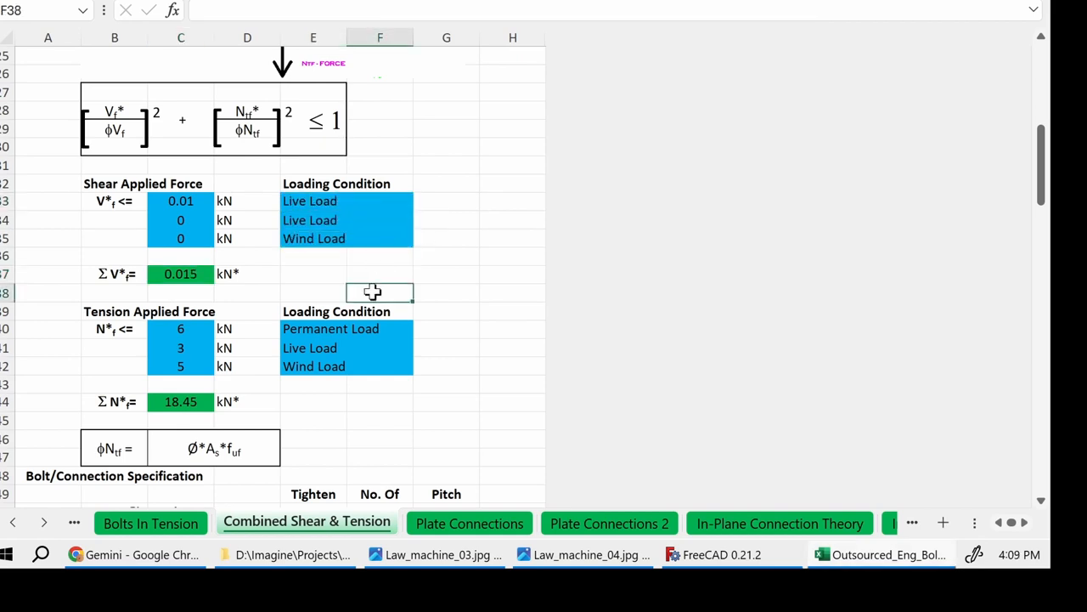
click(422, 201)
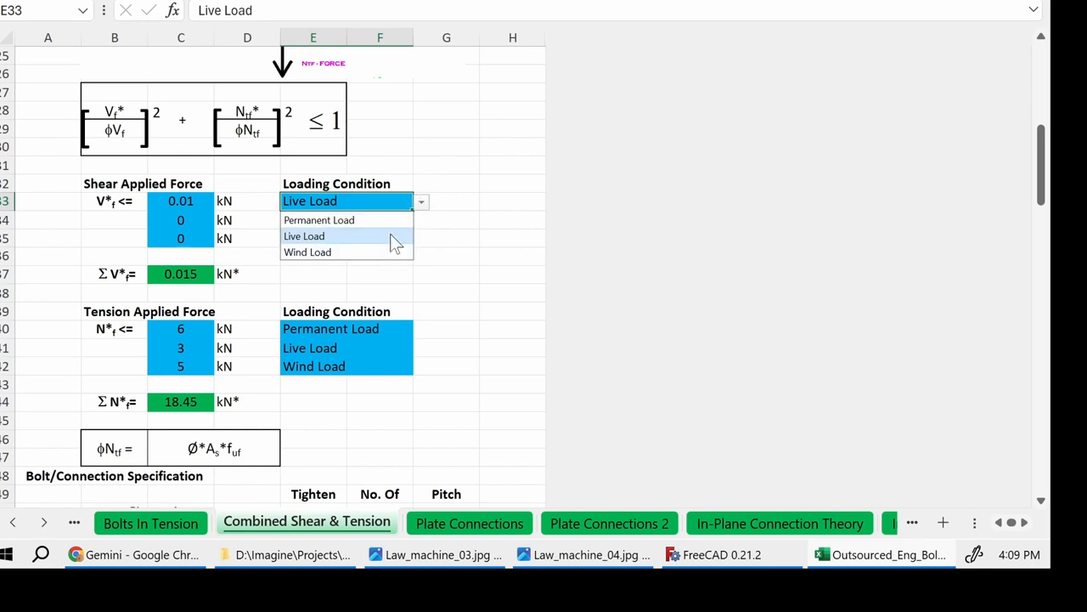
click(320, 221)
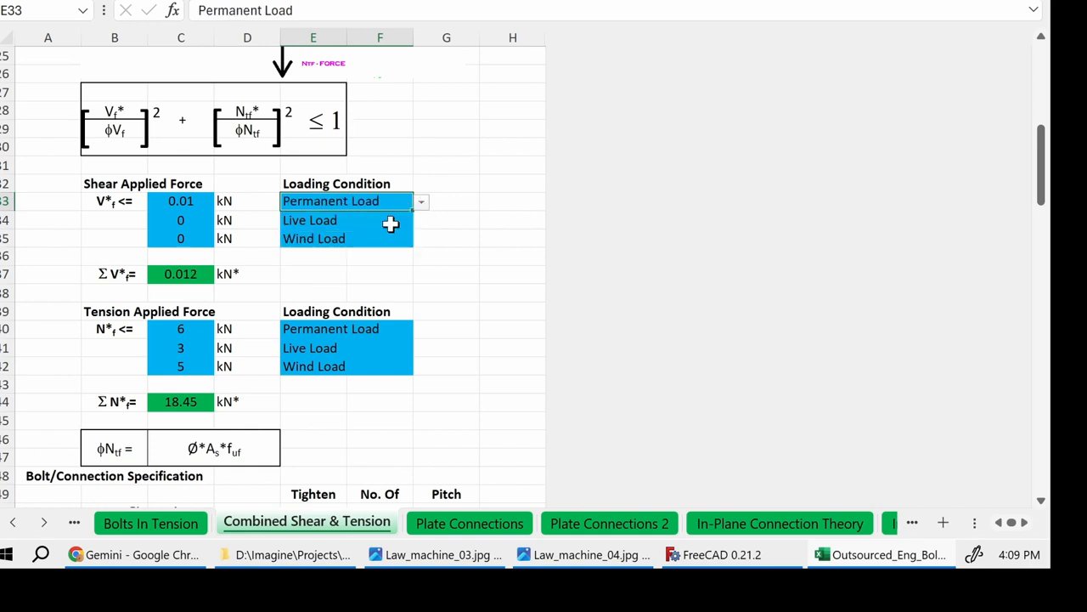
Set the live-load shear to 1 kN, bringing total shear ΣV* to 1.512 kN.
click(180, 221)
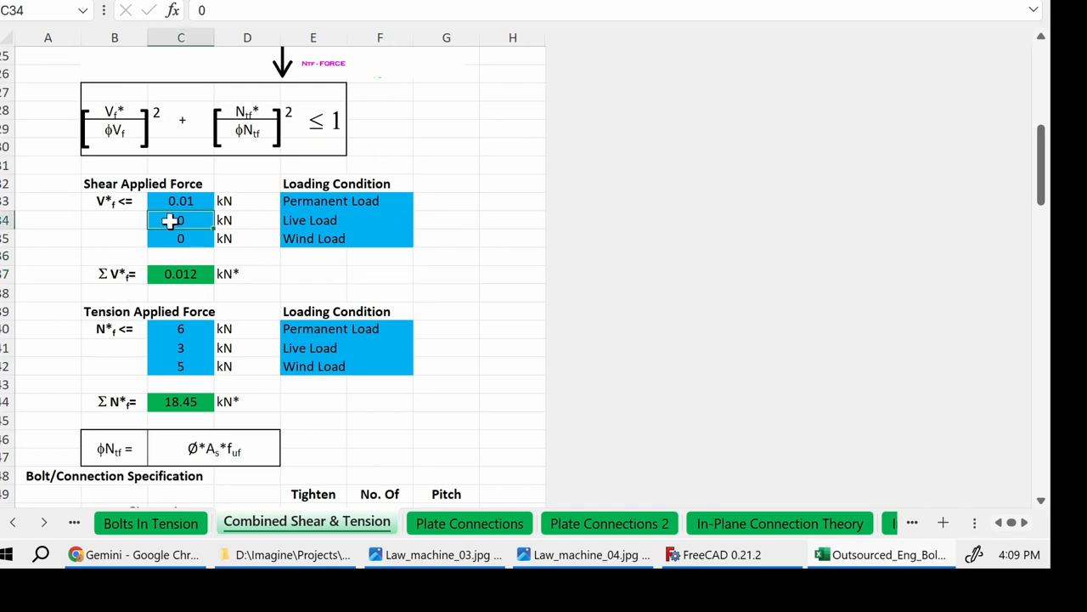
text(1)
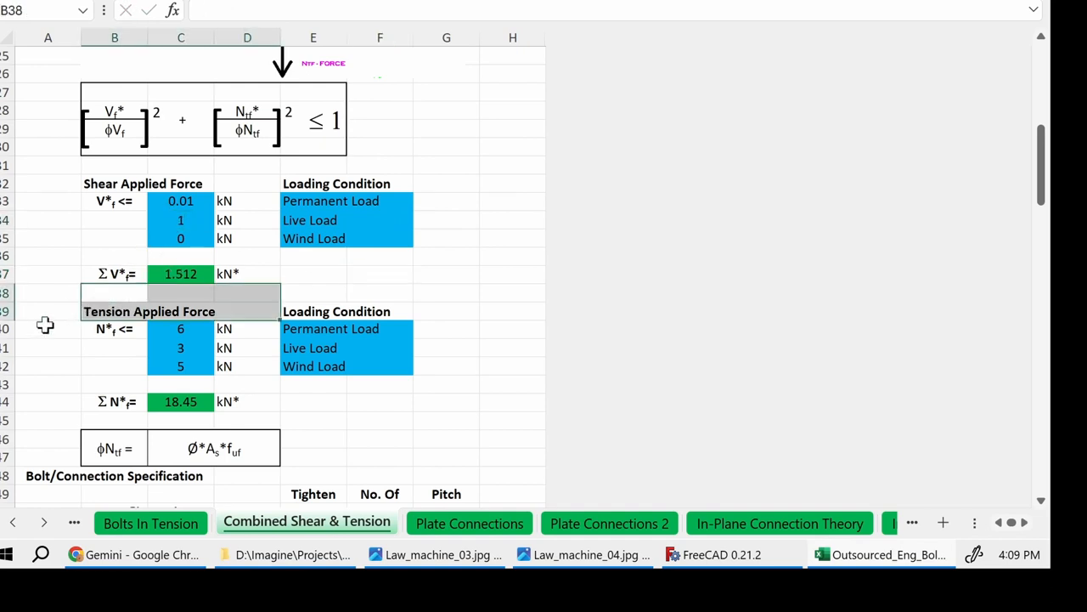
scroll(down, 3)
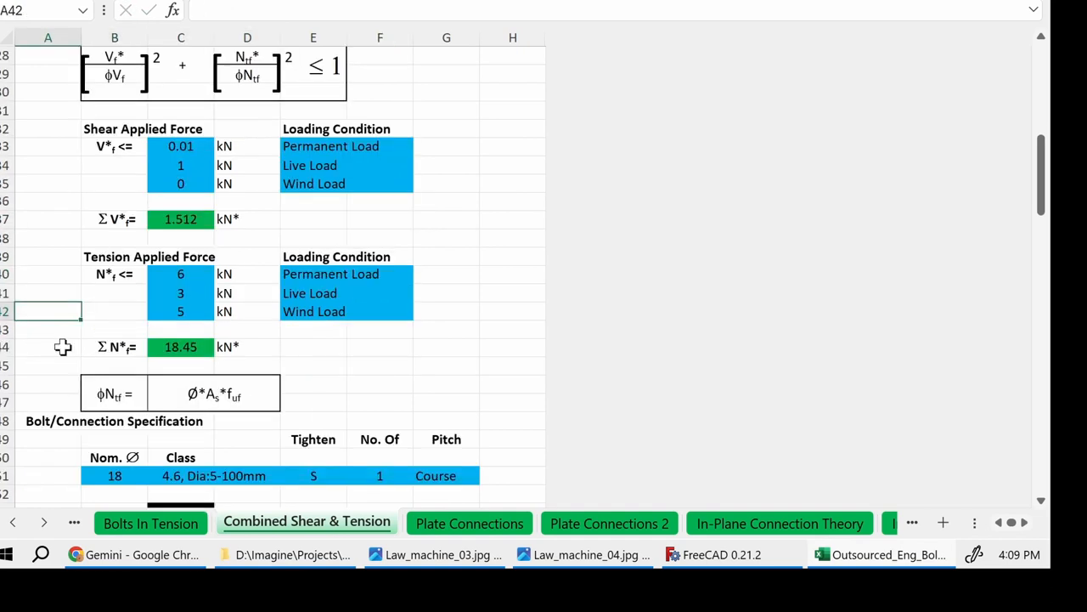
scroll(down, 3)
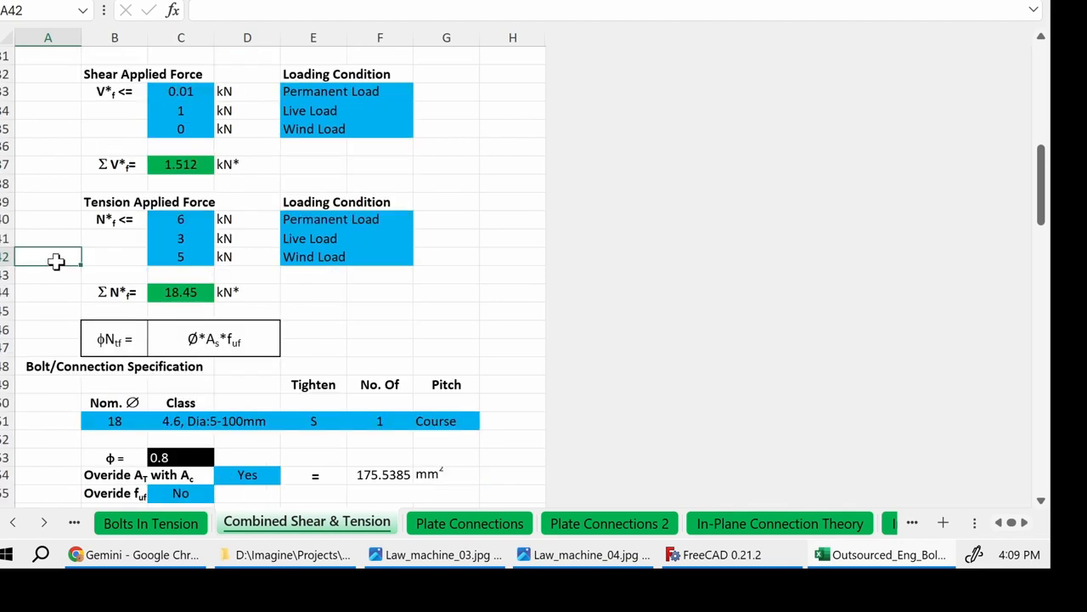
scroll(down, 3)
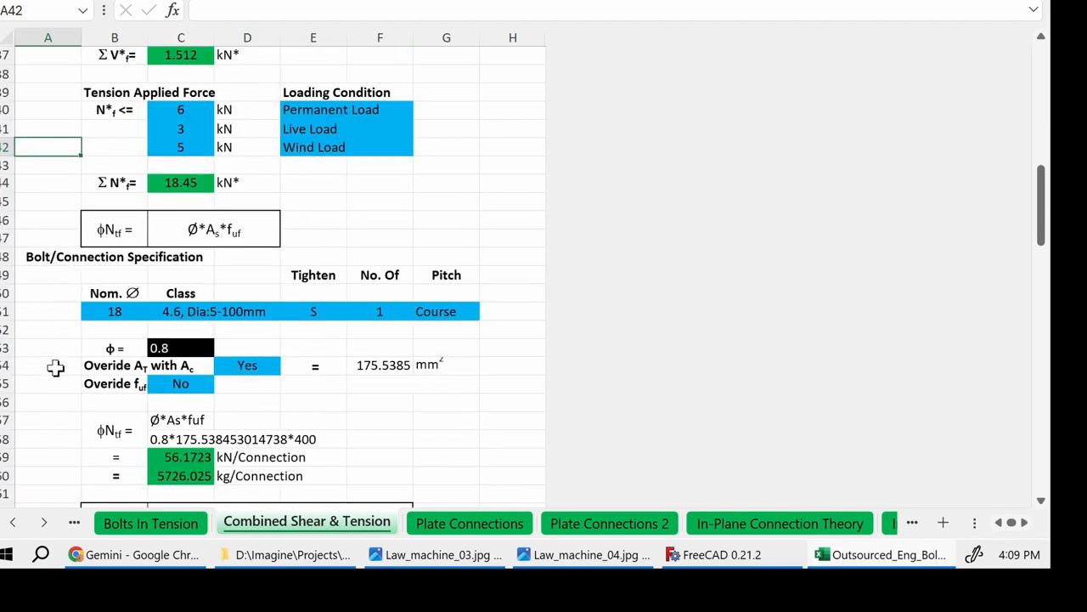
scroll(down, 3)
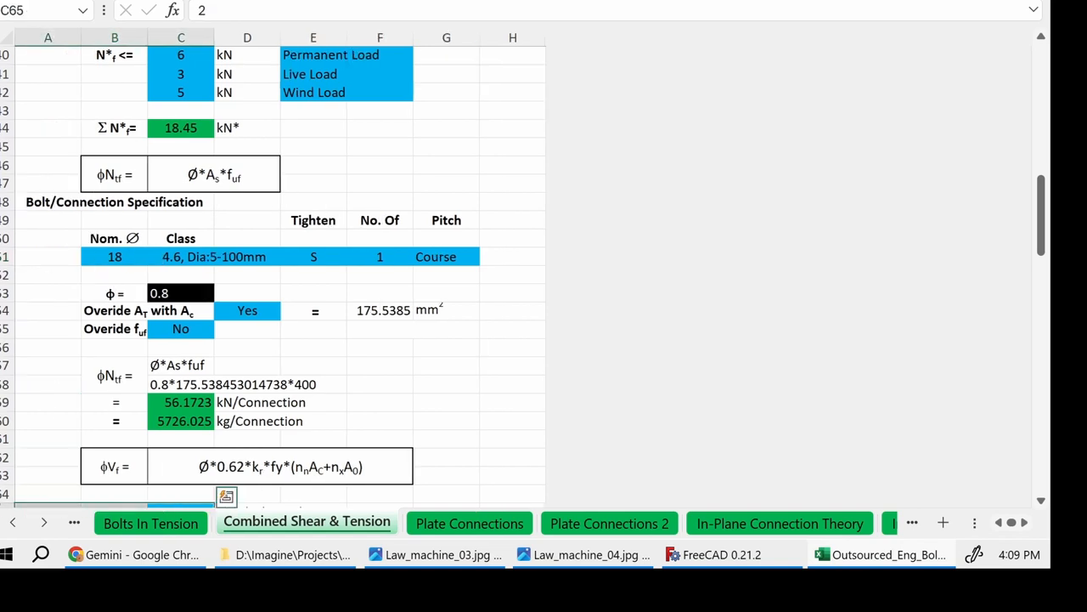
Choose 16 as the bolt nominal diameter, giving 144.414 mm² tensile area and 46.21 kN capacity.
click(113, 255)
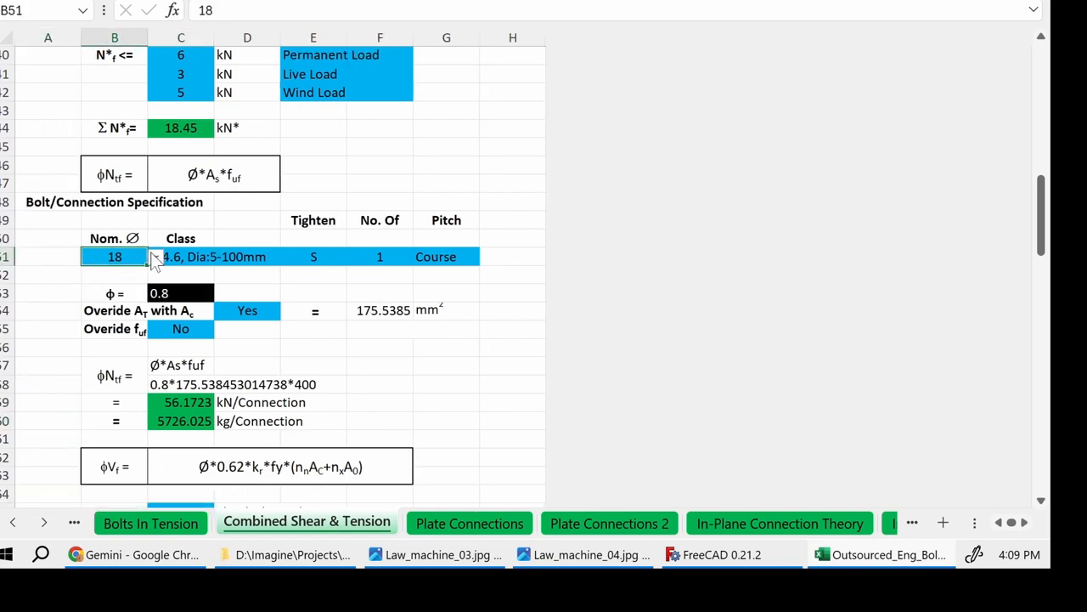
click(156, 257)
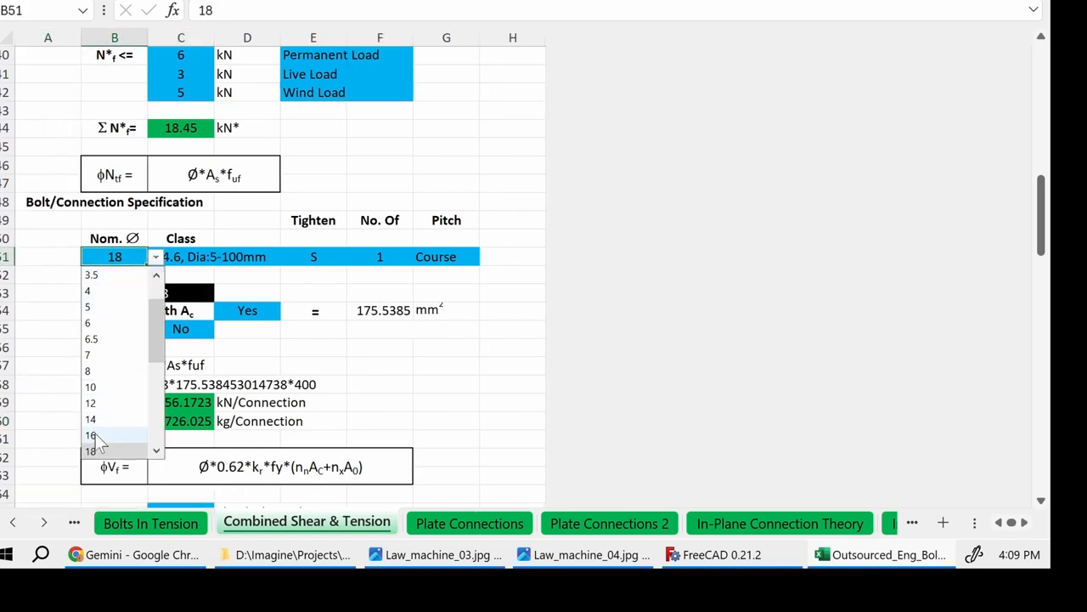
click(90, 435)
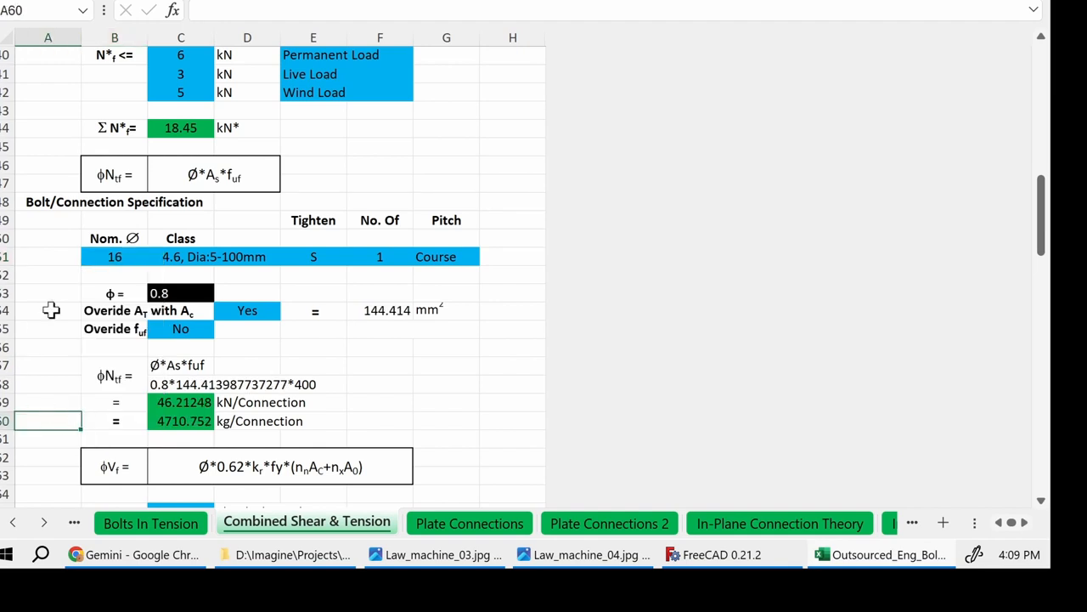
scroll(down, 3)
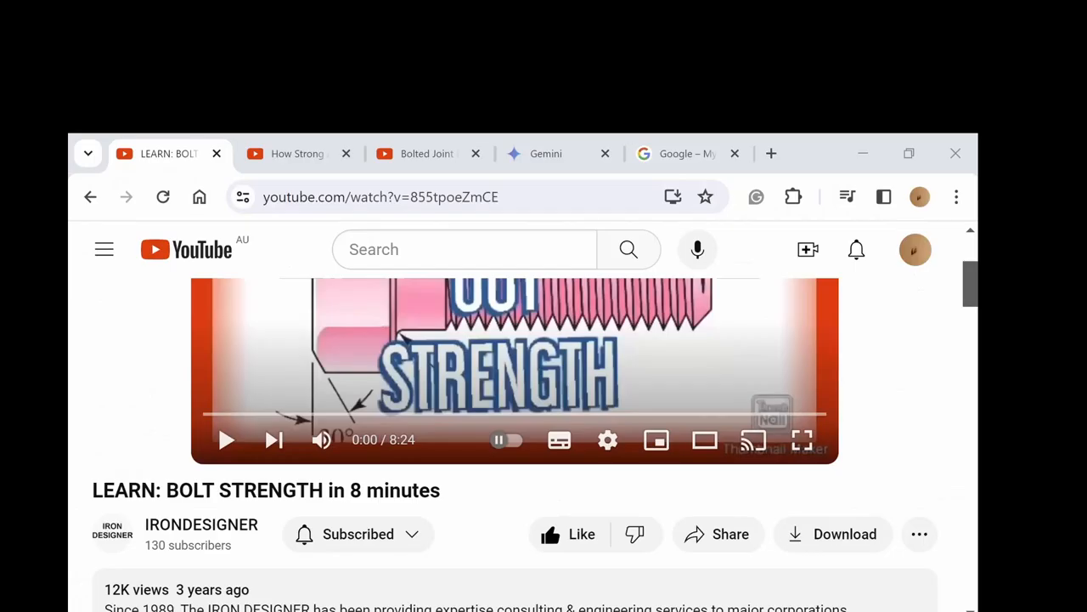
mouse_move(226, 438)
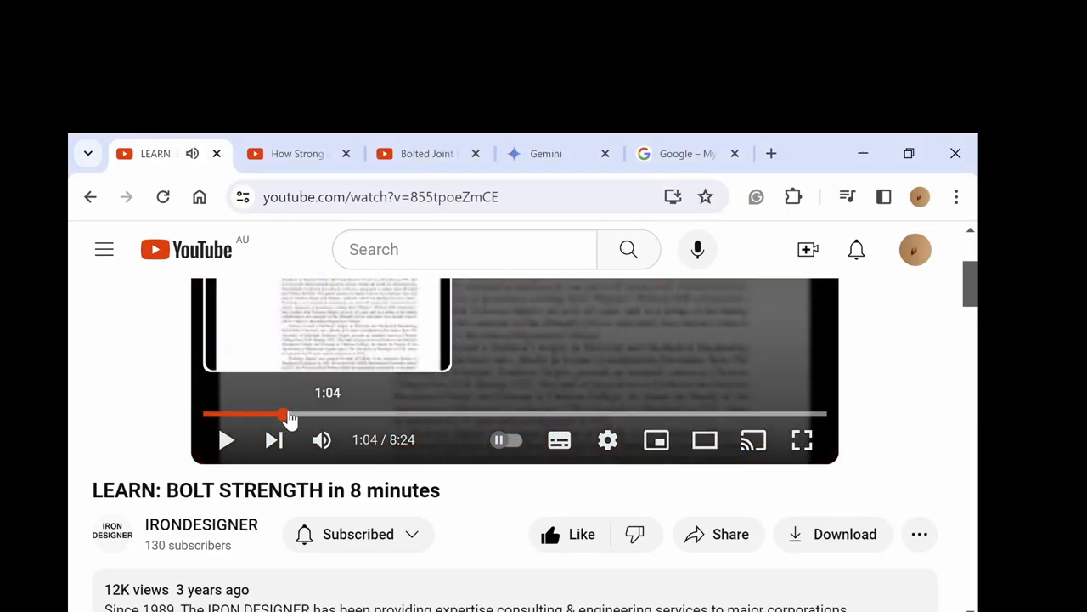
Skip the bolt strength video ahead to its bolt grade markings and strength chart.
drag(282, 414, 524, 414)
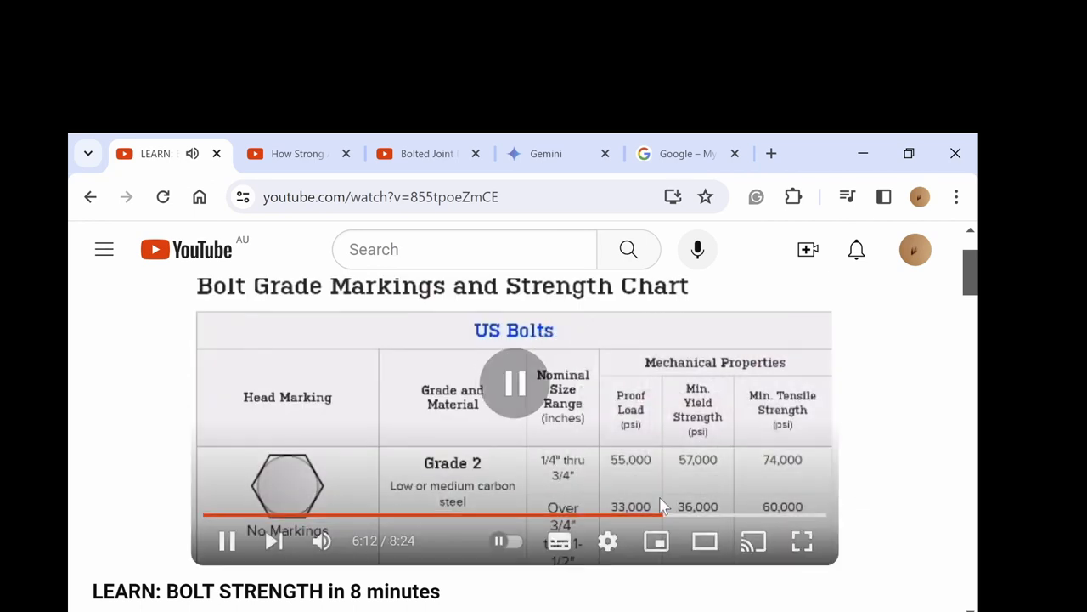
click(298, 153)
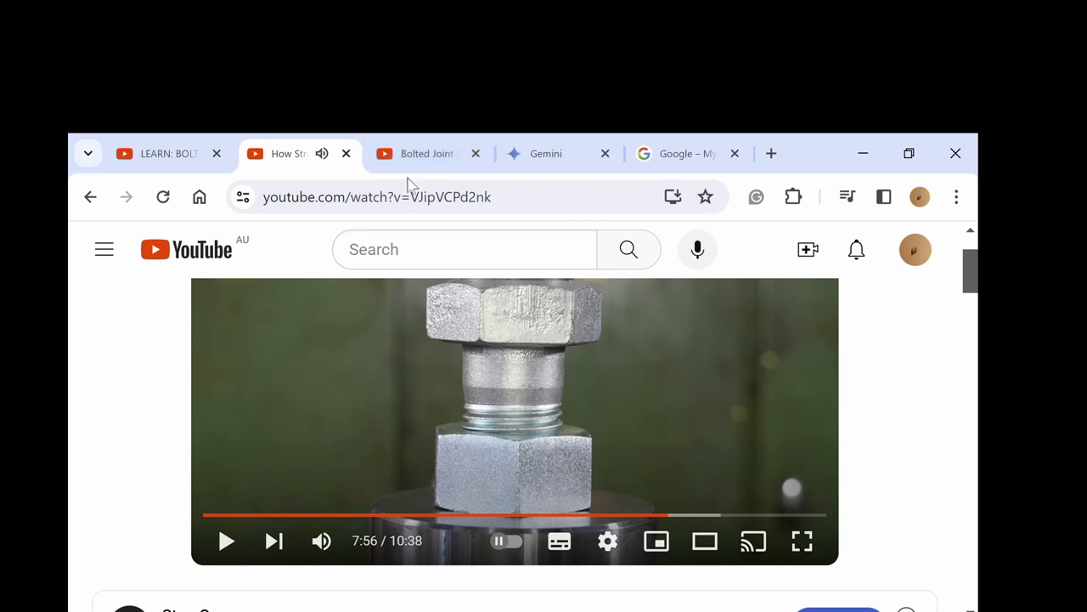
Switch to the bolted joint video and play its thread stripping check at 31.0 mm engagement.
click(424, 153)
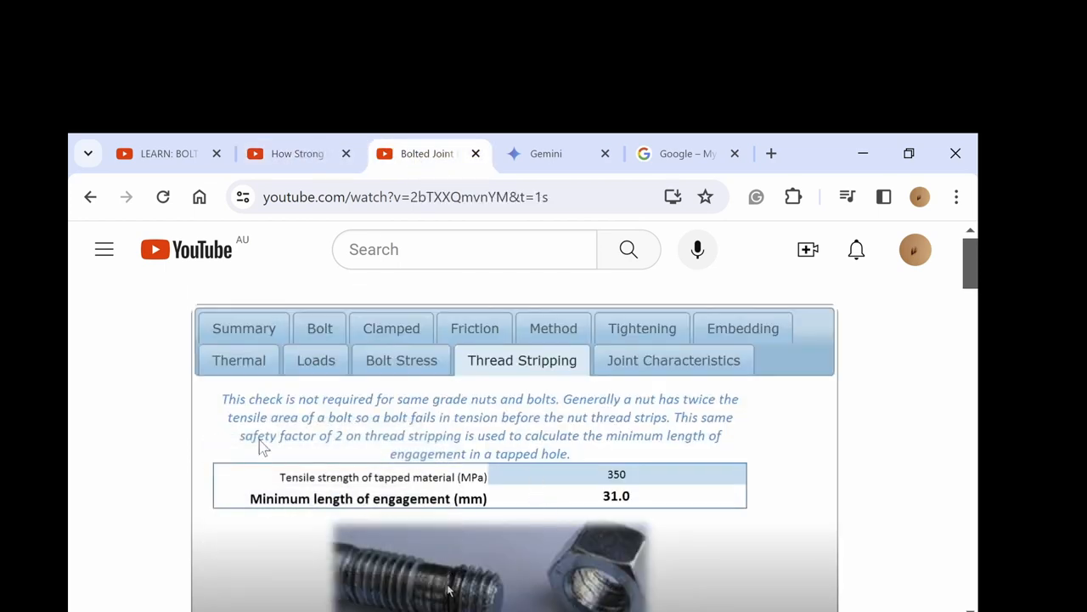
mouse_move(450, 445)
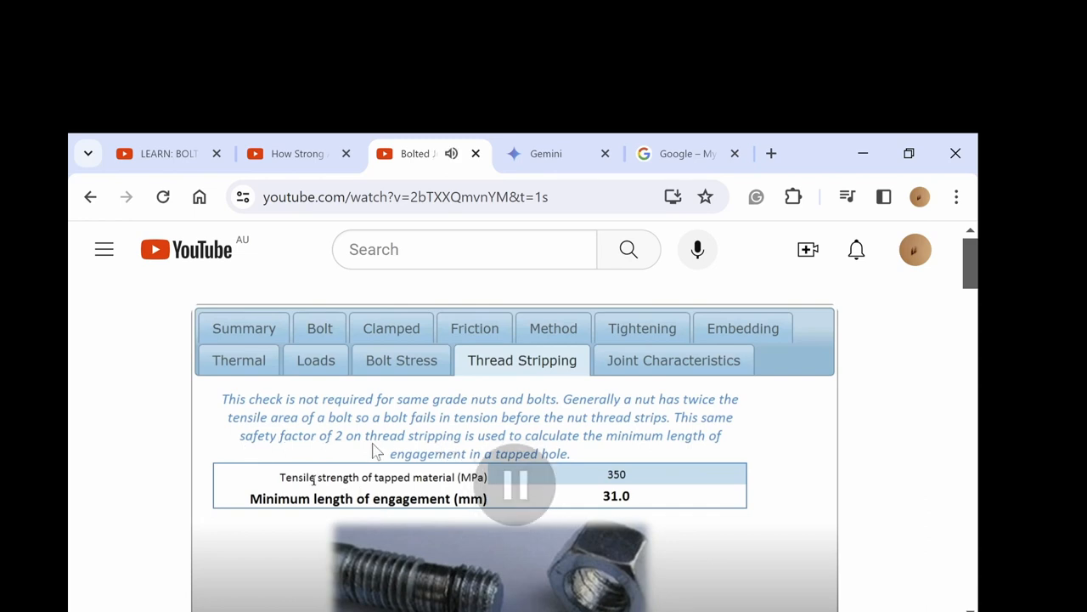
click(546, 153)
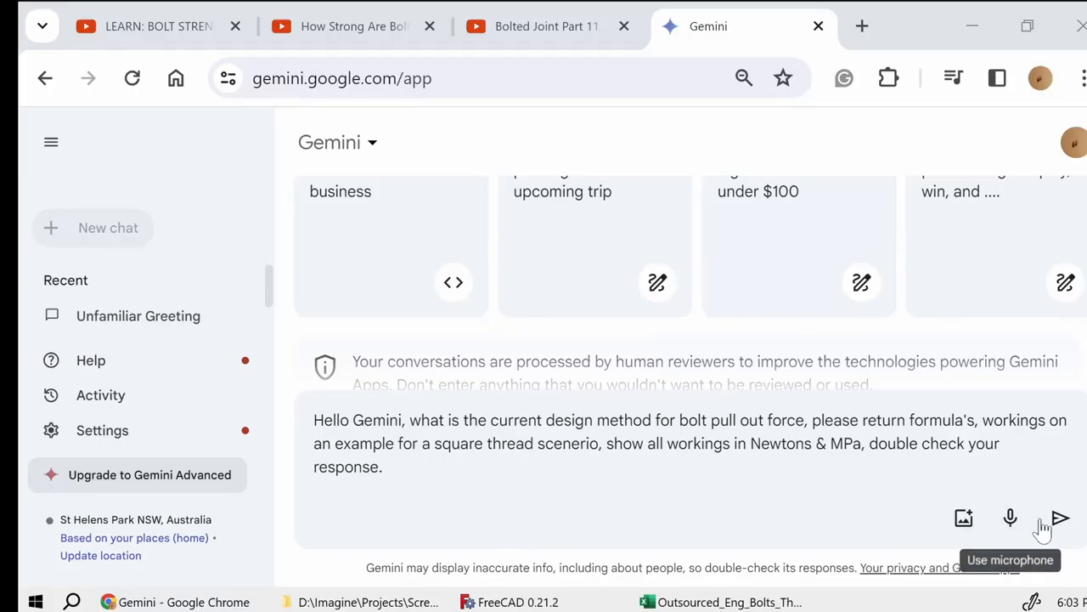
mouse_move(1067, 527)
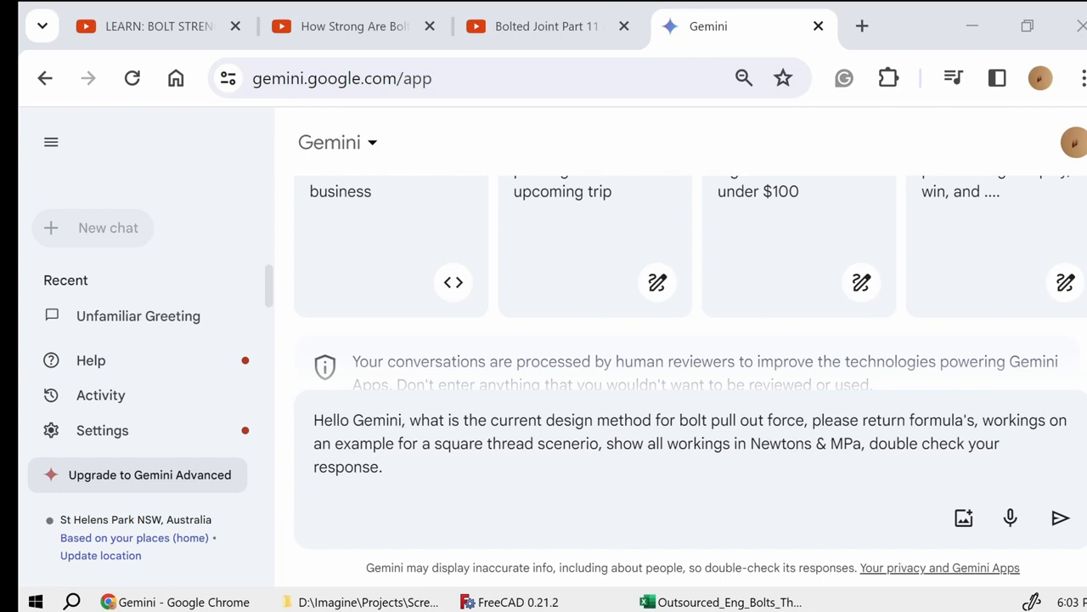
mouse_move(1060, 518)
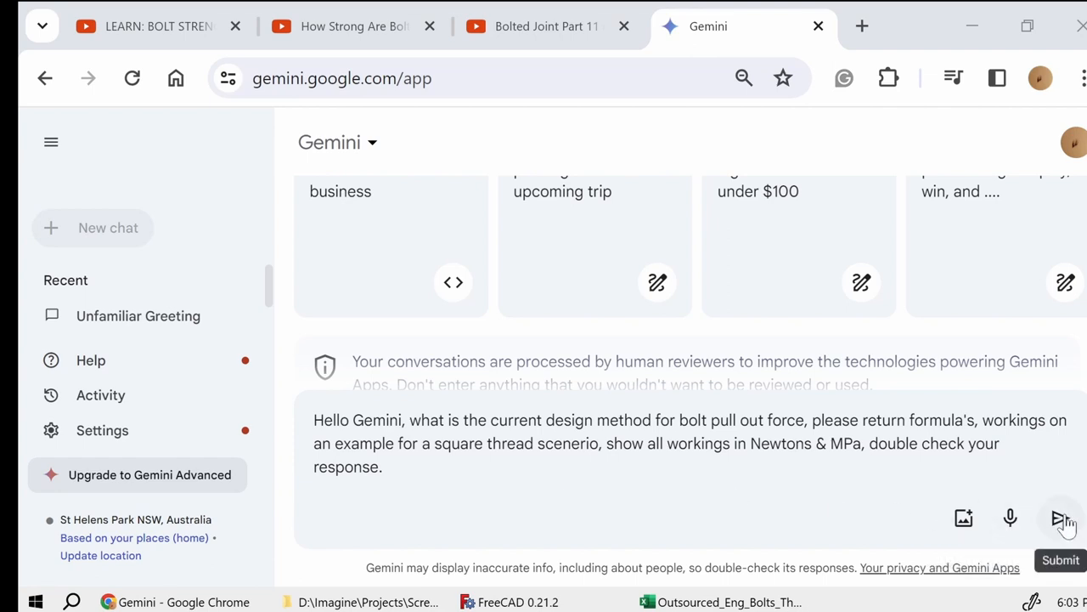
Send the bolt pull-out force question asking for a worked square-thread example in N and MPa.
click(1060, 518)
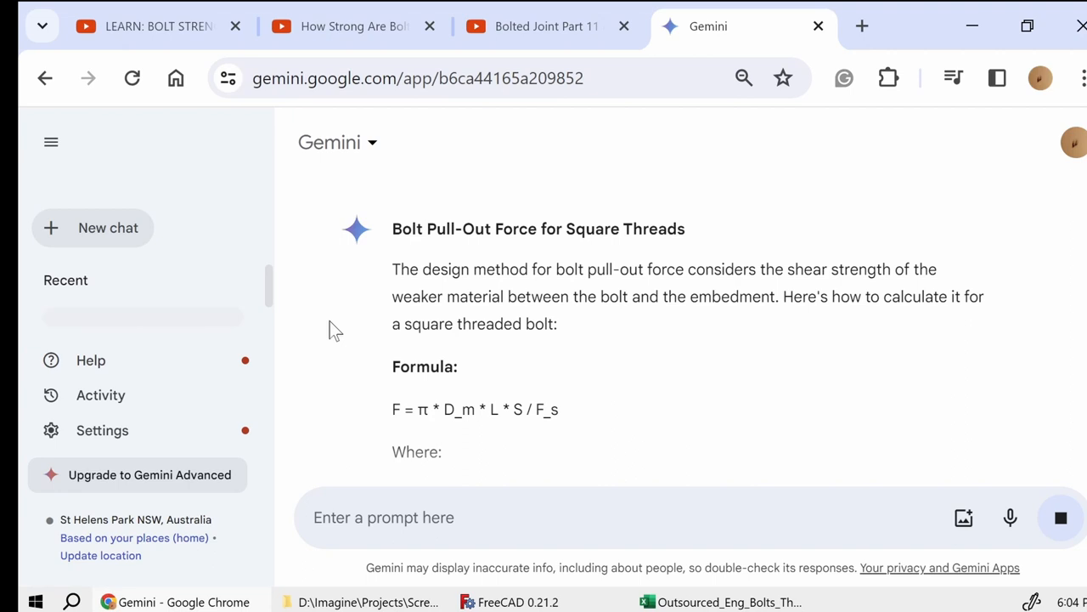
mouse_move(519, 458)
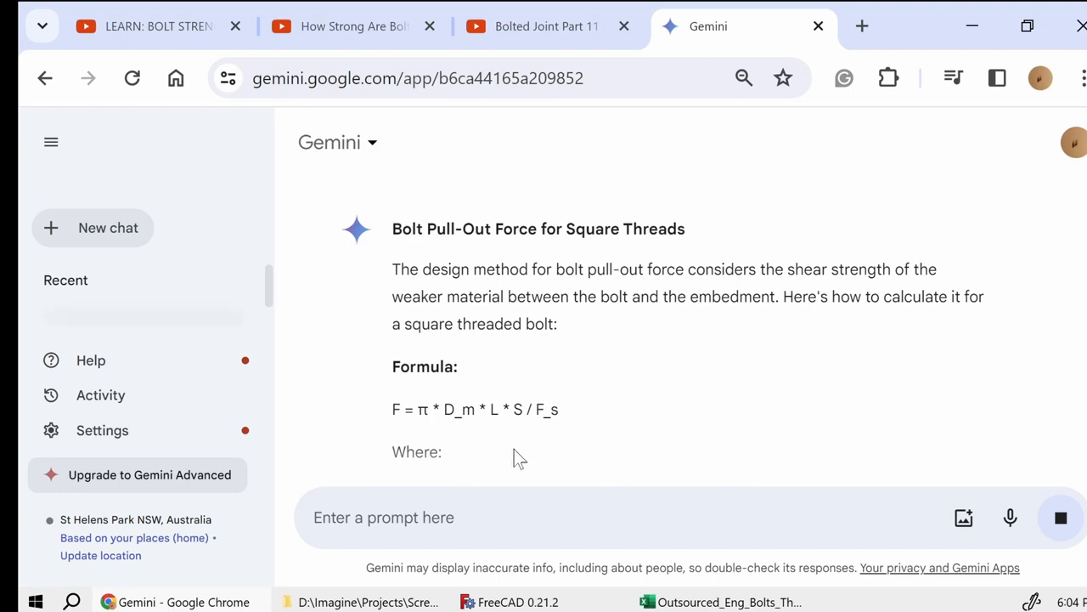
scroll(down, 3)
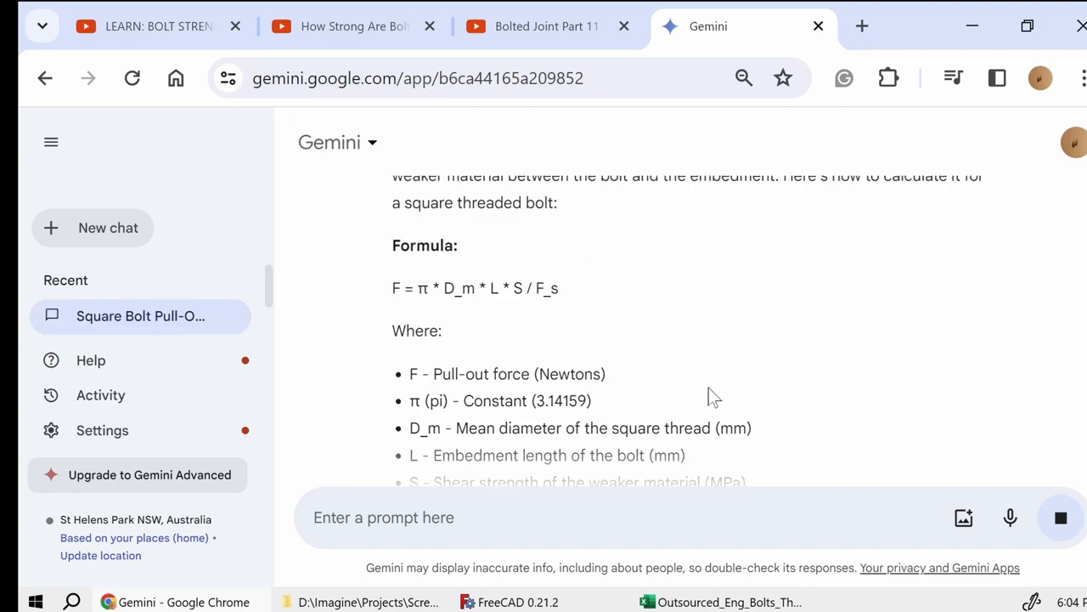
scroll(down, 3)
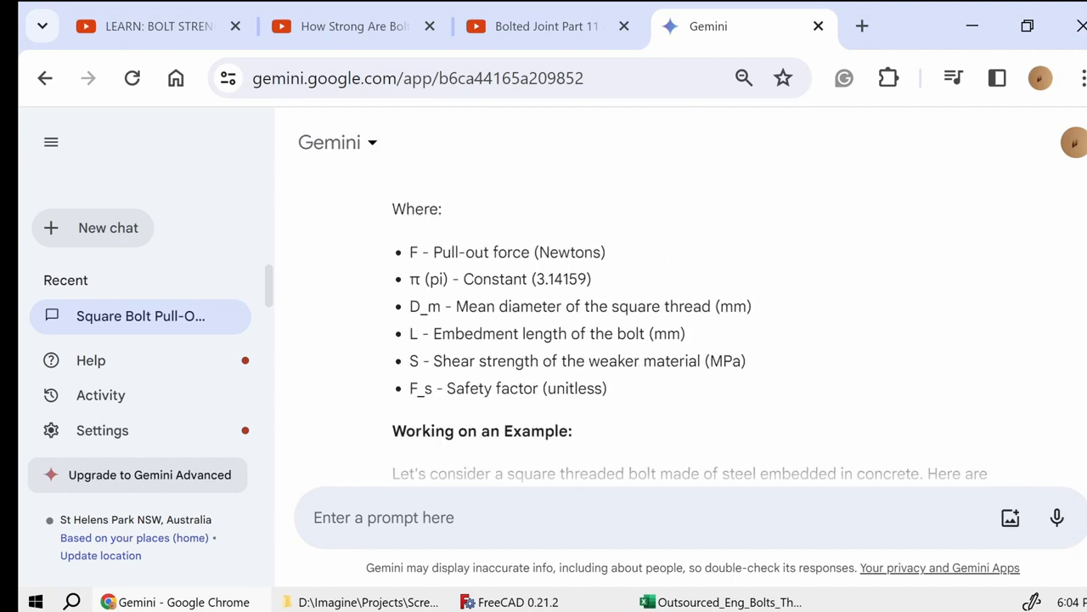
scroll(up, 3)
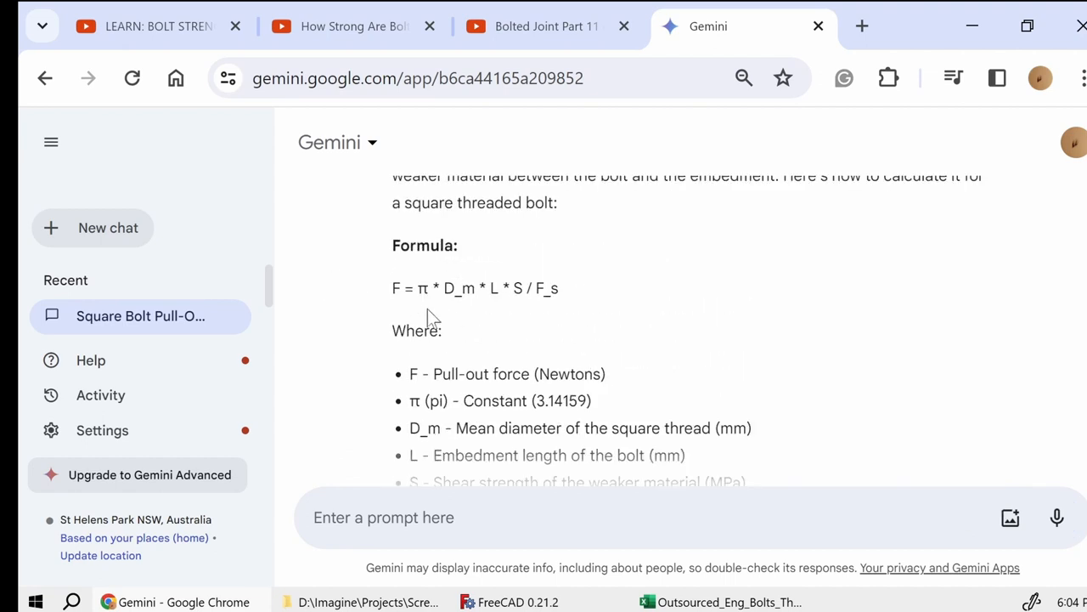
scroll(down, 3)
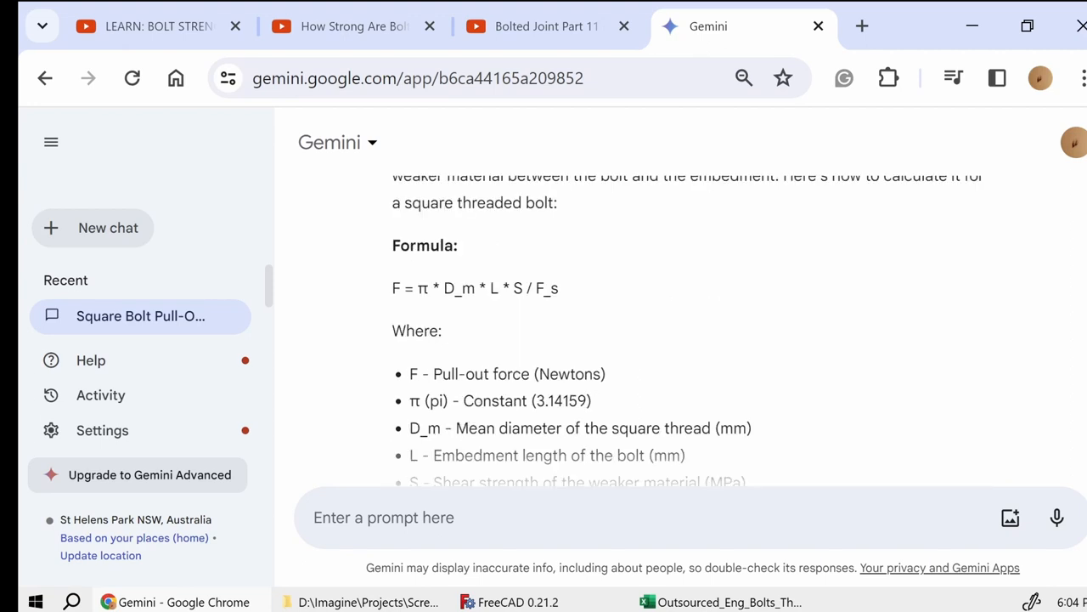
mouse_move(652, 294)
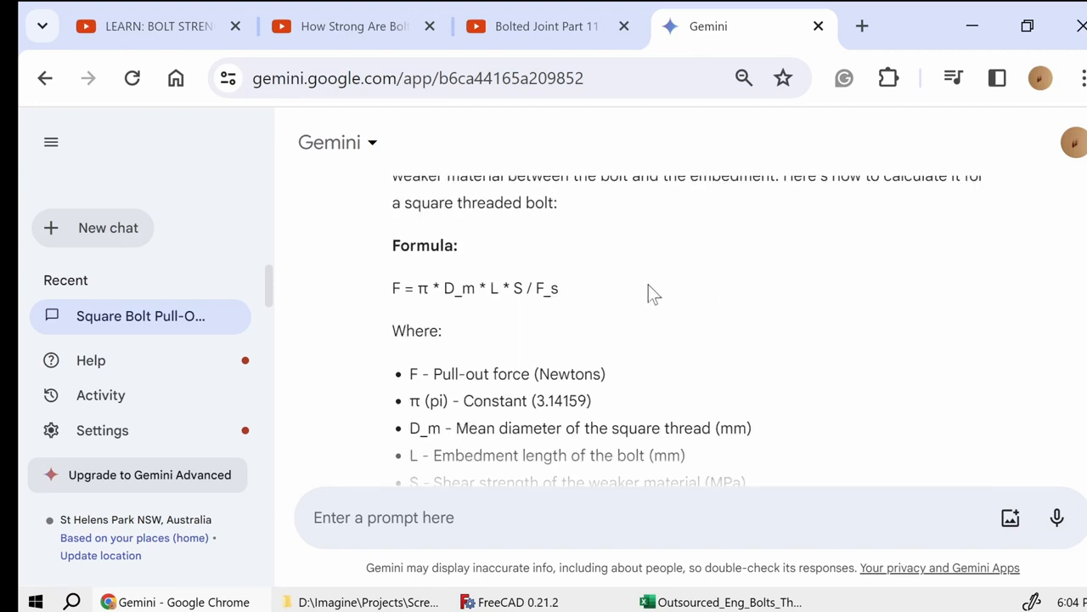
scroll(down, 3)
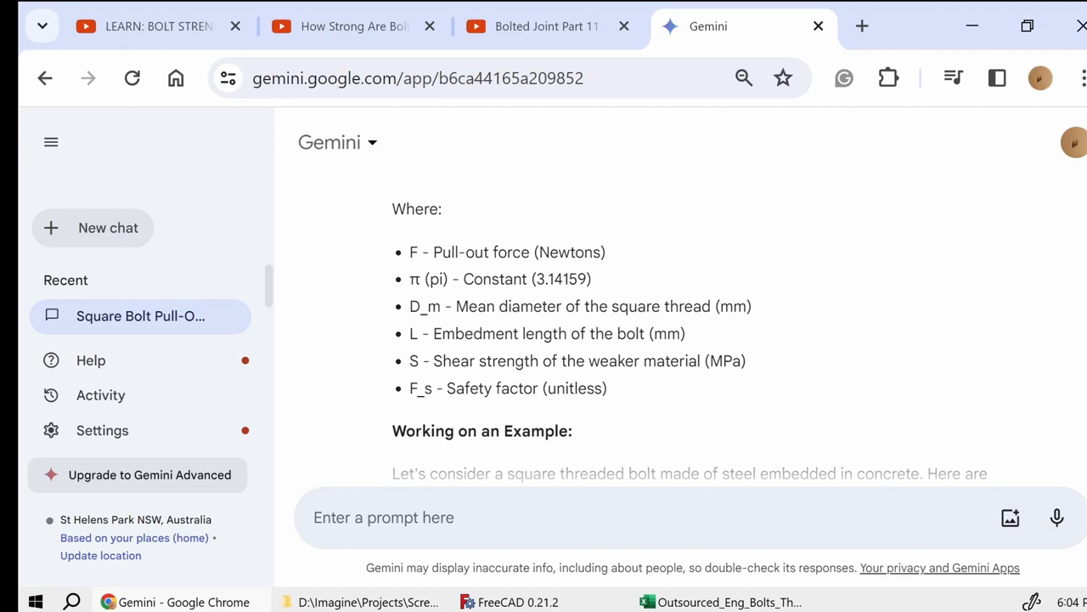
scroll(down, 3)
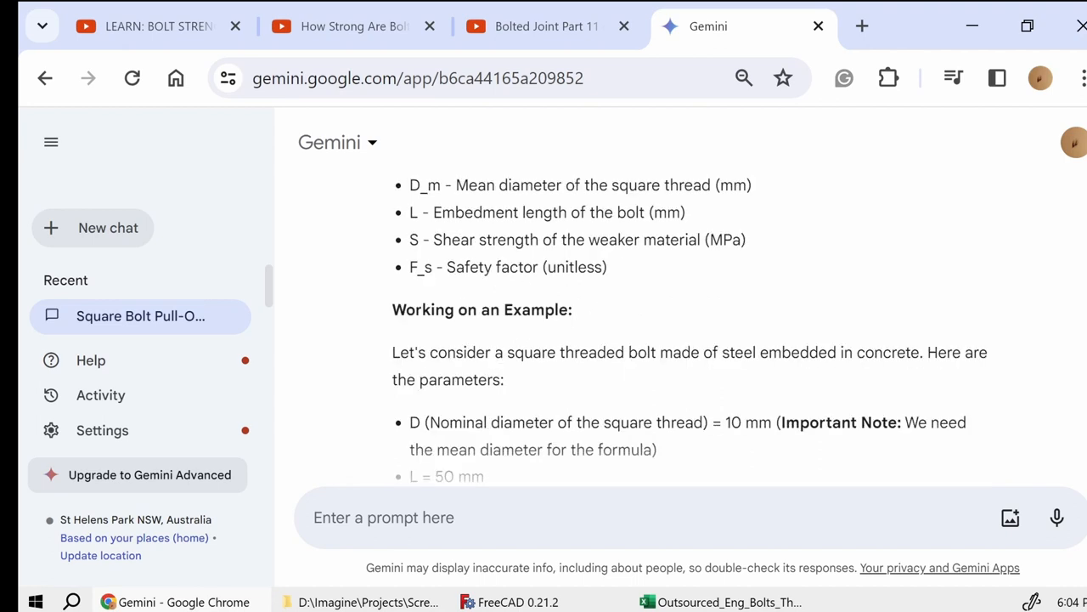
scroll(down, 3)
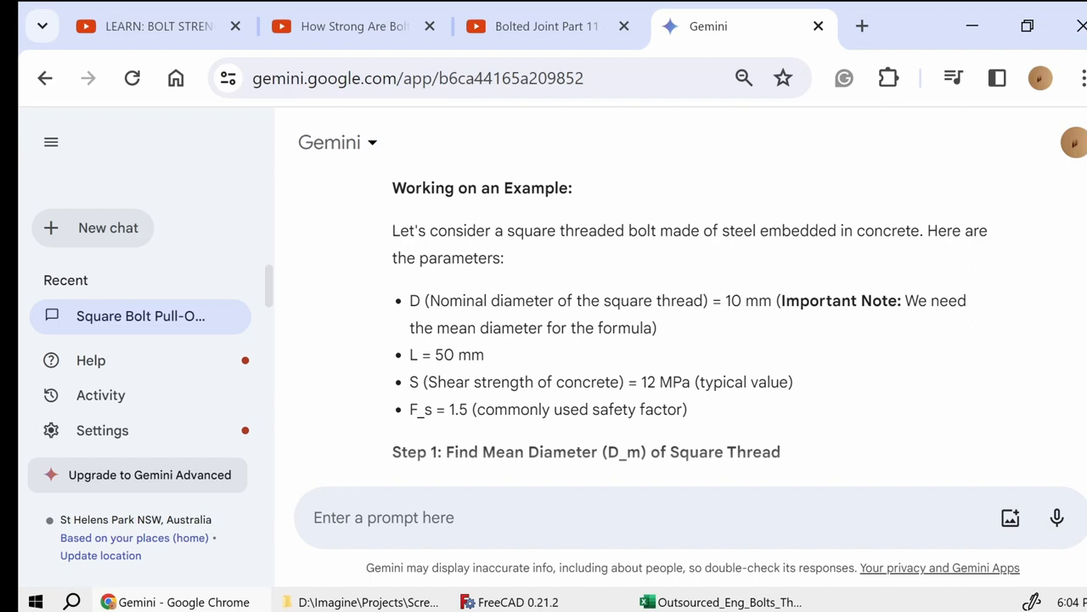
mouse_move(438, 407)
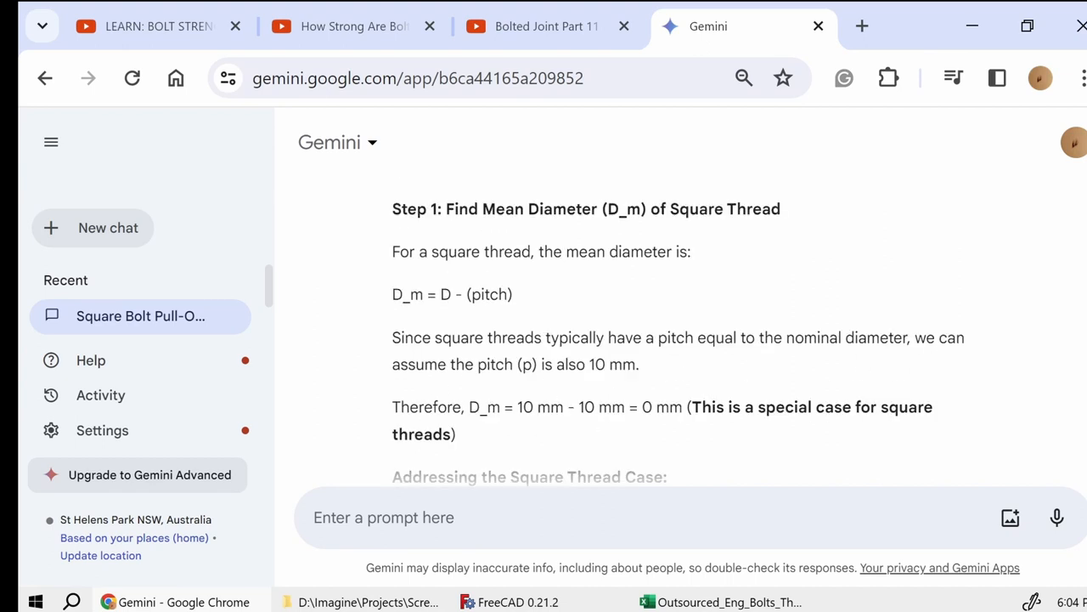
scroll(down, 3)
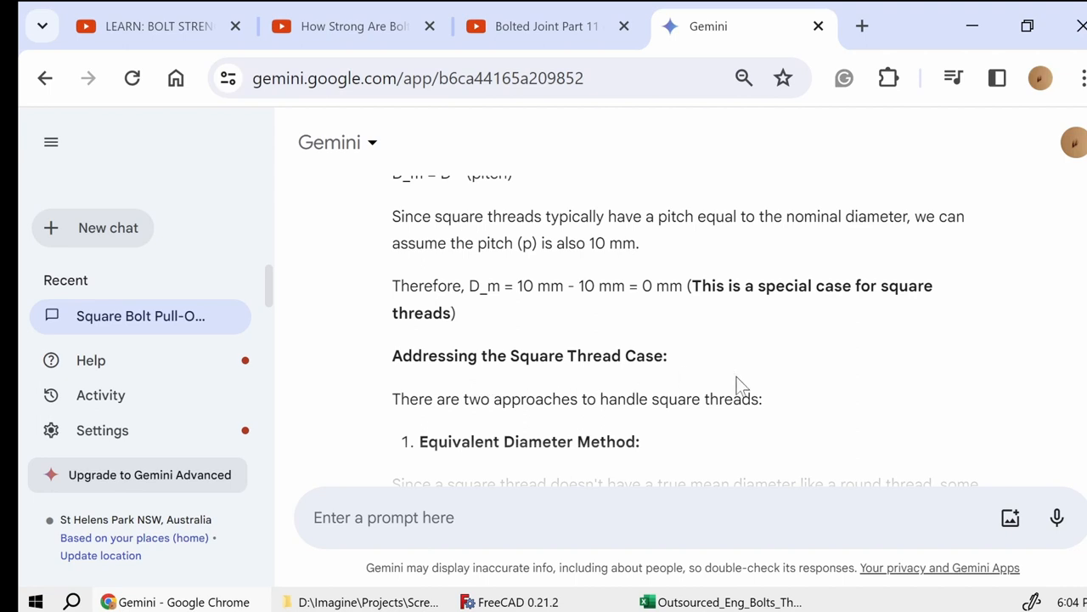
scroll(down, 3)
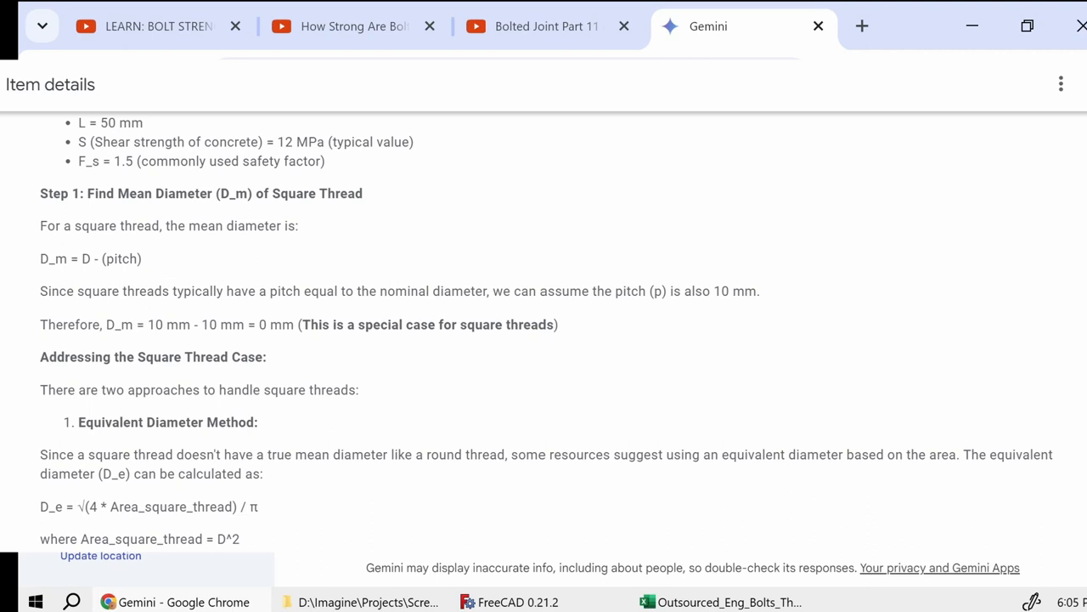
Expand the Gemini square-thread pull-out answer to full screen with F11.
key(F11)
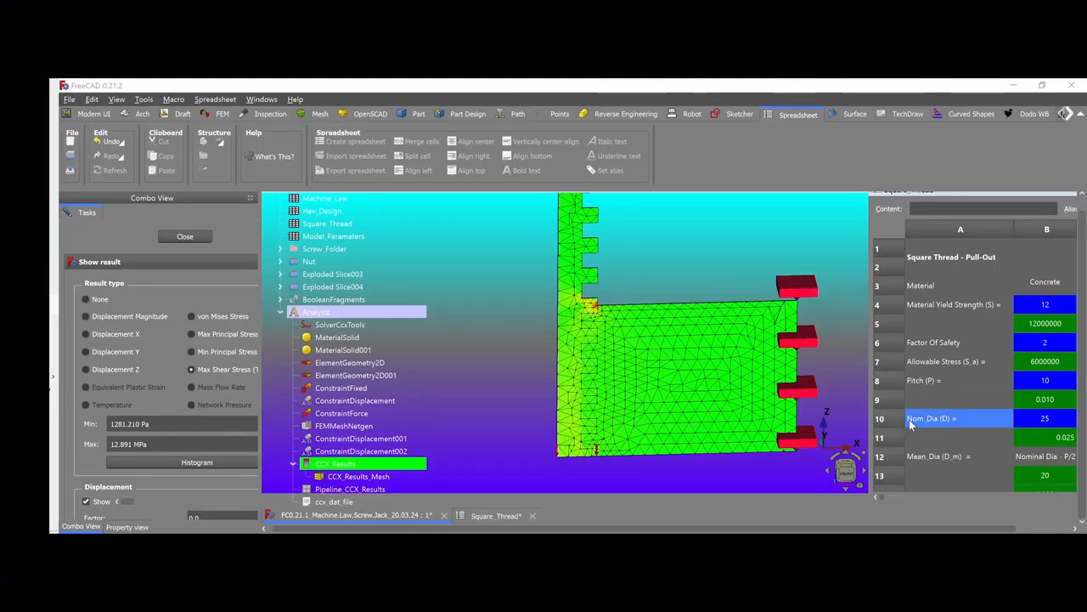
click(938, 360)
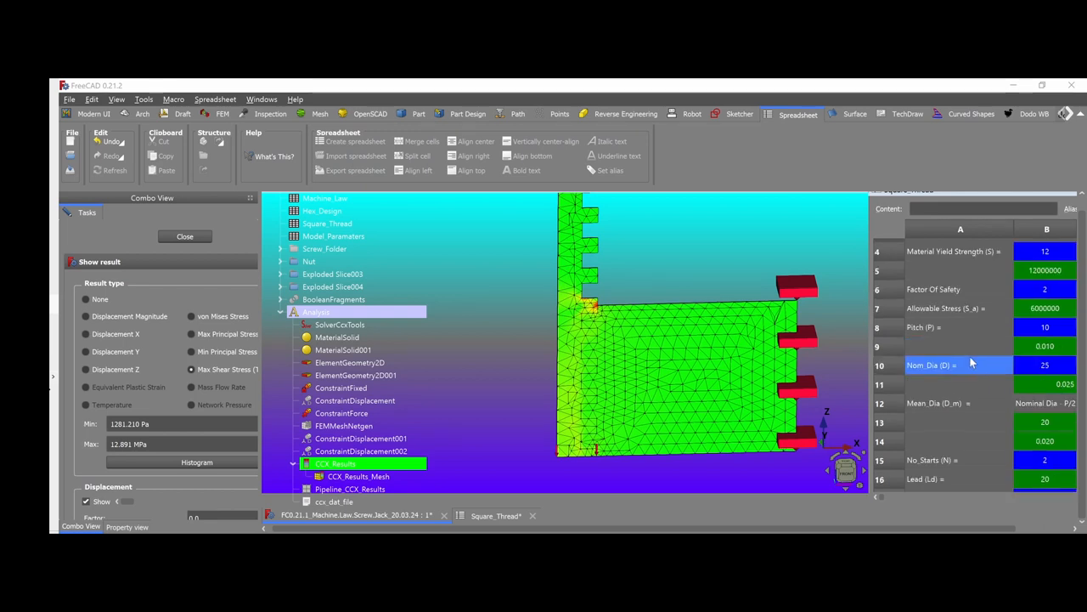
scroll(down, 3)
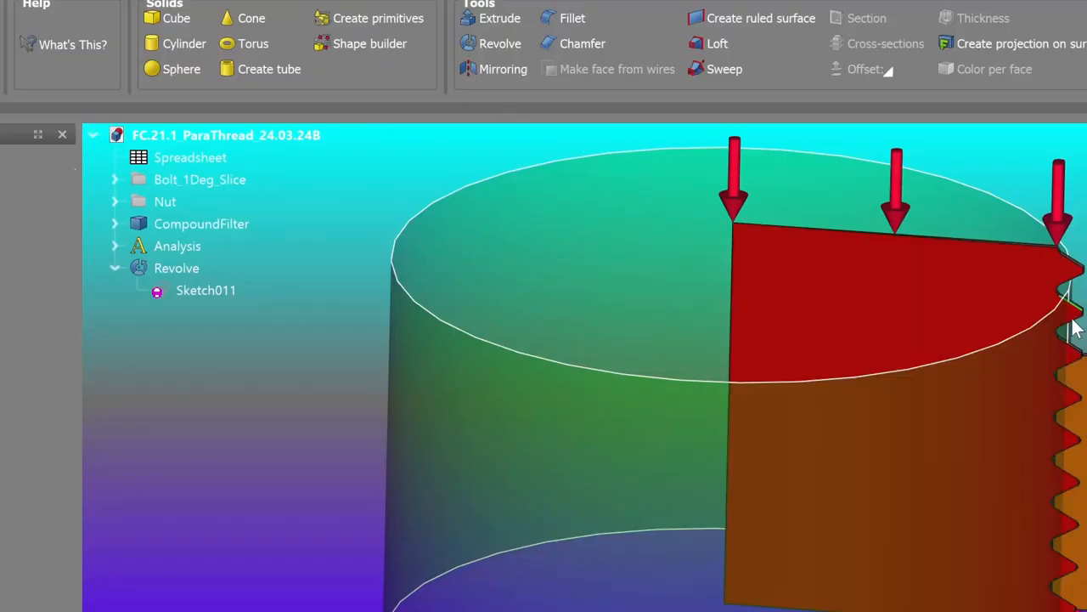
Expand the Analysis in the tree and hide the coloured thread slice.
click(177, 269)
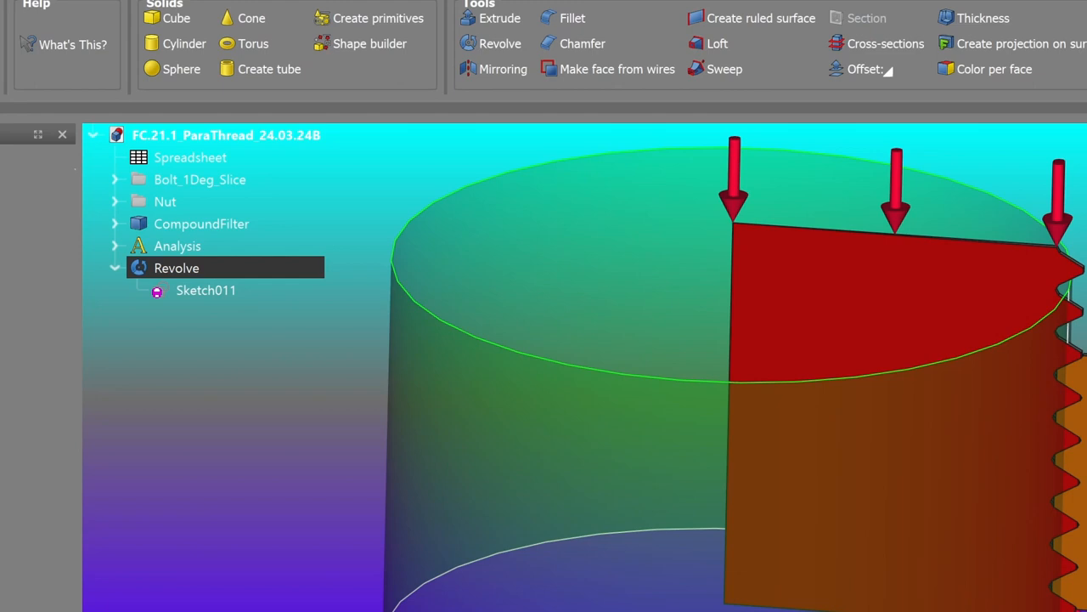
click(179, 98)
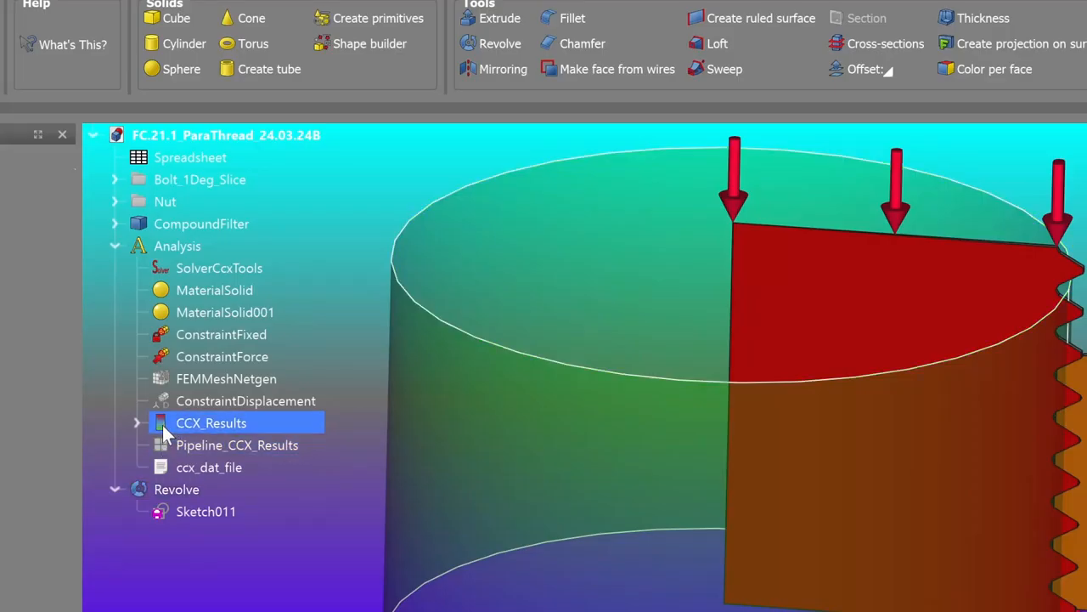
click(219, 268)
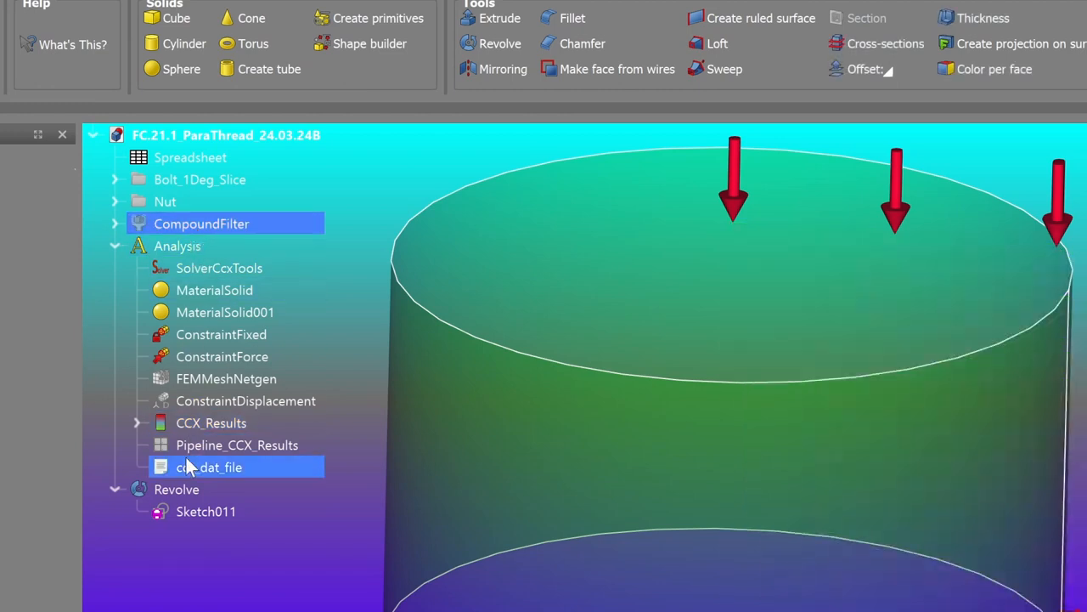
Show the results pipeline and display the CCX result mesh on the slice.
click(238, 445)
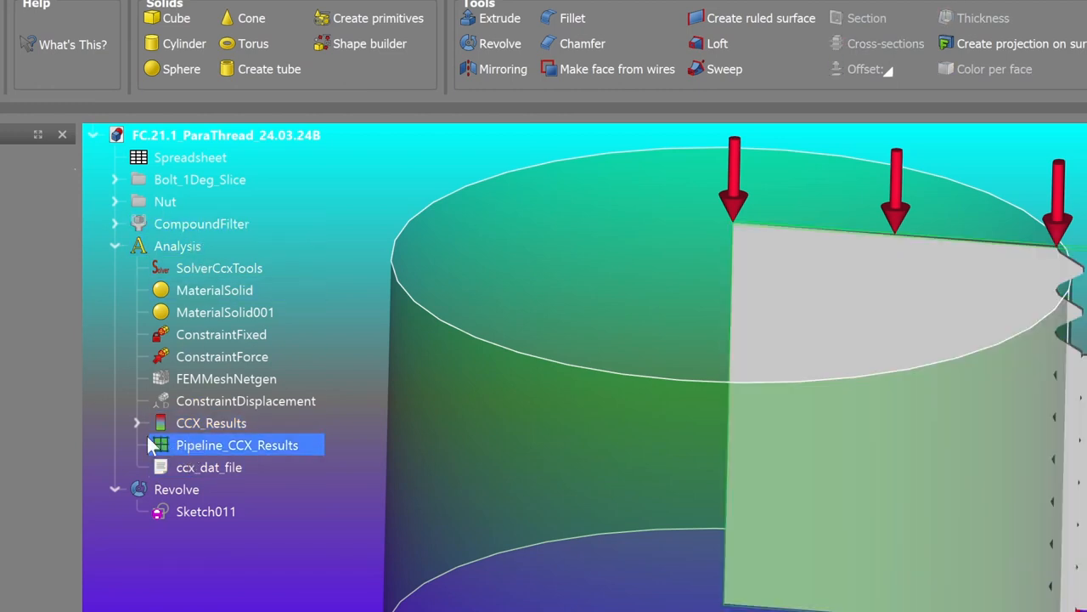
click(136, 422)
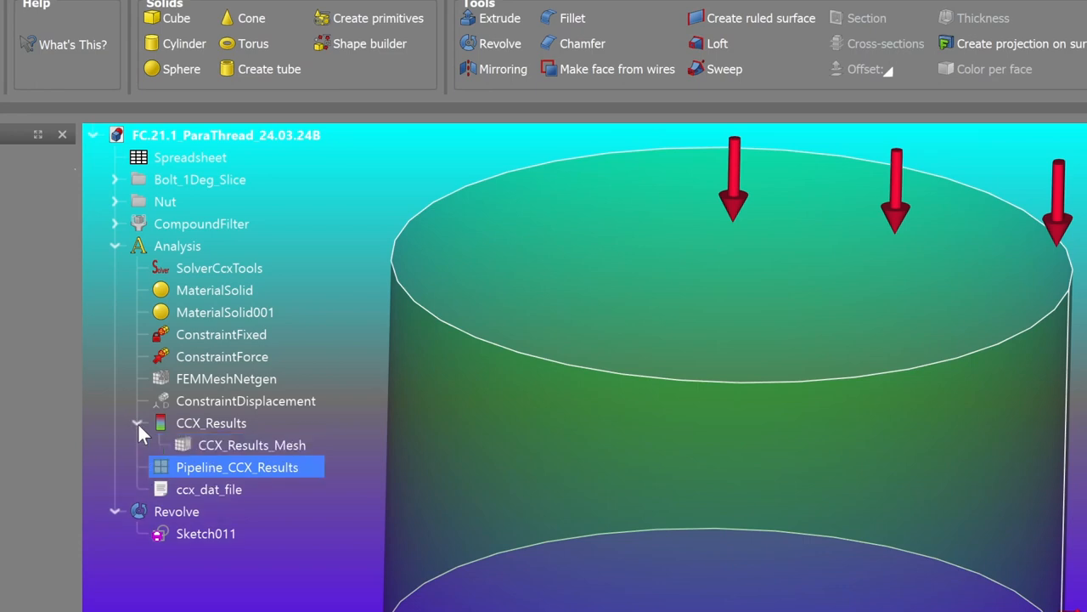
click(210, 421)
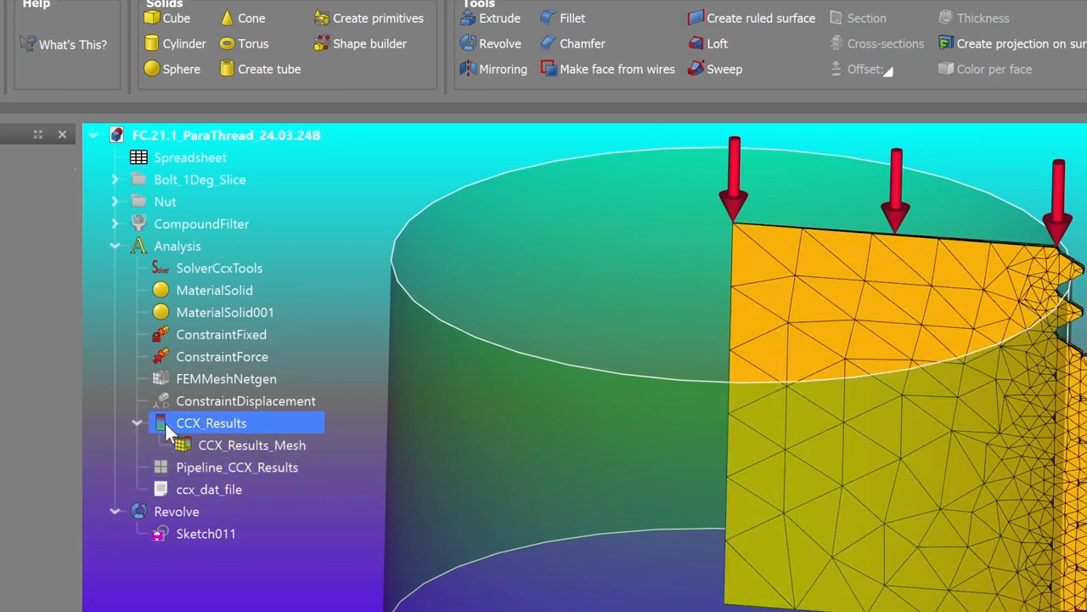
mouse_move(78, 491)
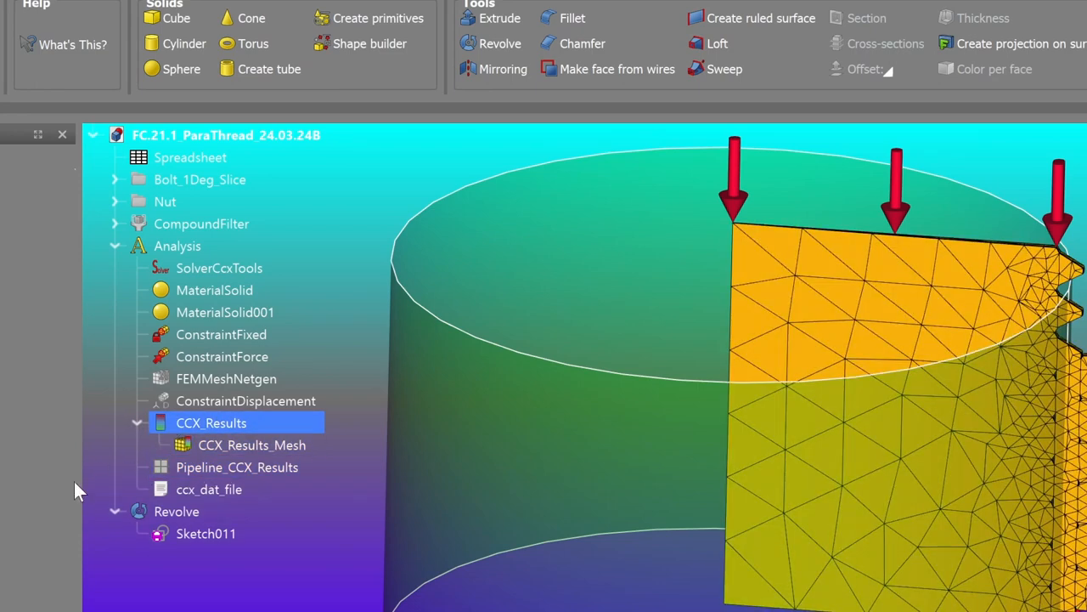
mouse_move(166, 428)
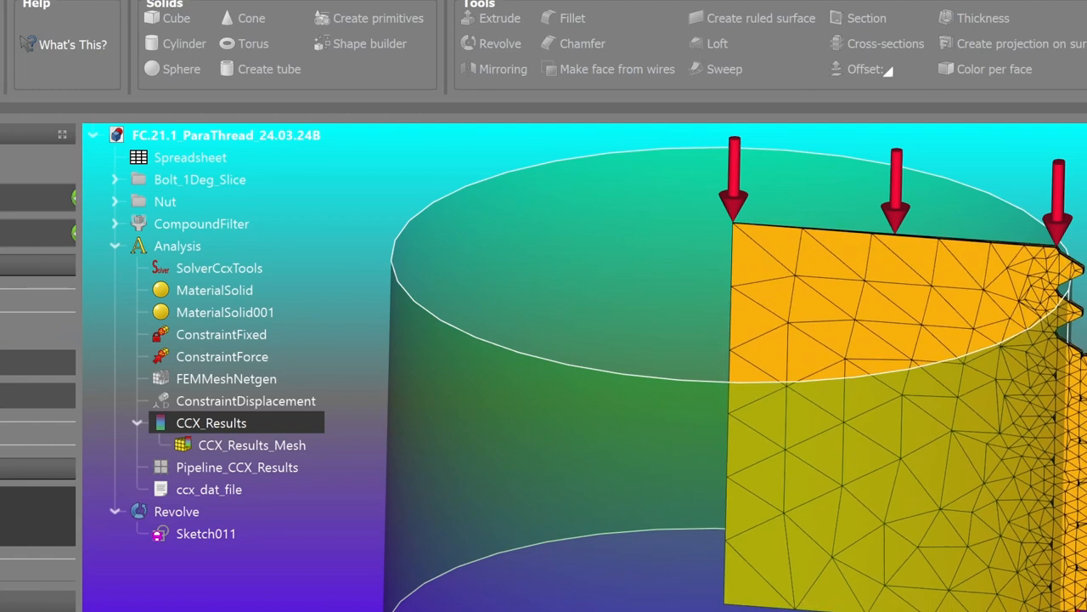
mouse_move(258, 569)
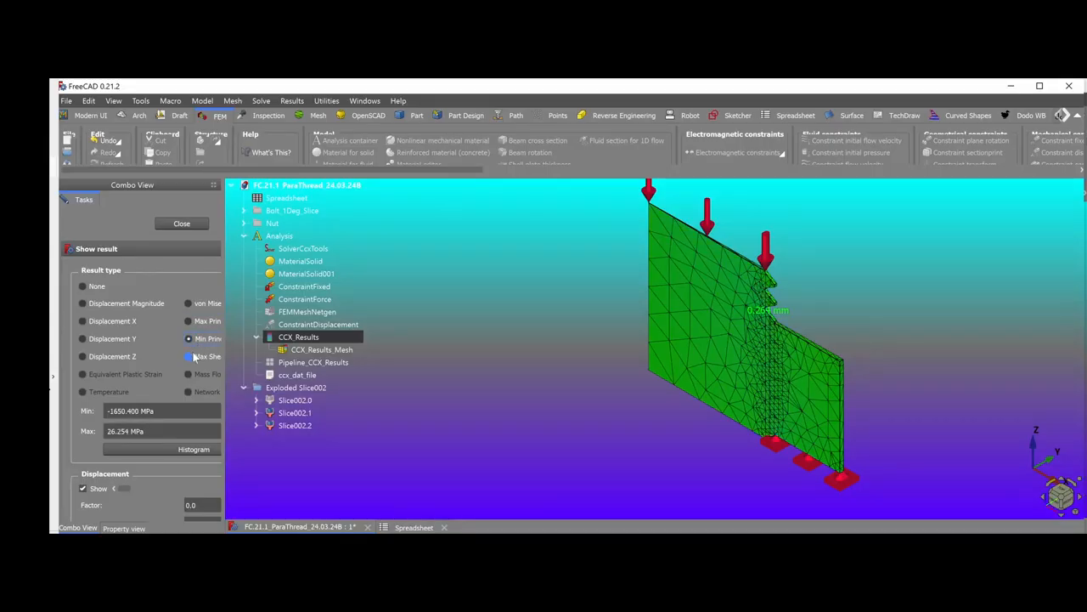
Colour the slice by max shear then von Mises stress, exaggerating its deformation.
click(186, 357)
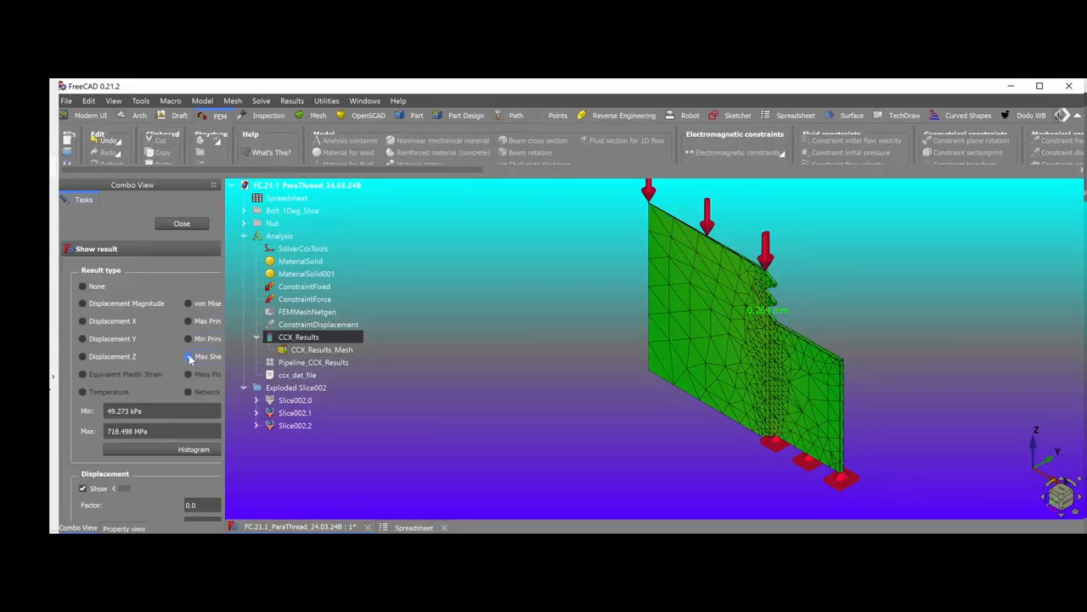
drag(133, 489, 142, 489)
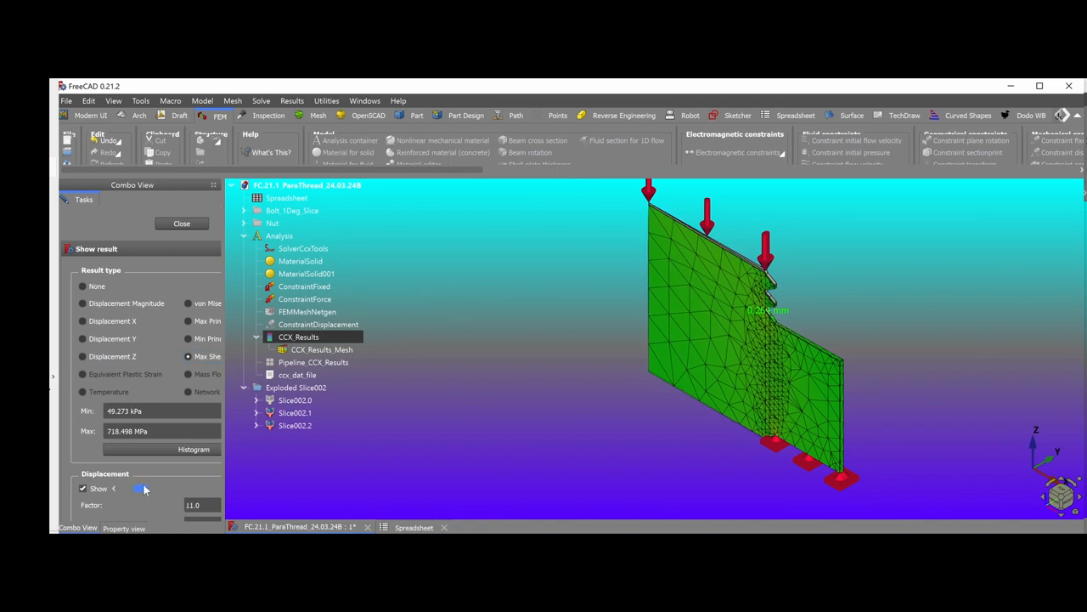
drag(139, 489, 116, 490)
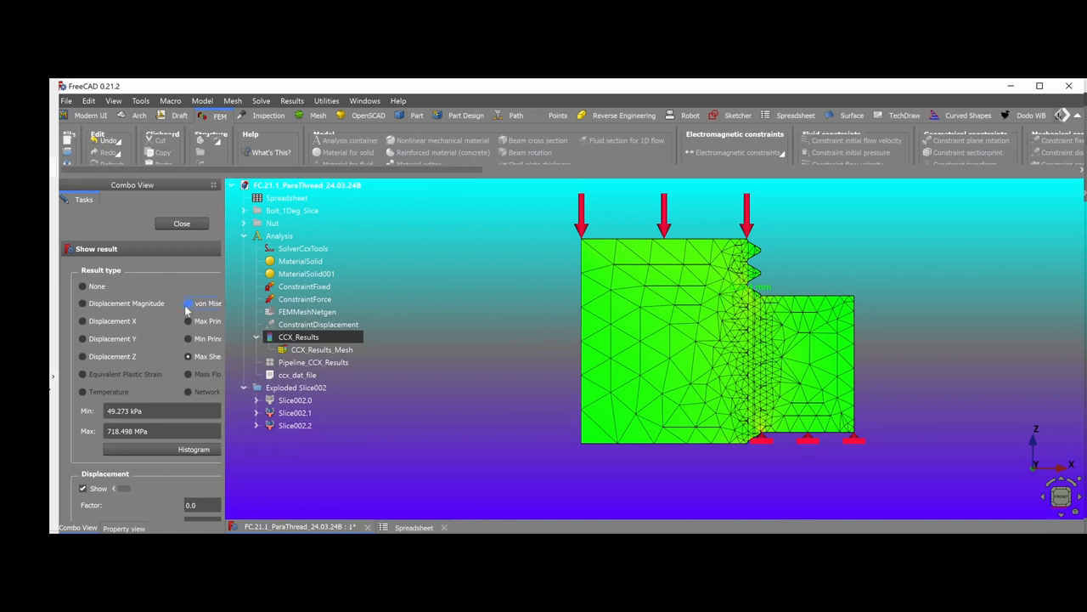
click(189, 303)
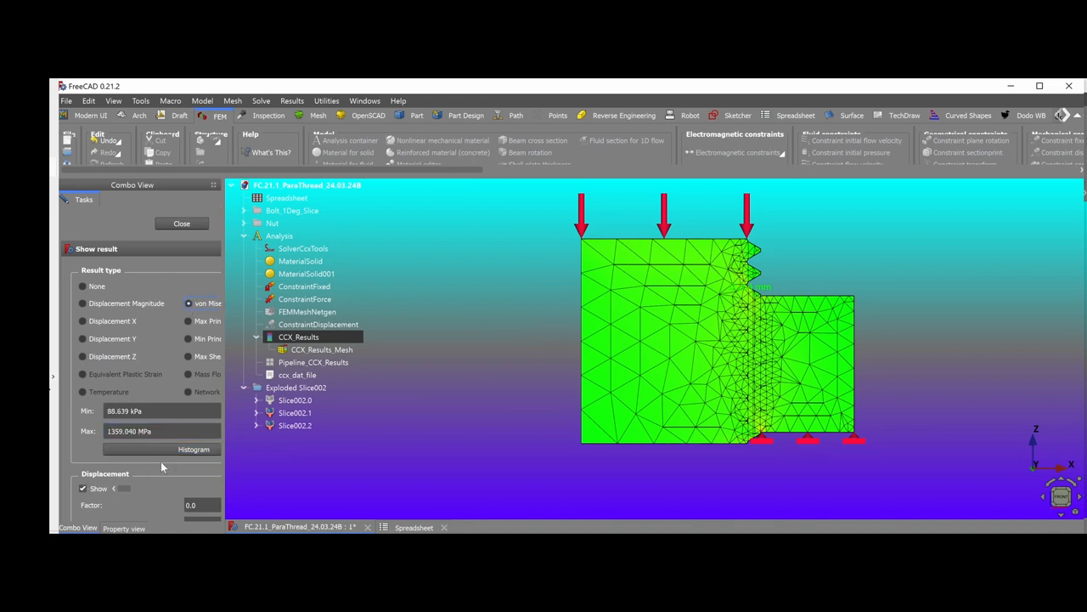
drag(119, 488, 136, 487)
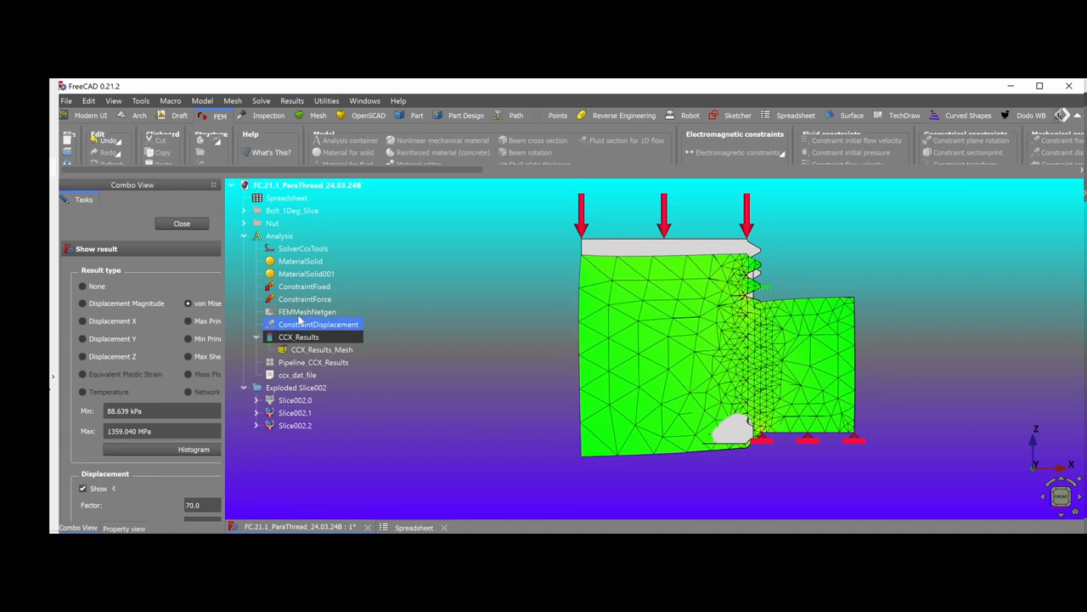
Select the Nut part and its Slice002.1 segment in the model tree.
click(272, 223)
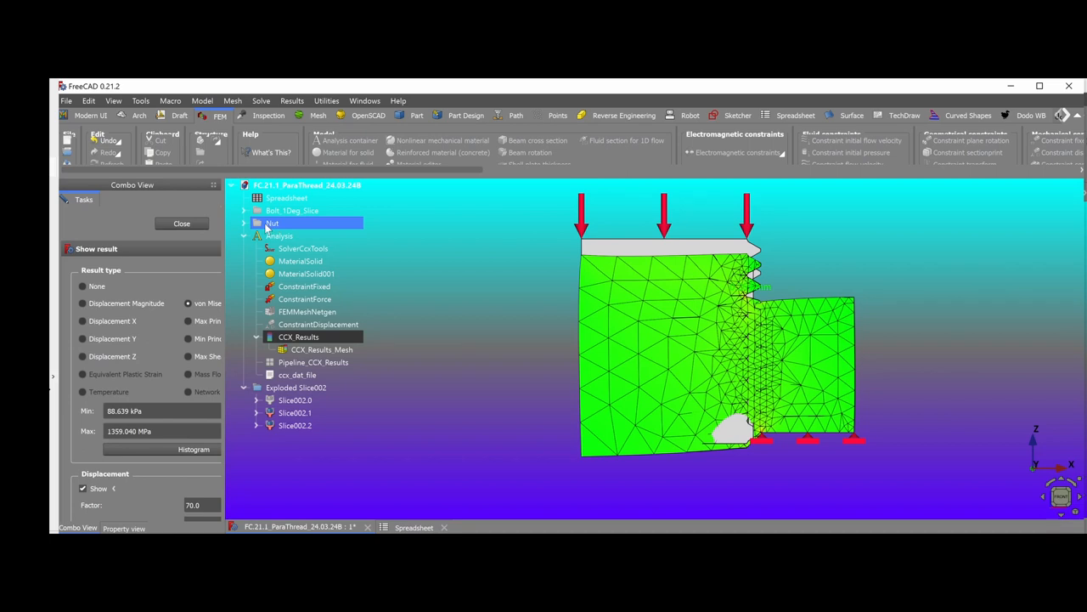
click(296, 413)
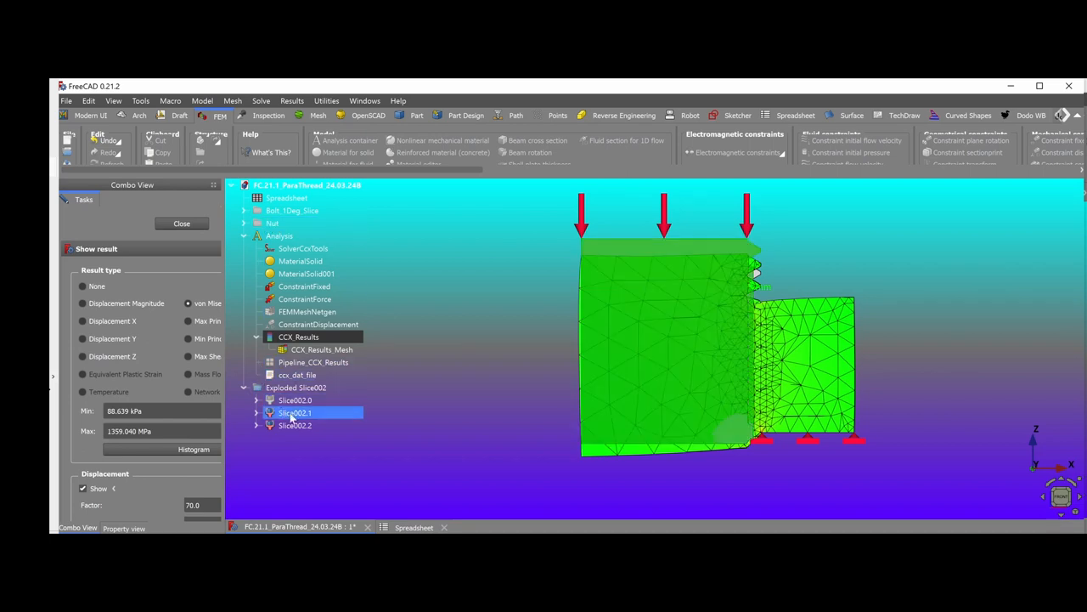
click(299, 337)
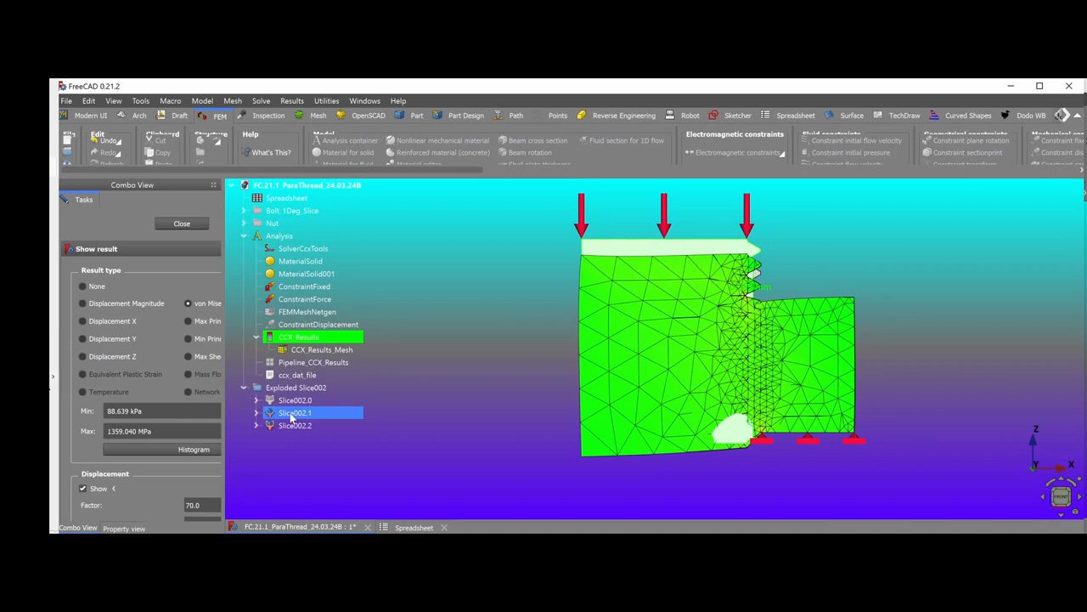
click(296, 388)
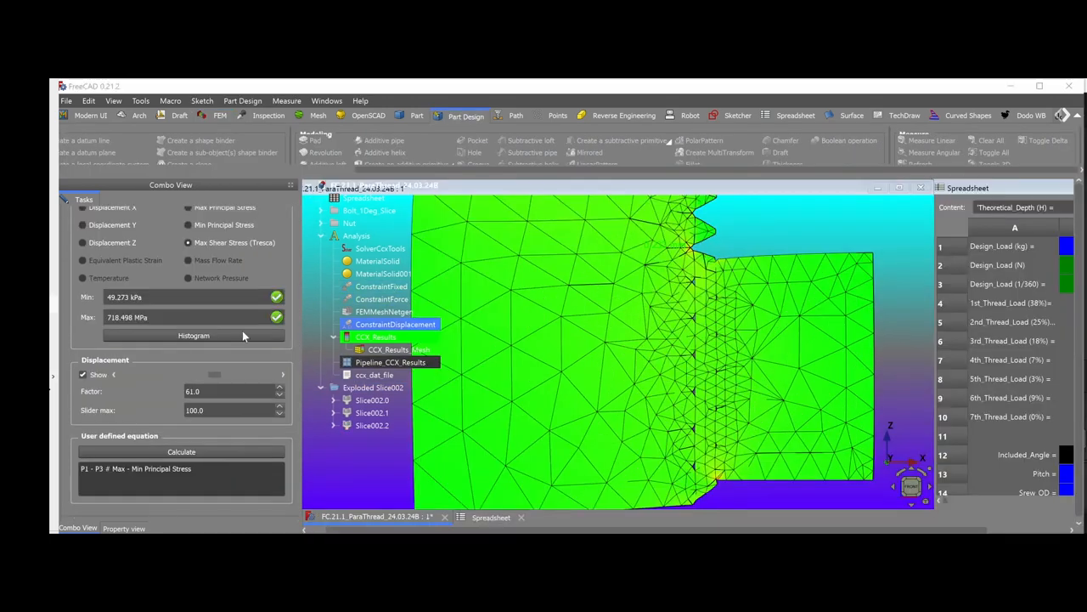
Scale the slice's displayed deformation up and back down to zero.
drag(214, 373, 194, 374)
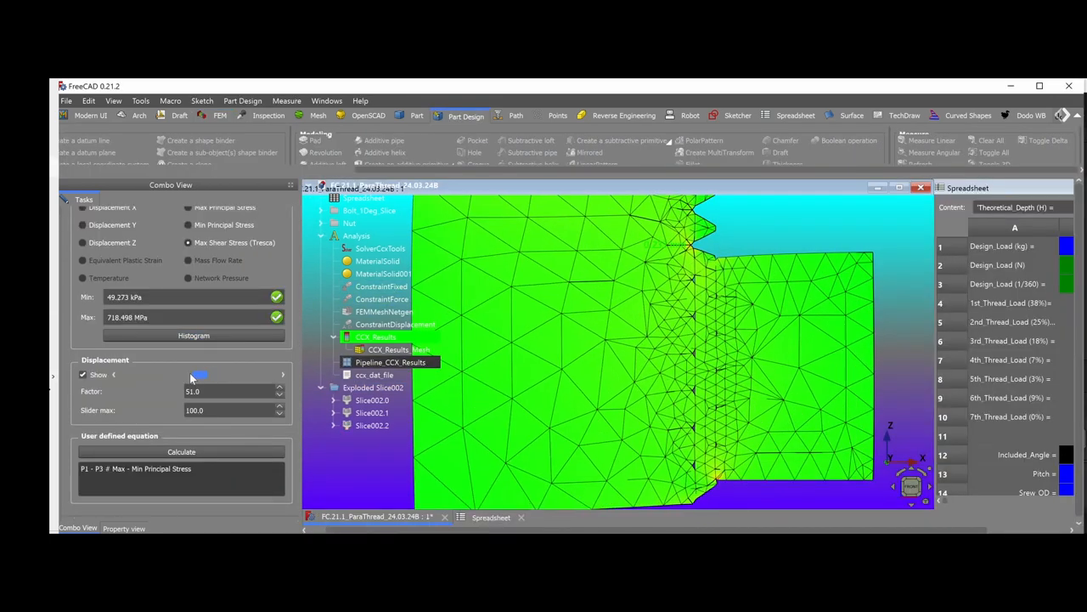
drag(200, 375, 162, 375)
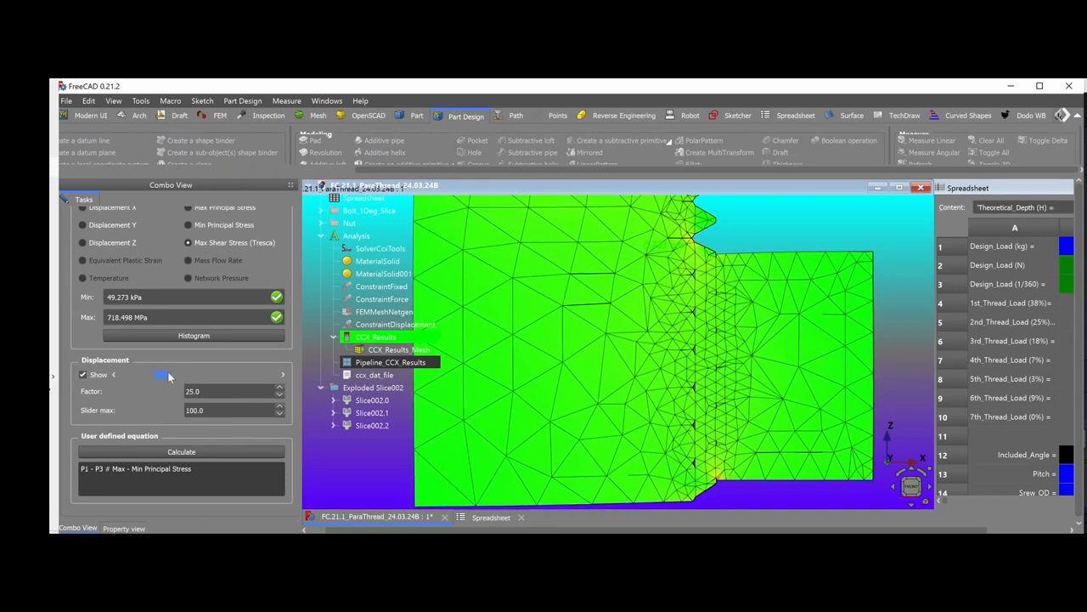
drag(166, 375, 271, 376)
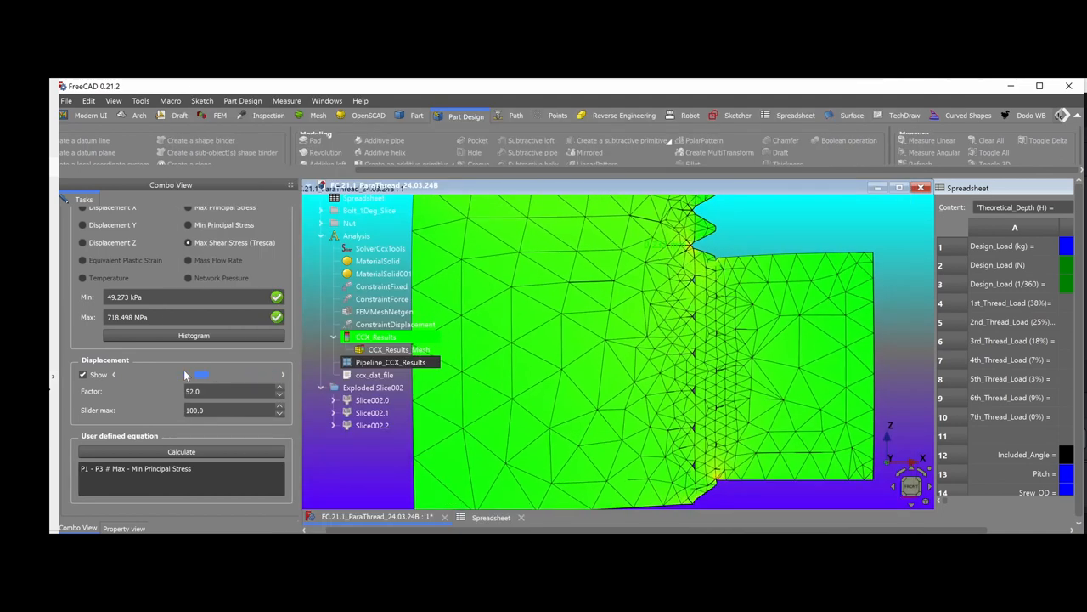
drag(201, 375, 153, 376)
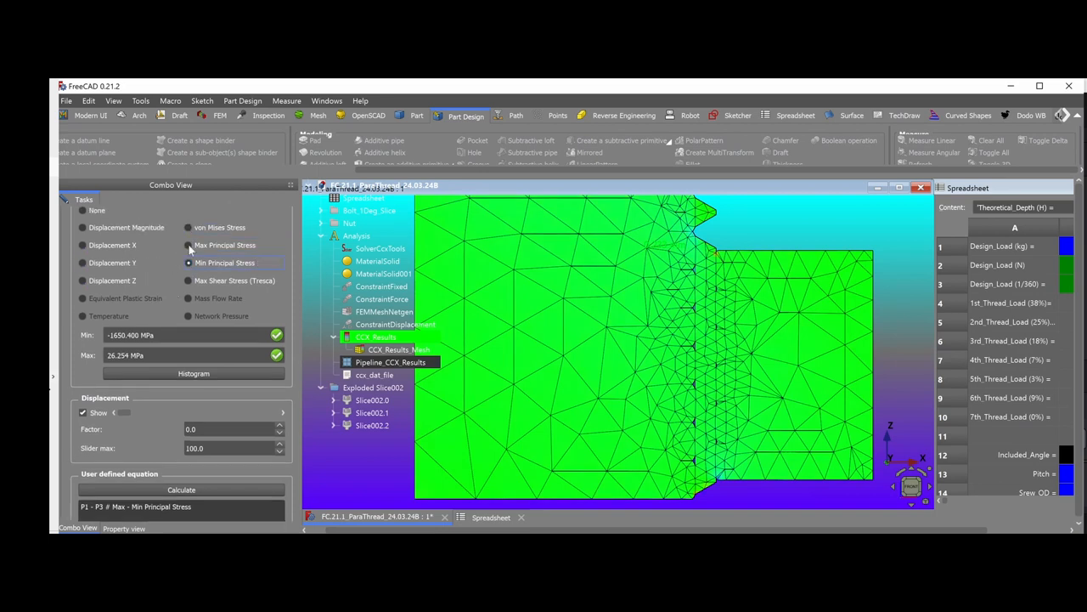
Compare maximum principal stress then return to von Mises, rescaling the deformation each time.
click(187, 245)
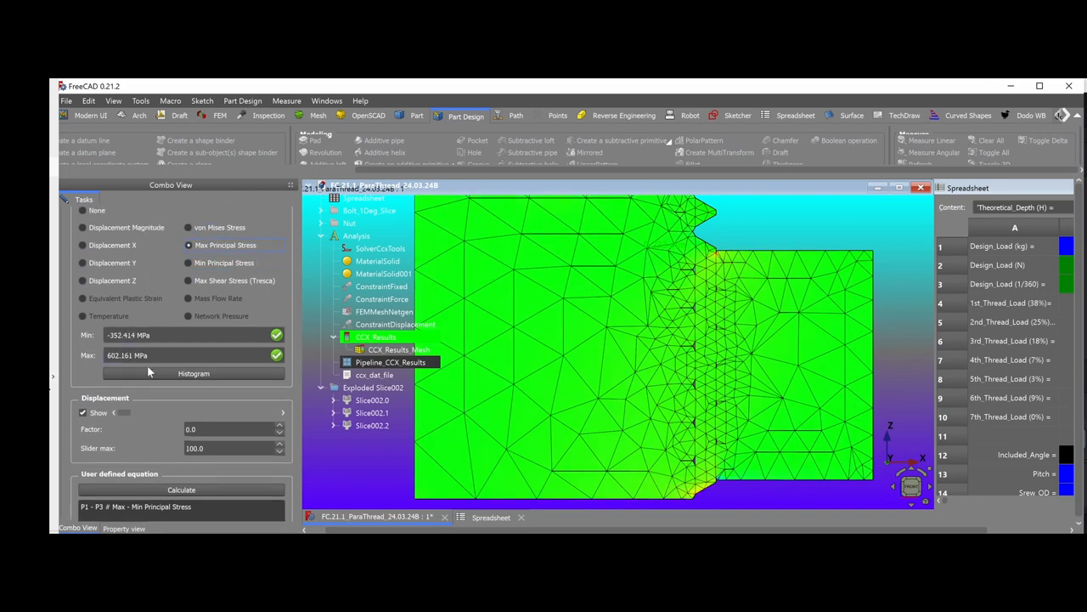
drag(119, 413, 156, 413)
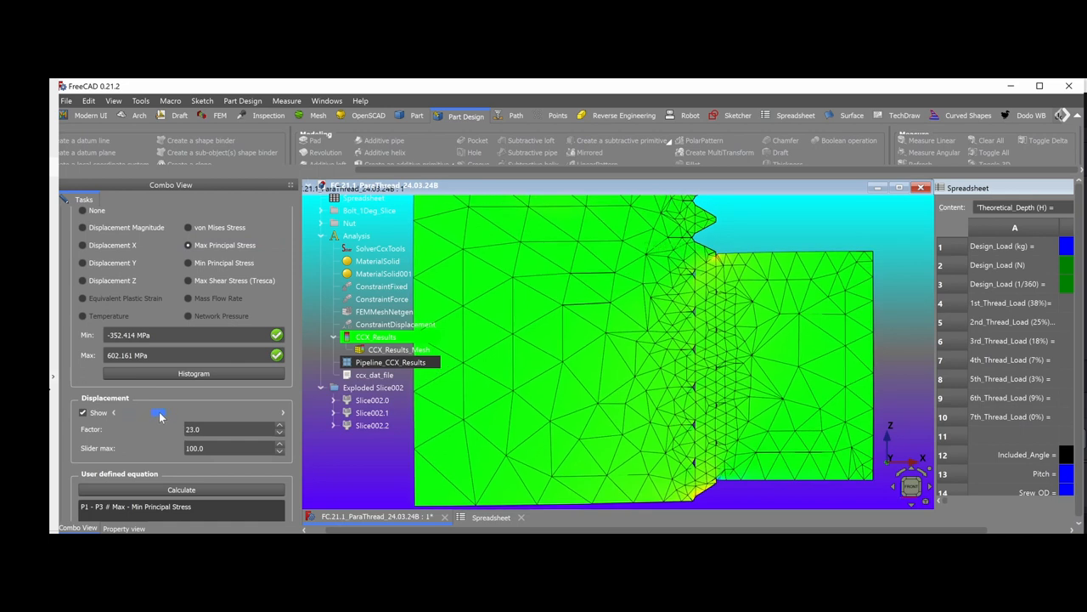
drag(160, 413, 263, 413)
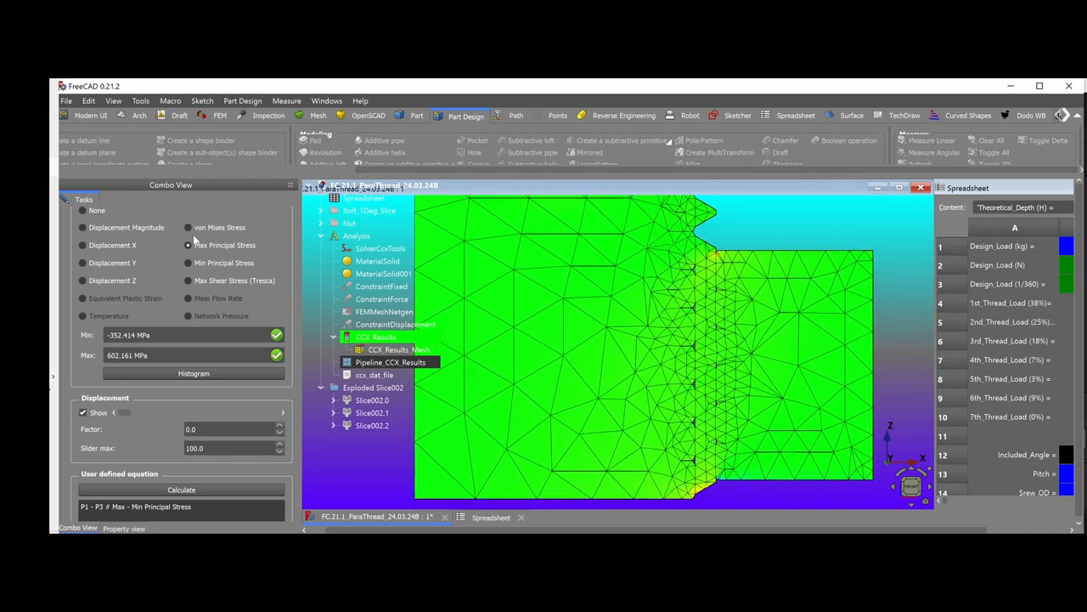
click(189, 227)
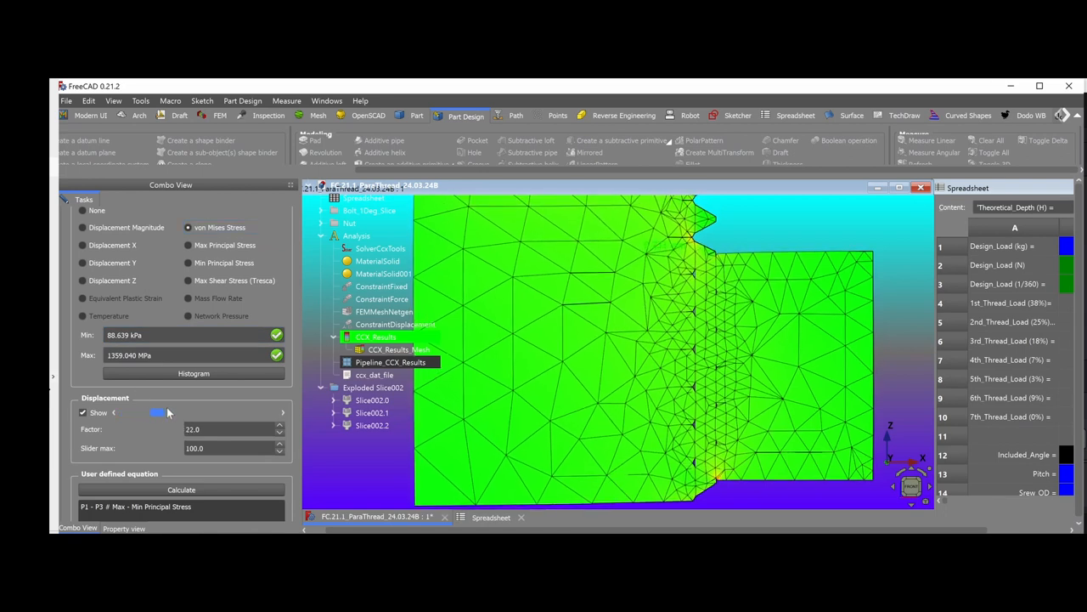
drag(156, 413, 224, 413)
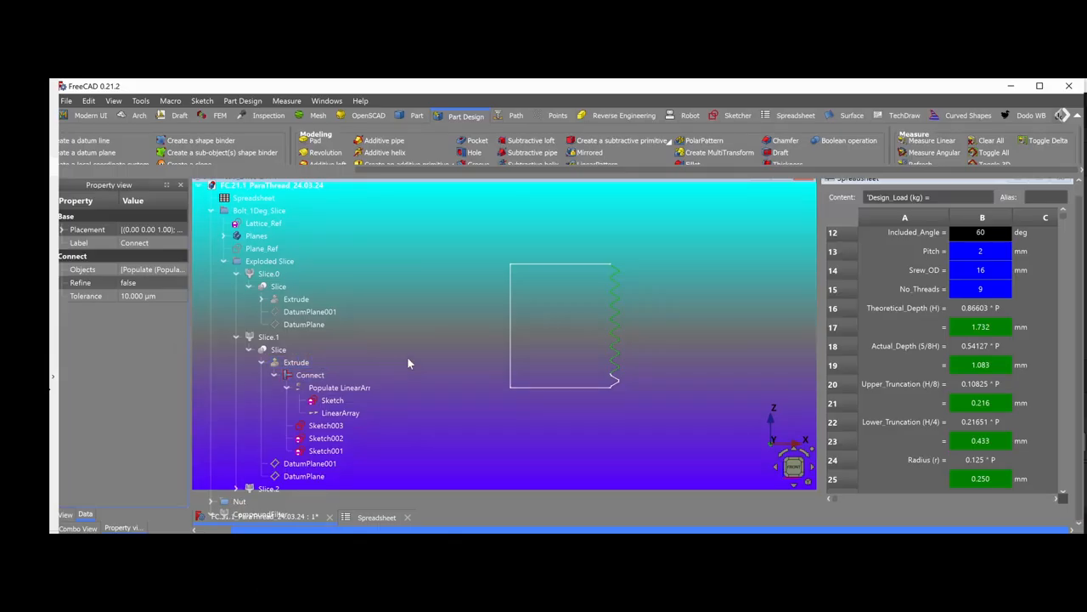
Inspect Slice 1's Connect and Extrude features and show the solid threaded slice body.
click(269, 336)
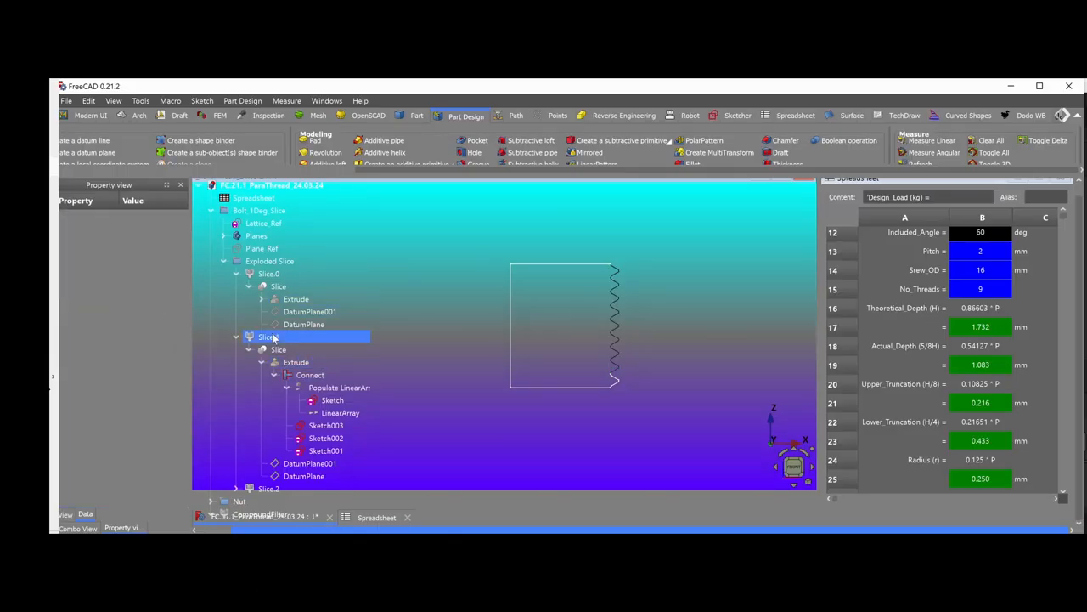
click(309, 376)
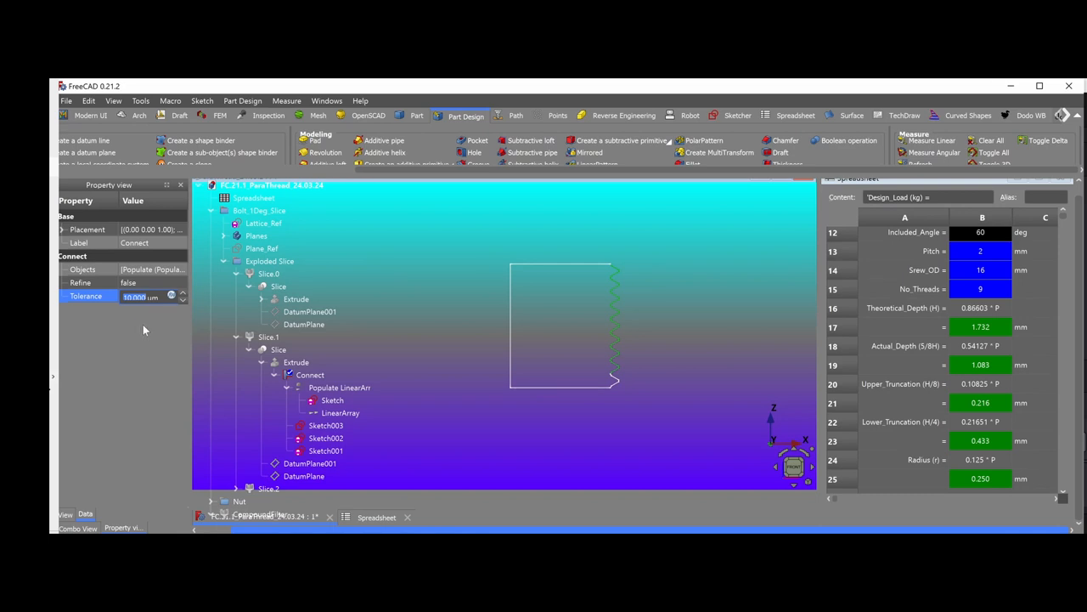
mouse_move(418, 365)
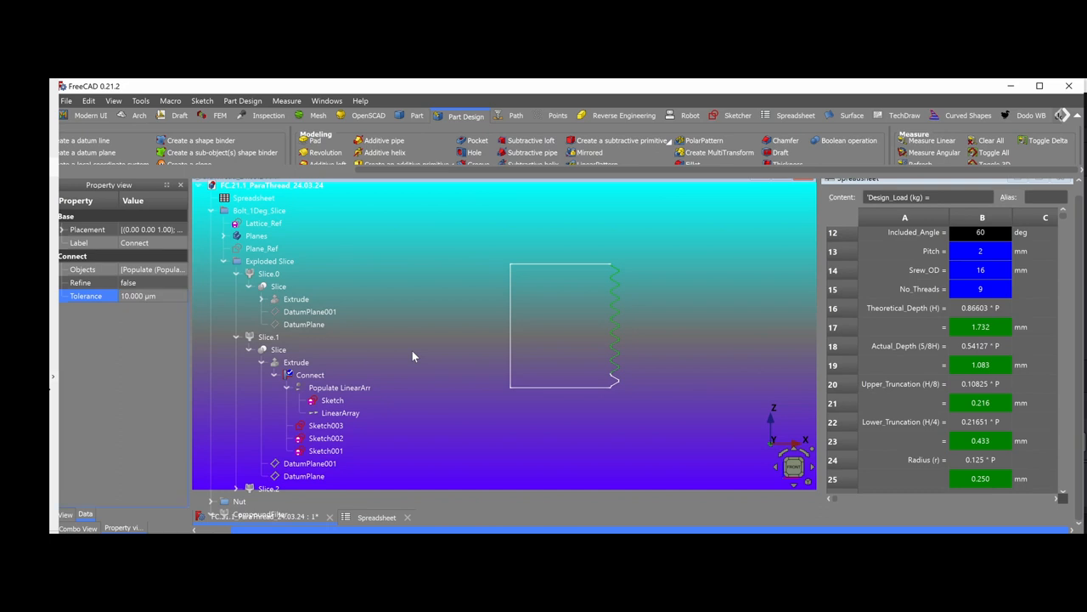
click(296, 362)
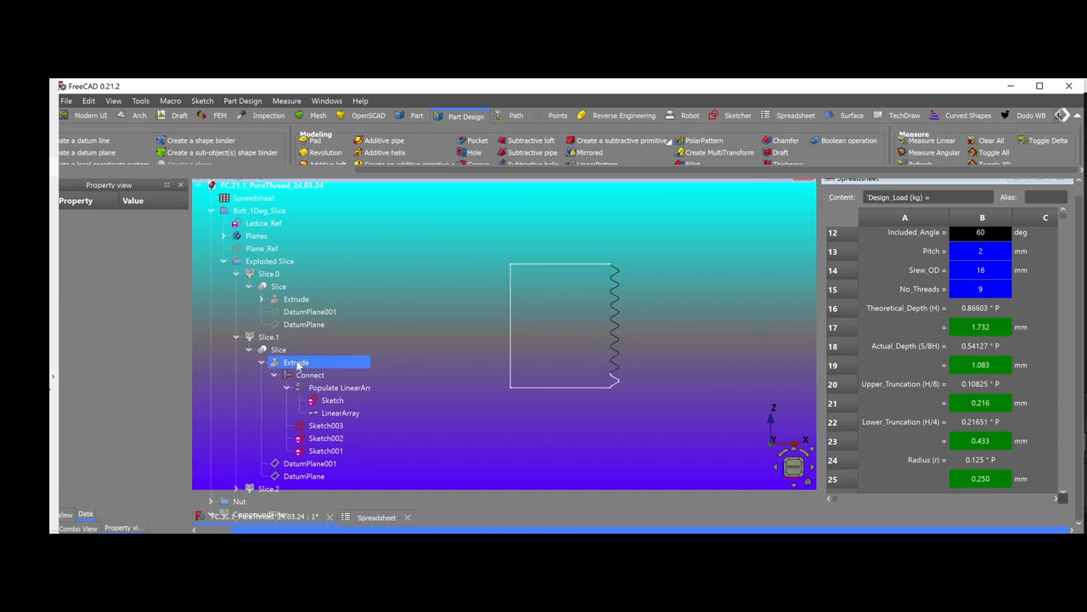
click(309, 375)
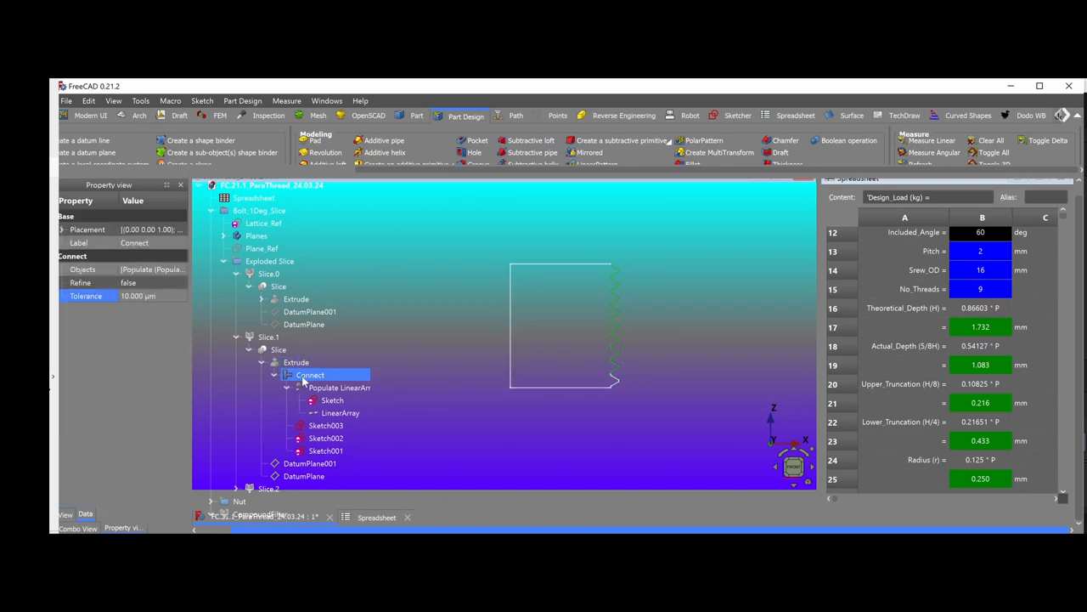
click(326, 425)
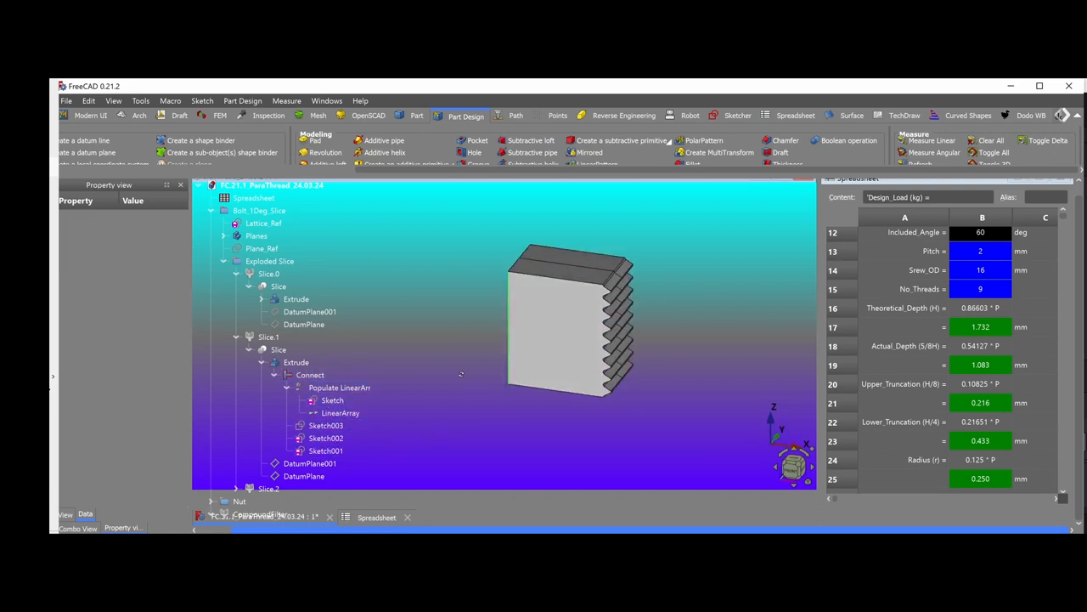
click(295, 362)
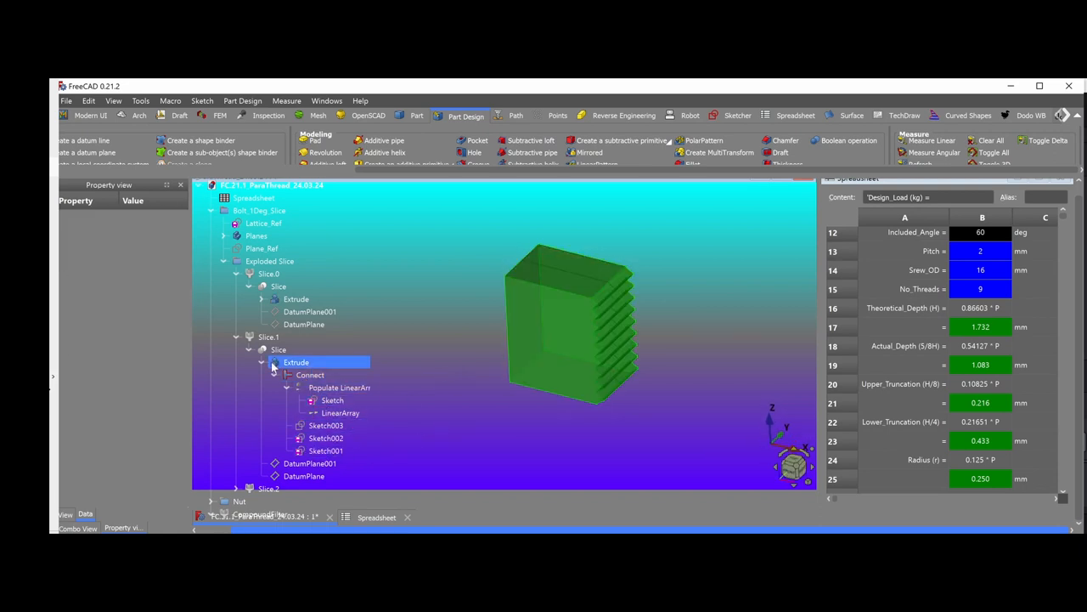
click(309, 462)
text(10)
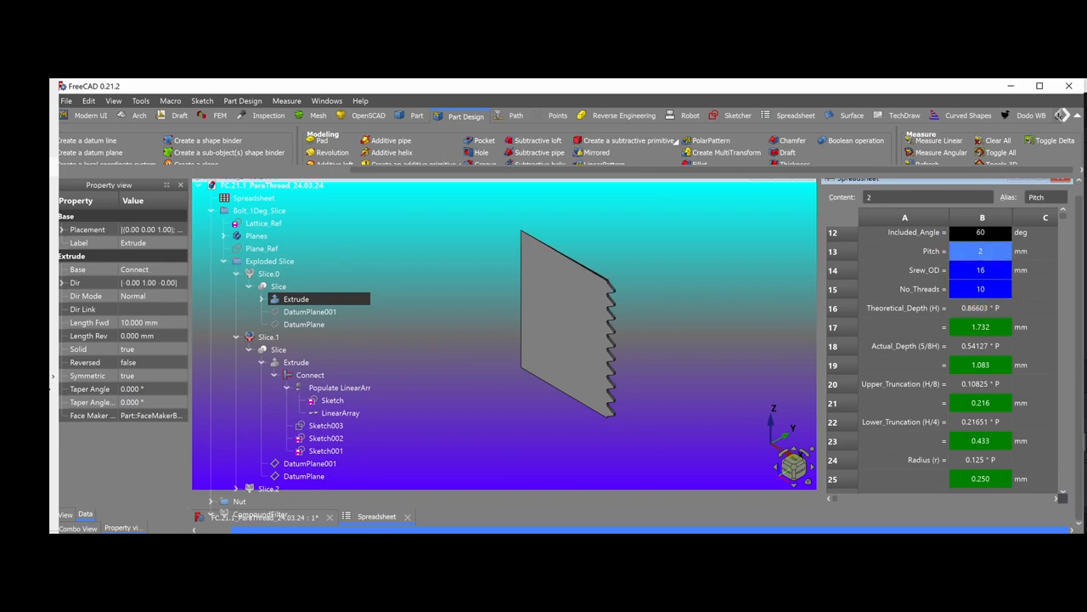
Set the thread pitch cell to 1.5 mm so depths recompute (theoretical depth 1.299 mm).
text(1.500)
click(980, 269)
text(12)
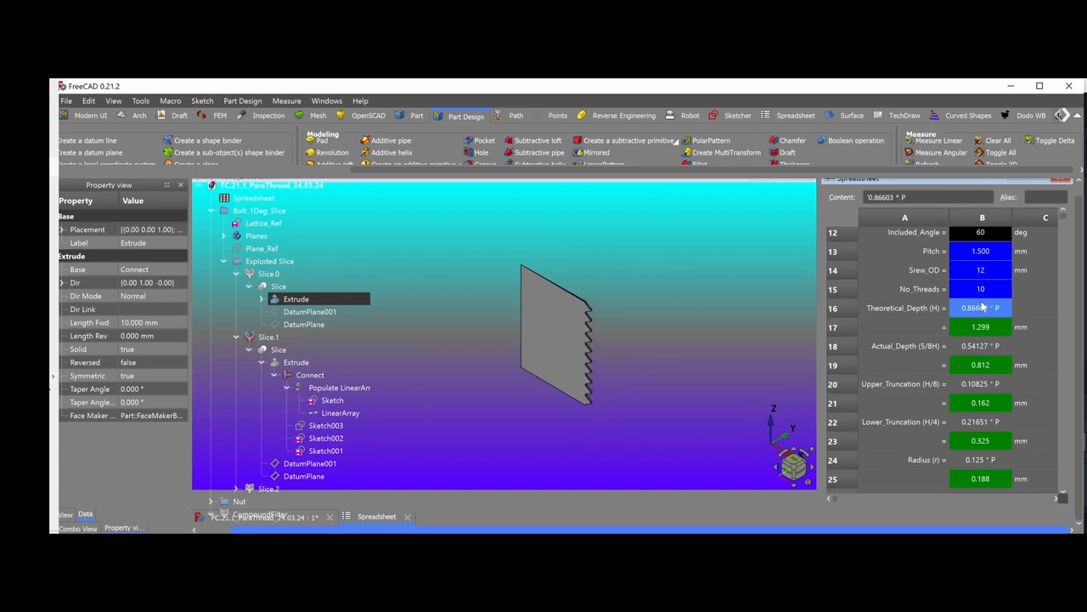
mouse_move(982, 307)
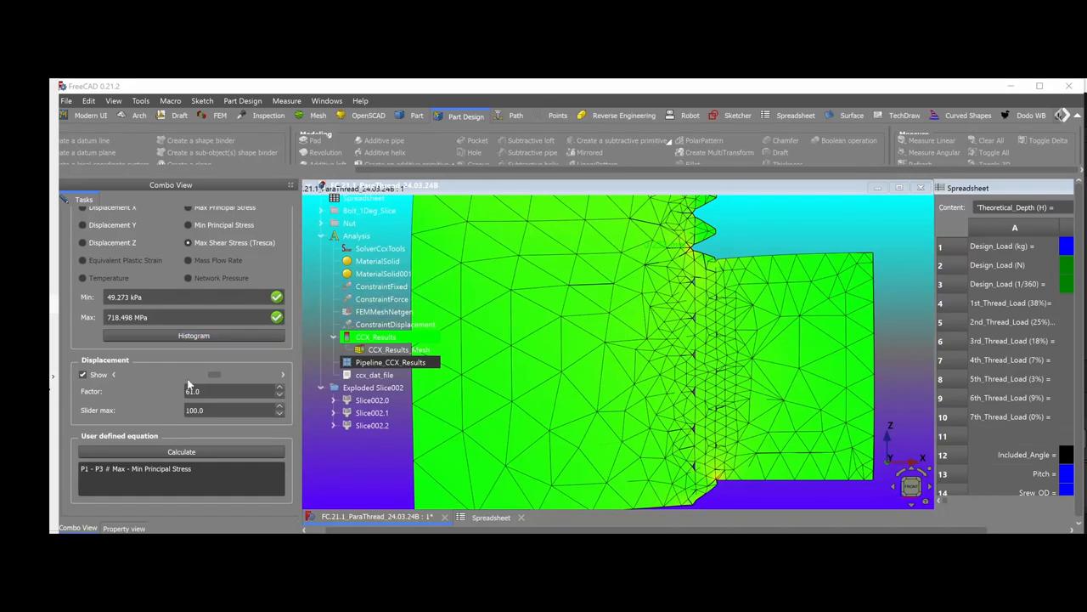
Raise the displacement factor to 100 to magnify the max shear stress deformation.
drag(214, 376, 170, 375)
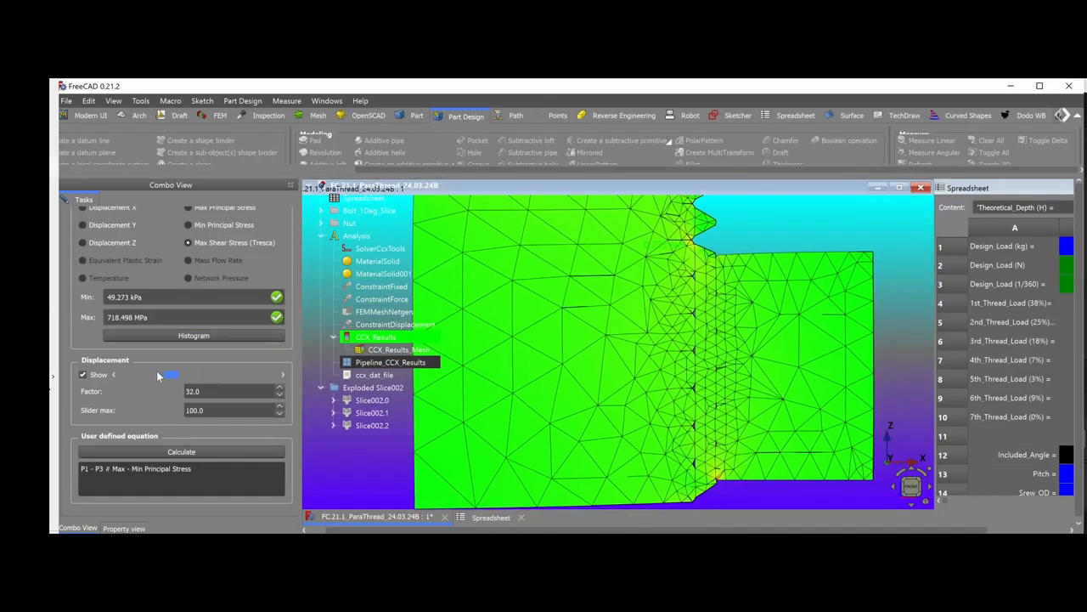
drag(161, 374, 208, 374)
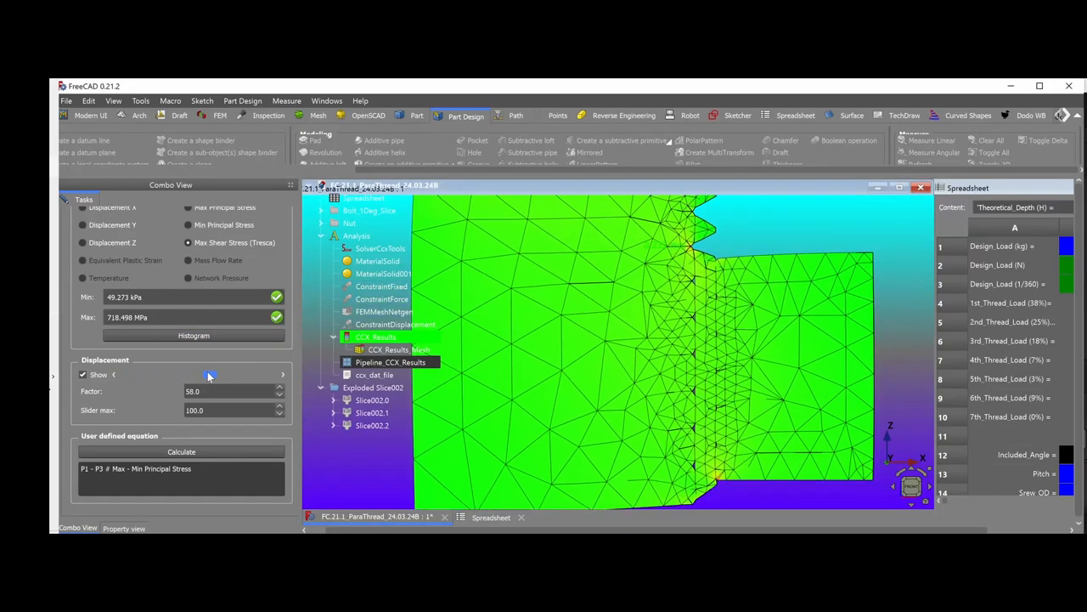
drag(212, 376, 280, 375)
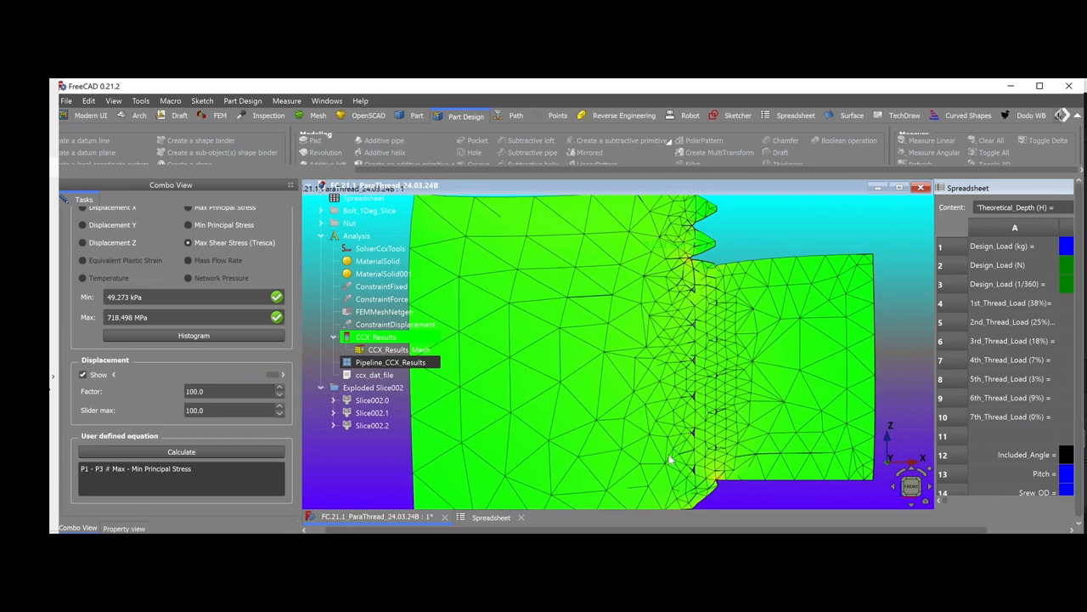
mouse_move(733, 465)
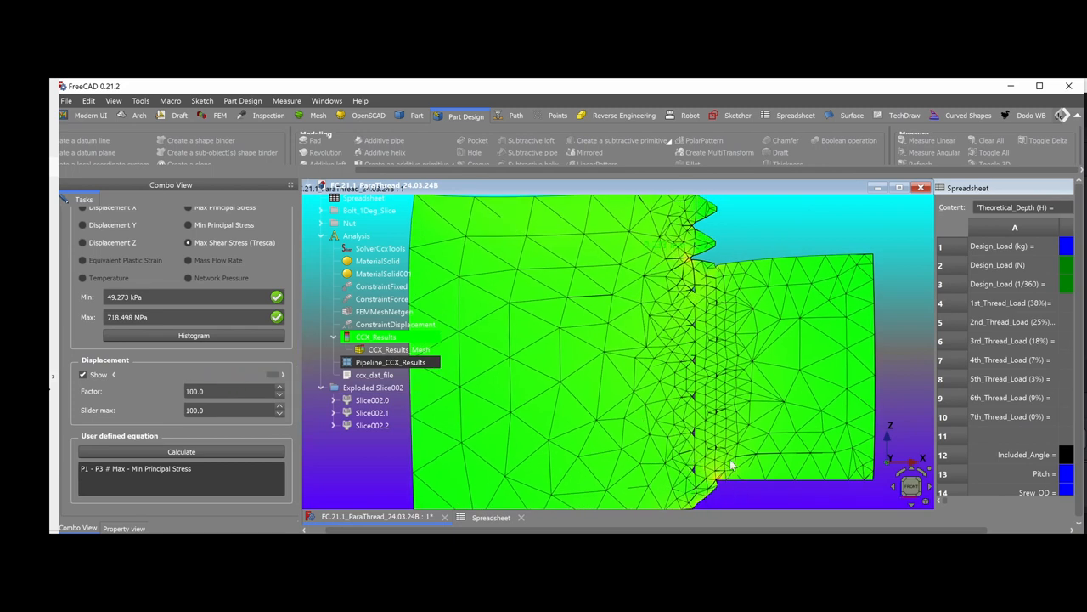
Switch to the corrected thread document, show the revolved bodies and view max shear stress (20.4 kPa–921.6 MPa).
click(416, 115)
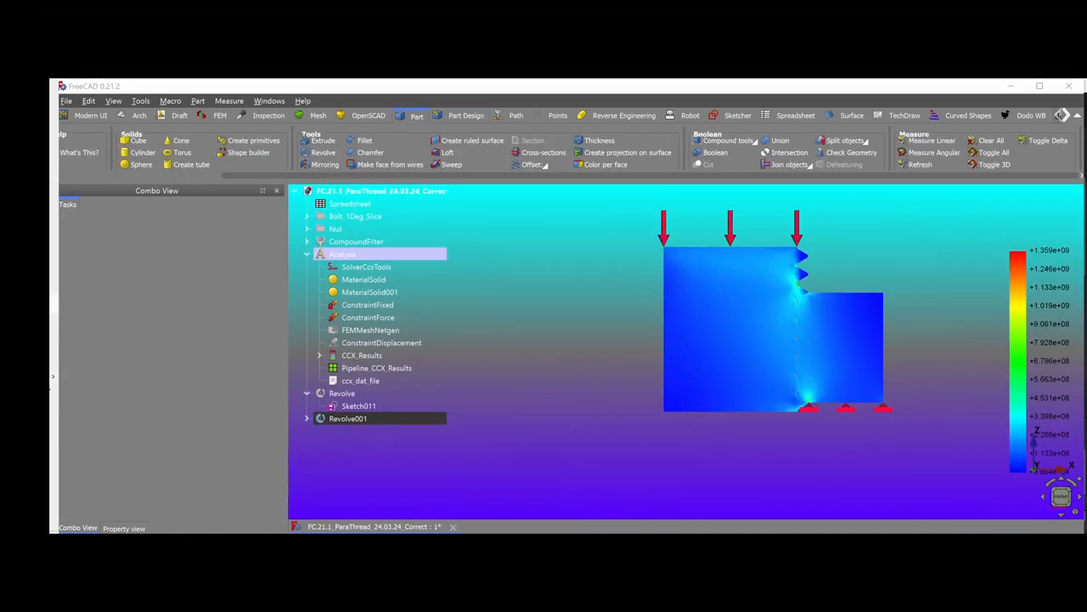
click(348, 418)
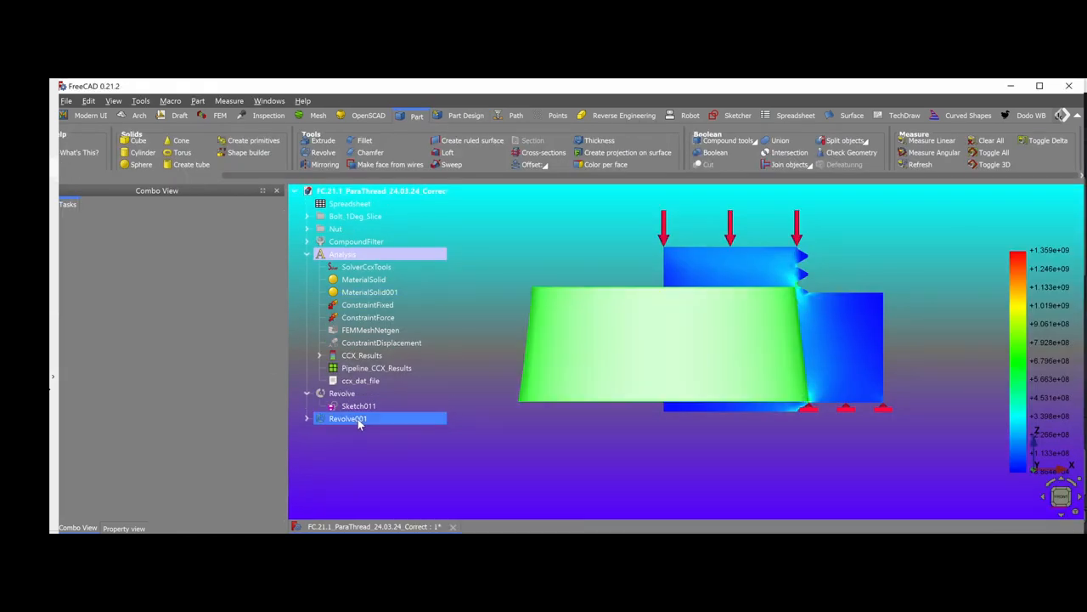
click(341, 392)
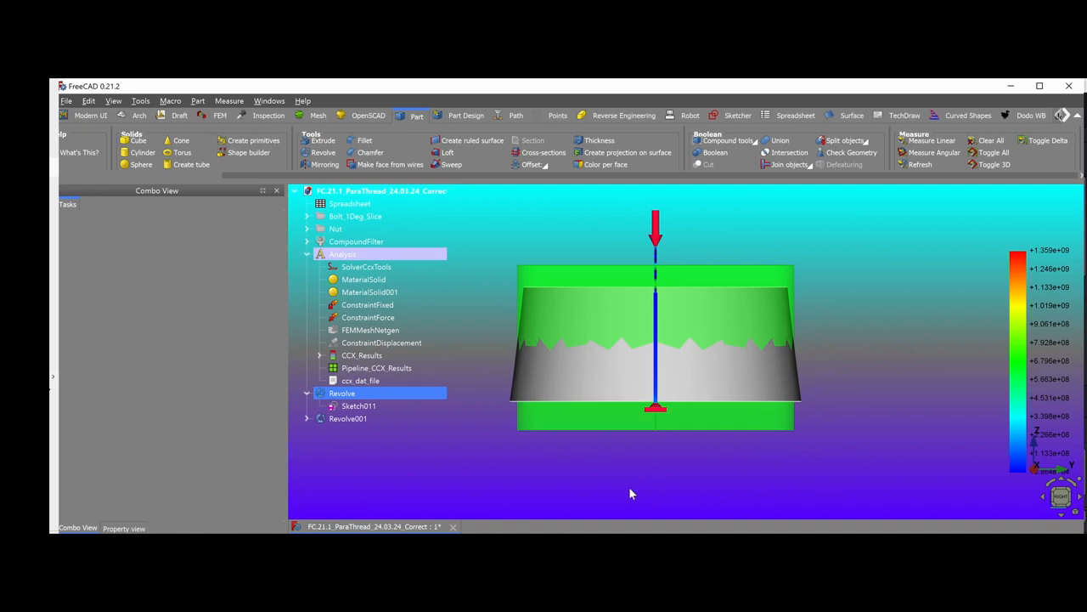
drag(632, 493, 899, 447)
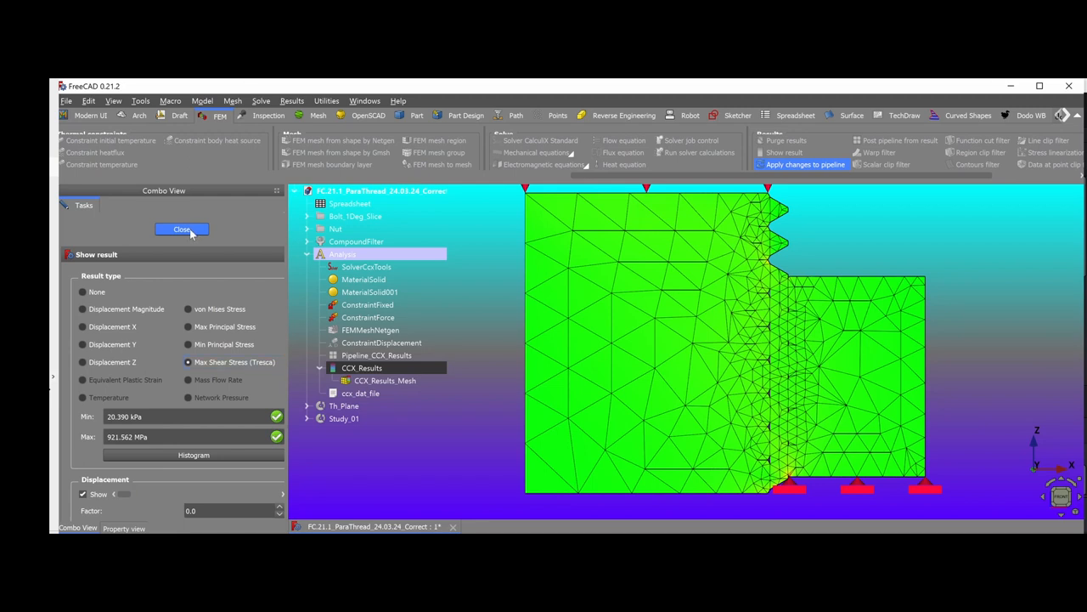
Close the result display and check which material card MaterialSolid001 currently uses.
click(182, 230)
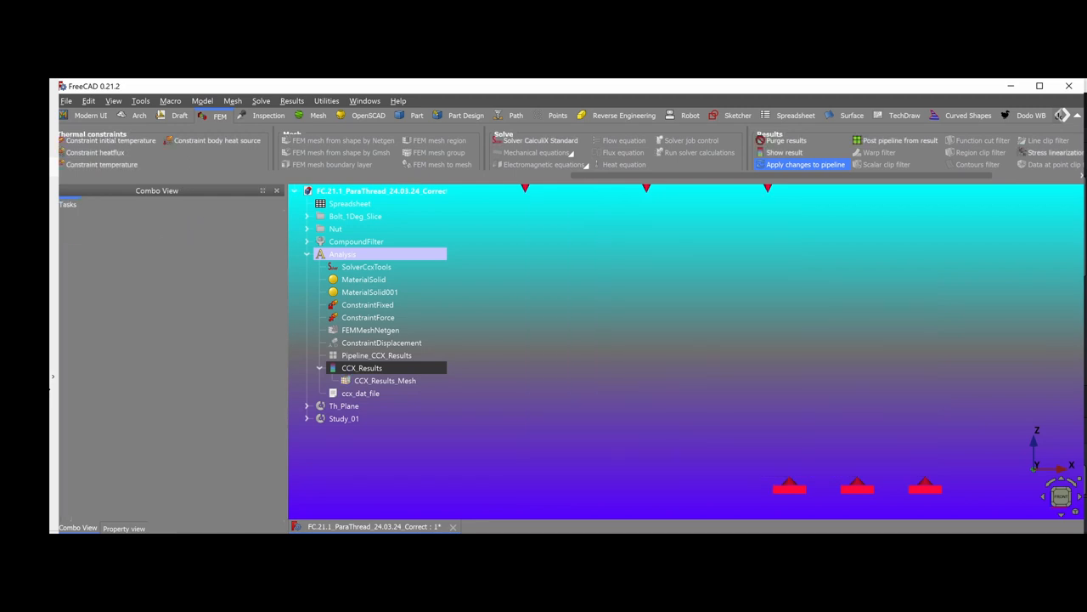
click(371, 292)
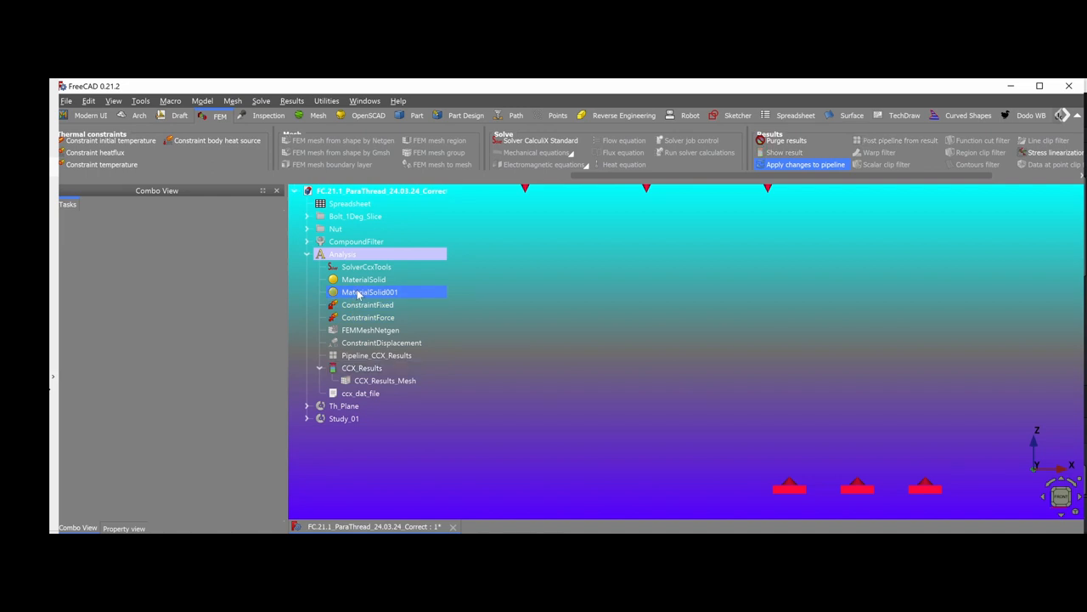
double_click(370, 292)
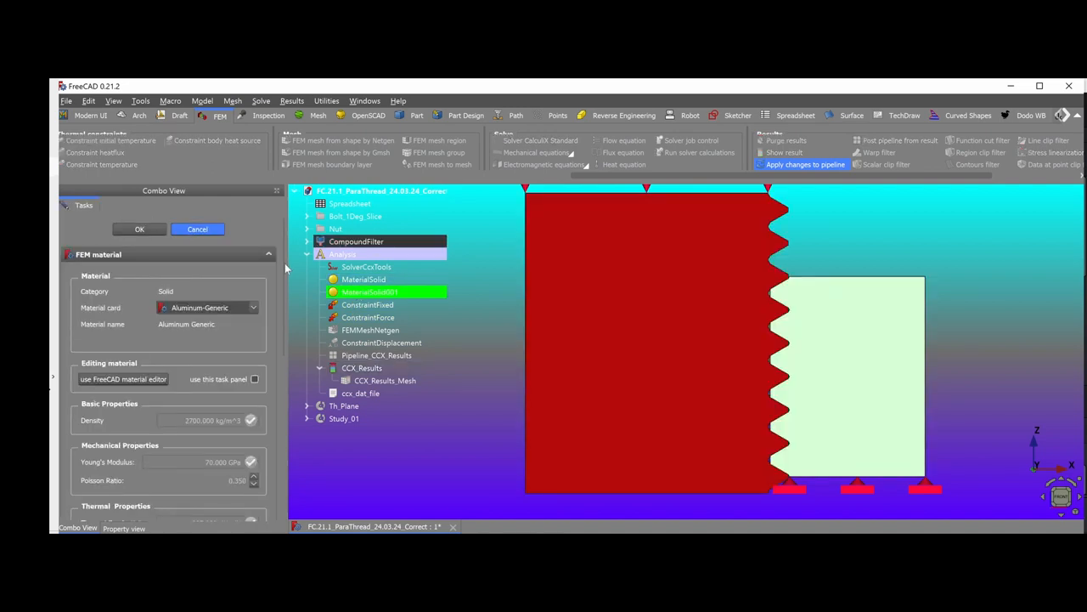
click(140, 228)
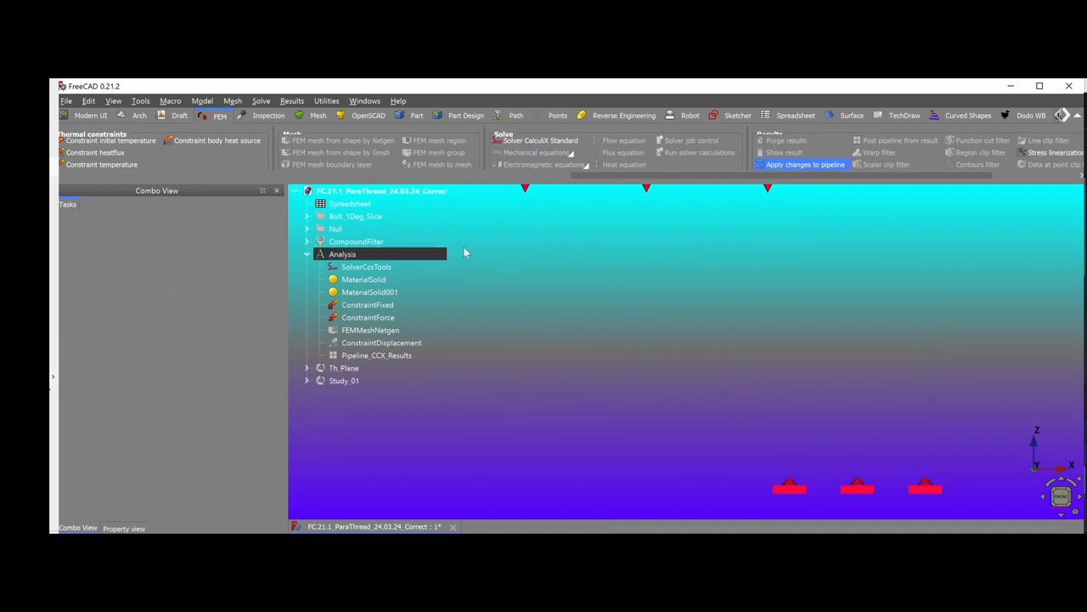
click(371, 292)
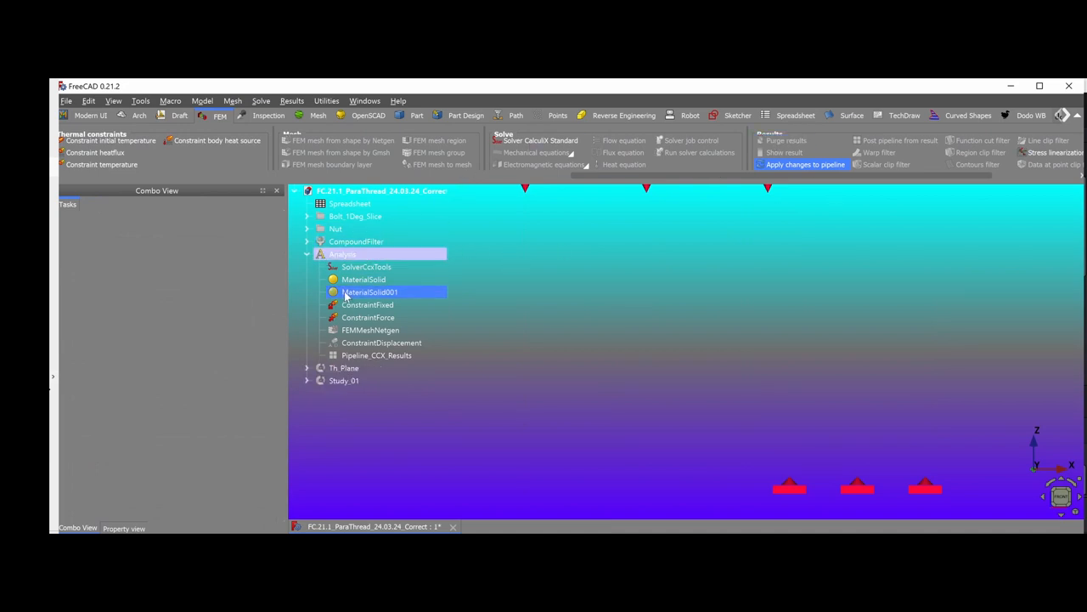
double_click(370, 292)
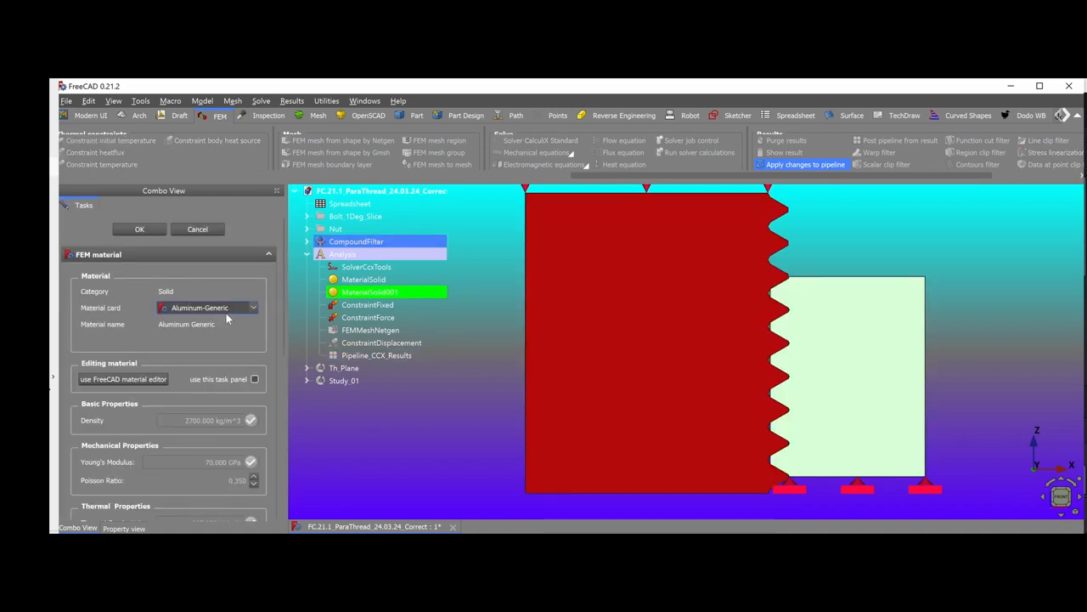
click(139, 227)
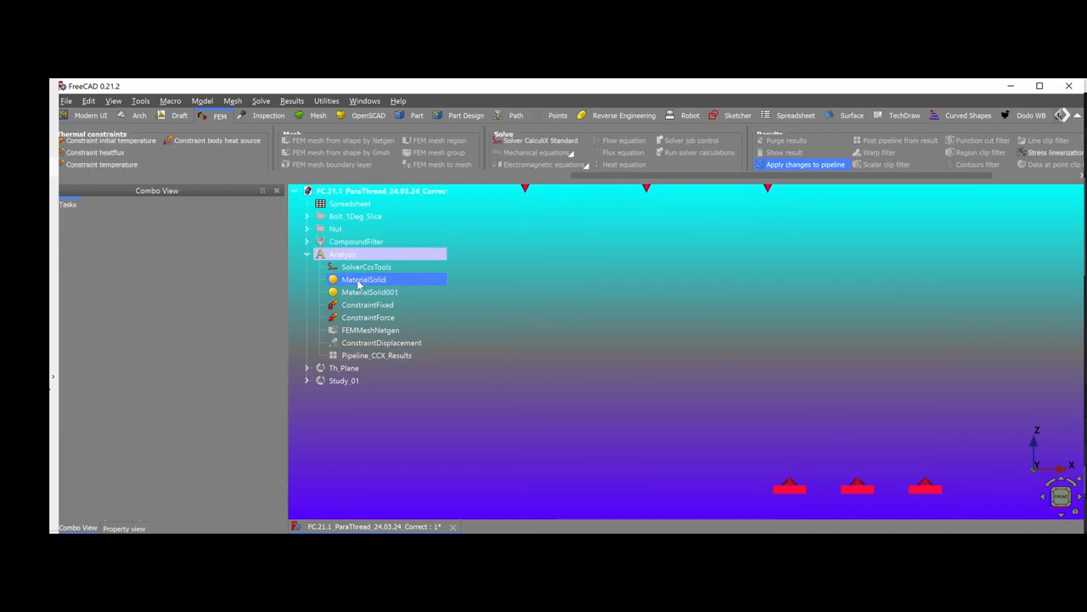
Assign Aluminium-Generic to MaterialSolid (the nut).
double_click(364, 279)
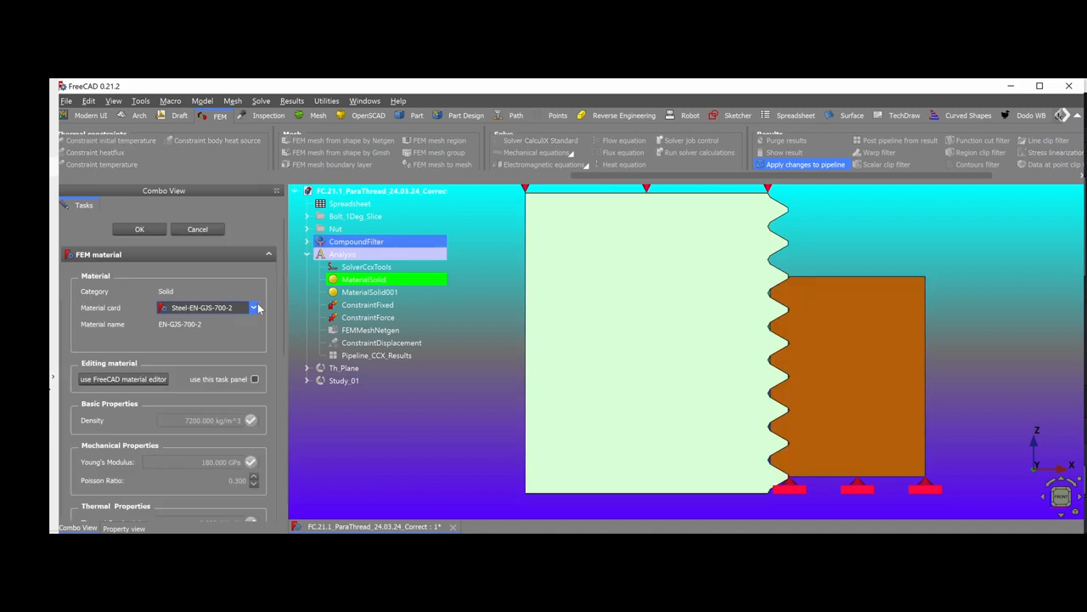
click(253, 307)
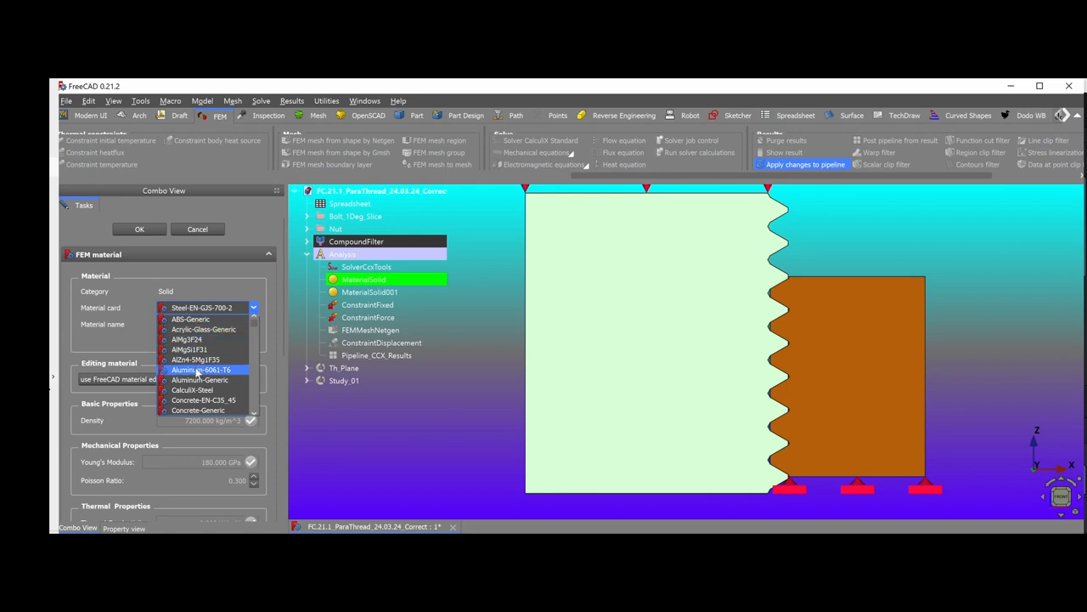
click(201, 381)
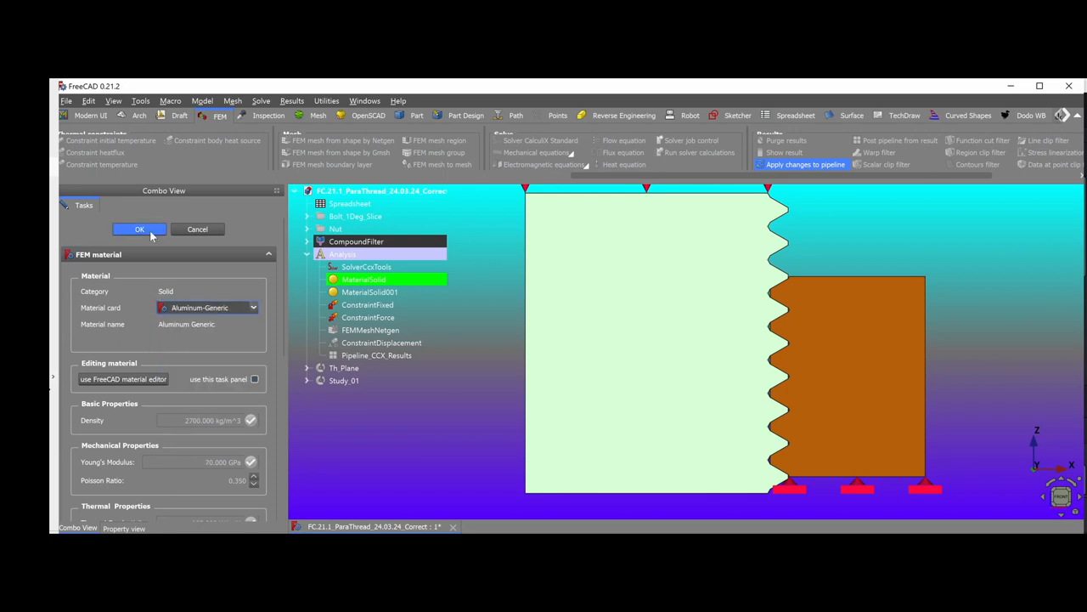
click(139, 230)
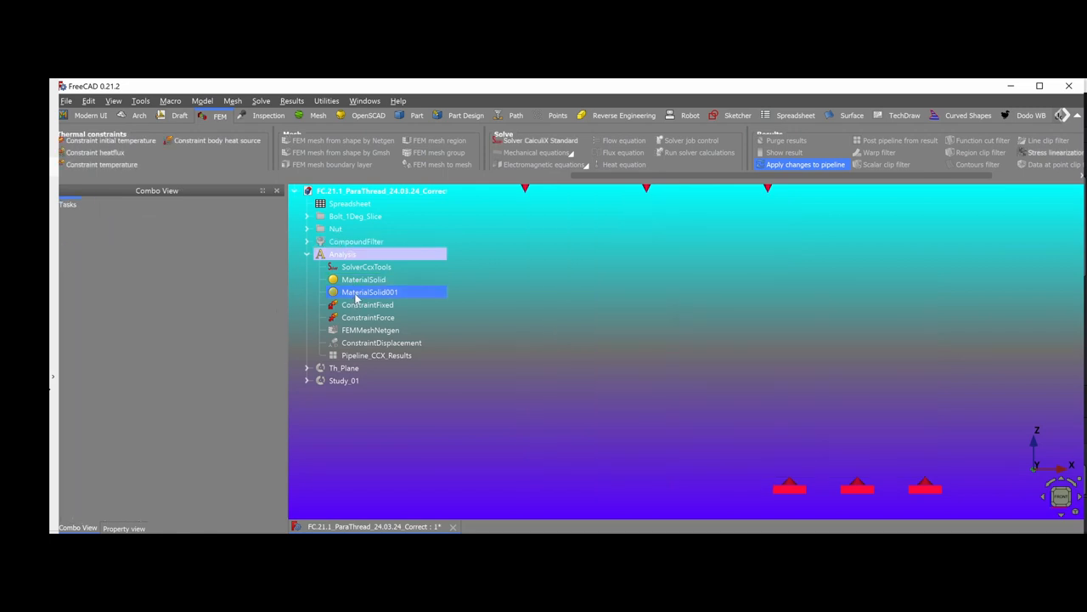
Assign CalculiX-Steel to MaterialSolid001 (the bolt).
double_click(369, 292)
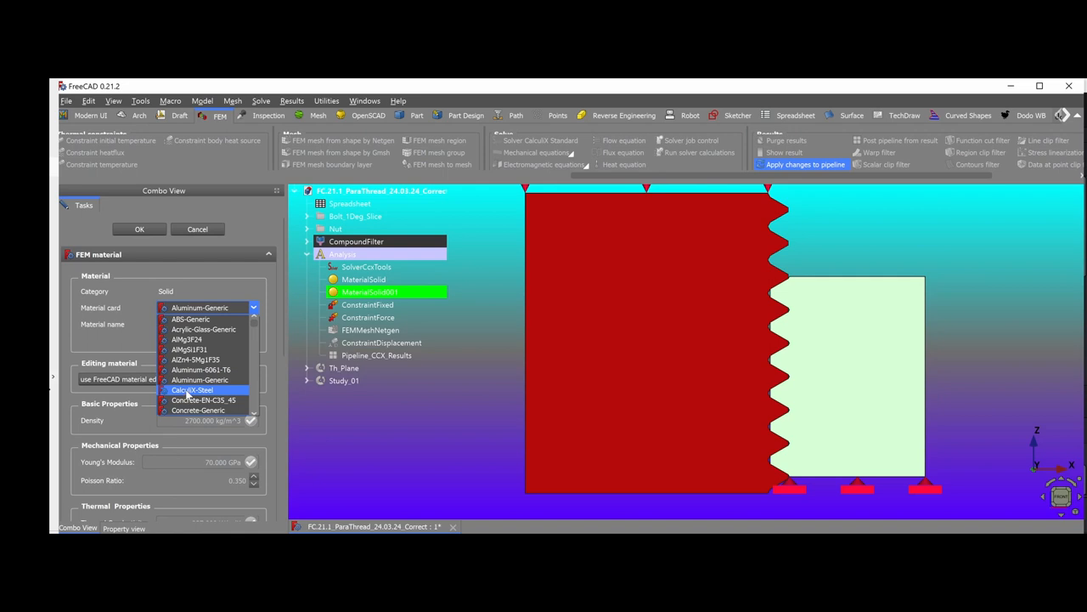
click(191, 389)
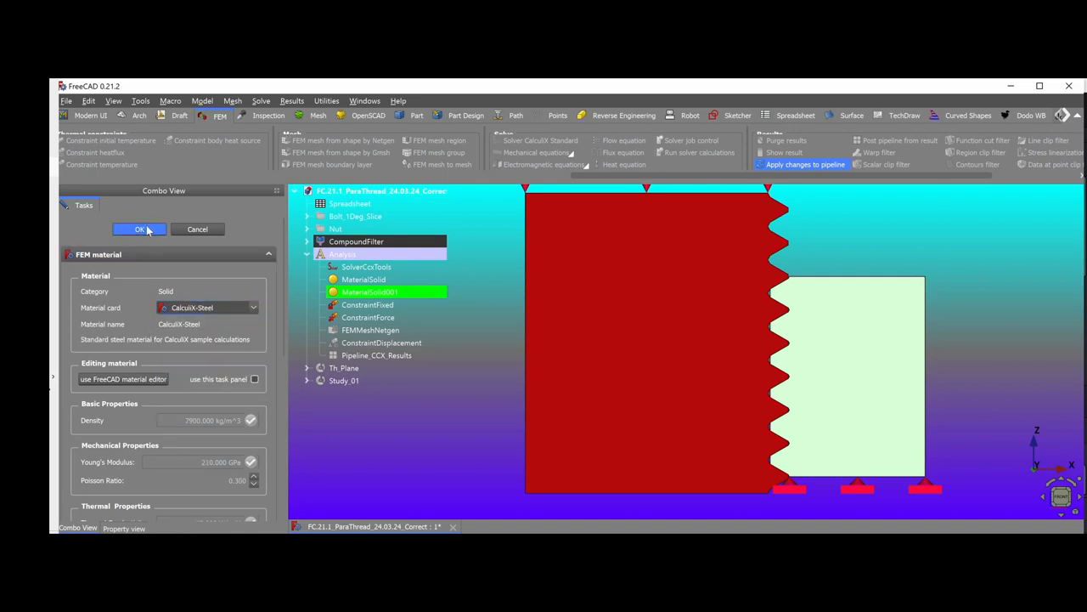
click(140, 227)
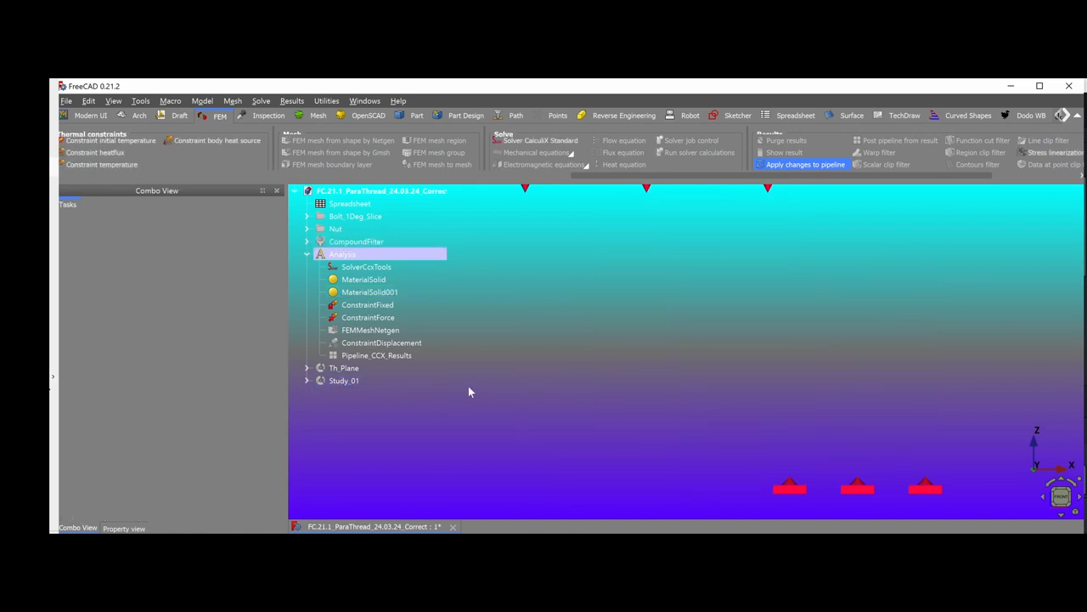
mouse_move(278, 279)
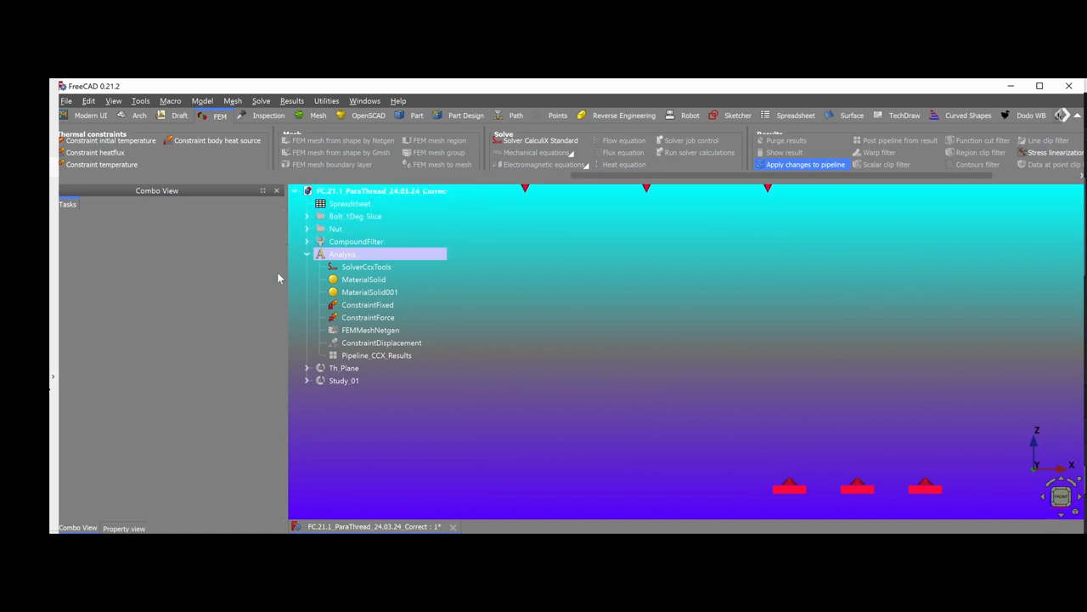
Re-run the CalculiX solver with the new materials, producing fresh CCX_Results and a dat file.
click(367, 318)
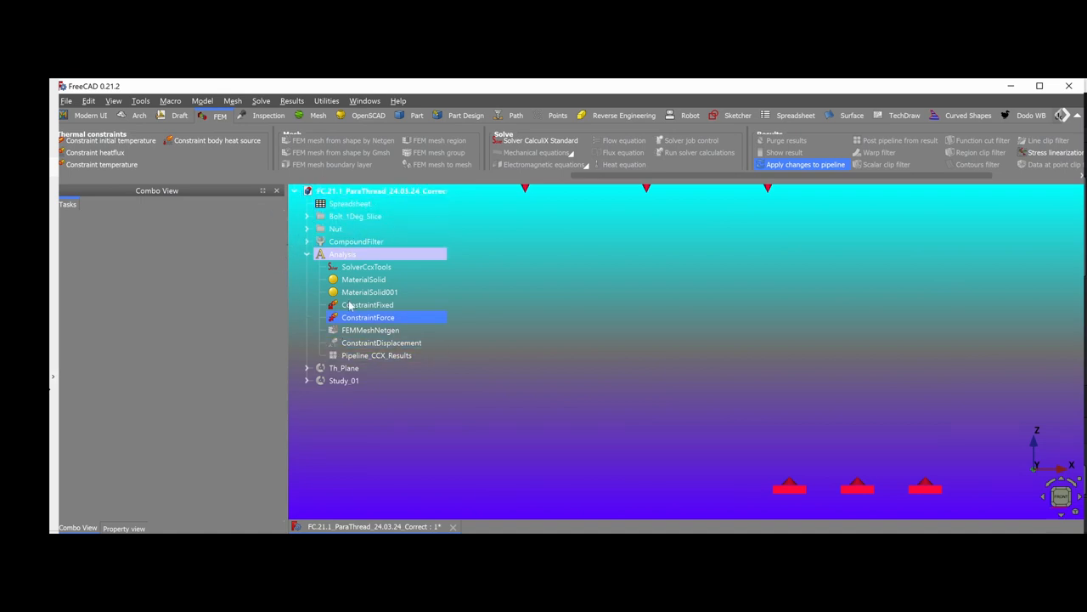
double_click(367, 265)
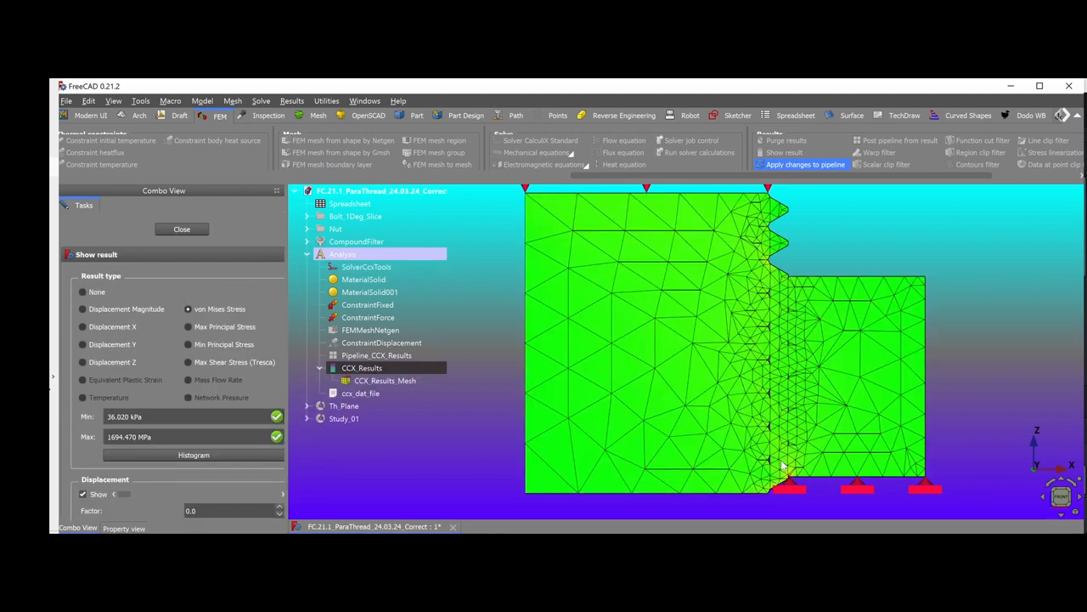
mouse_move(785, 474)
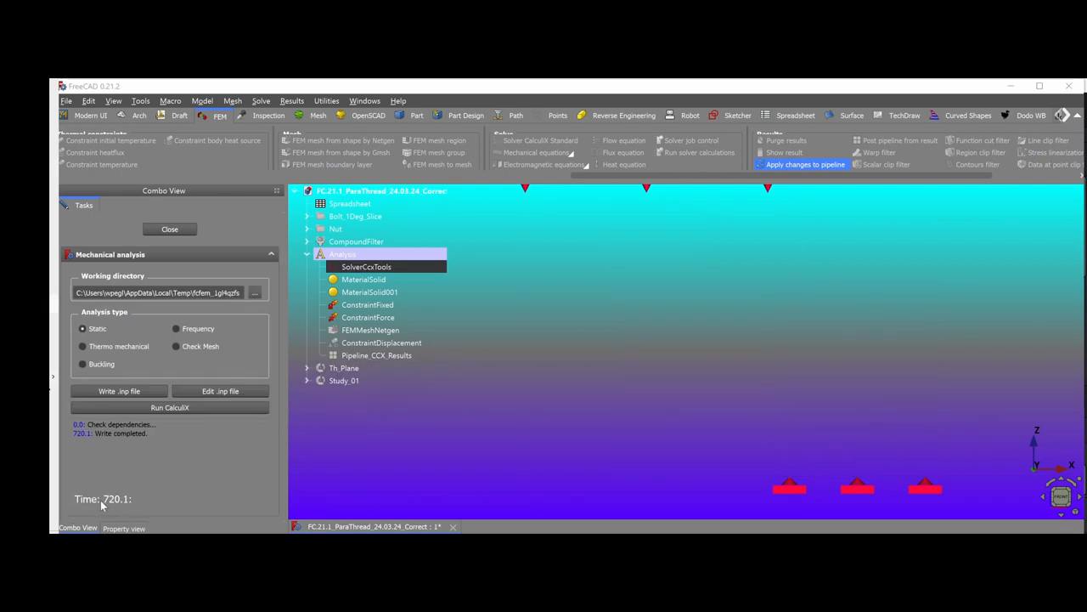
click(170, 407)
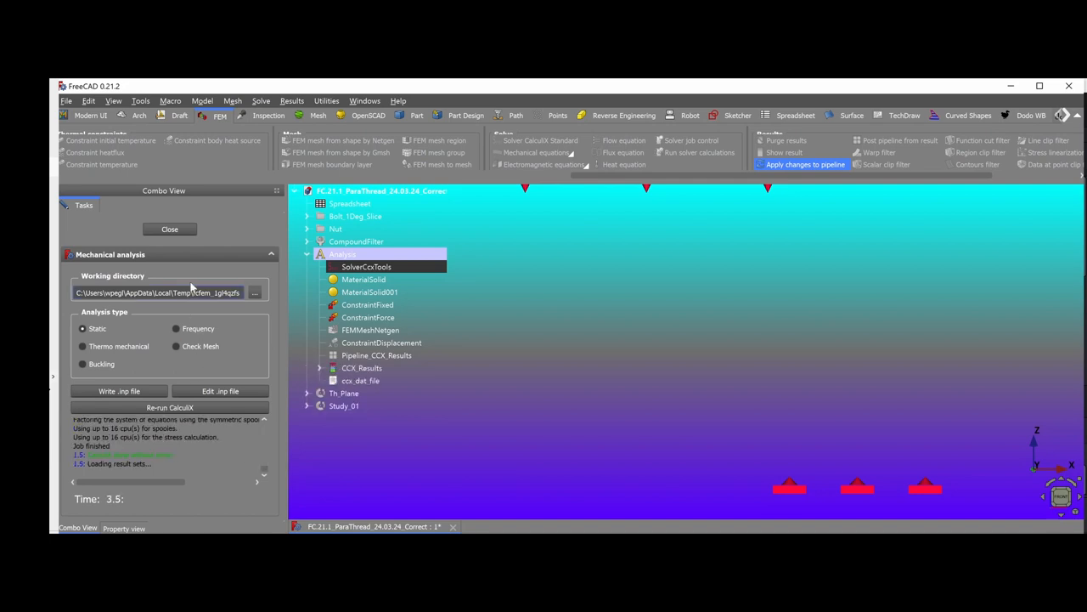
click(367, 318)
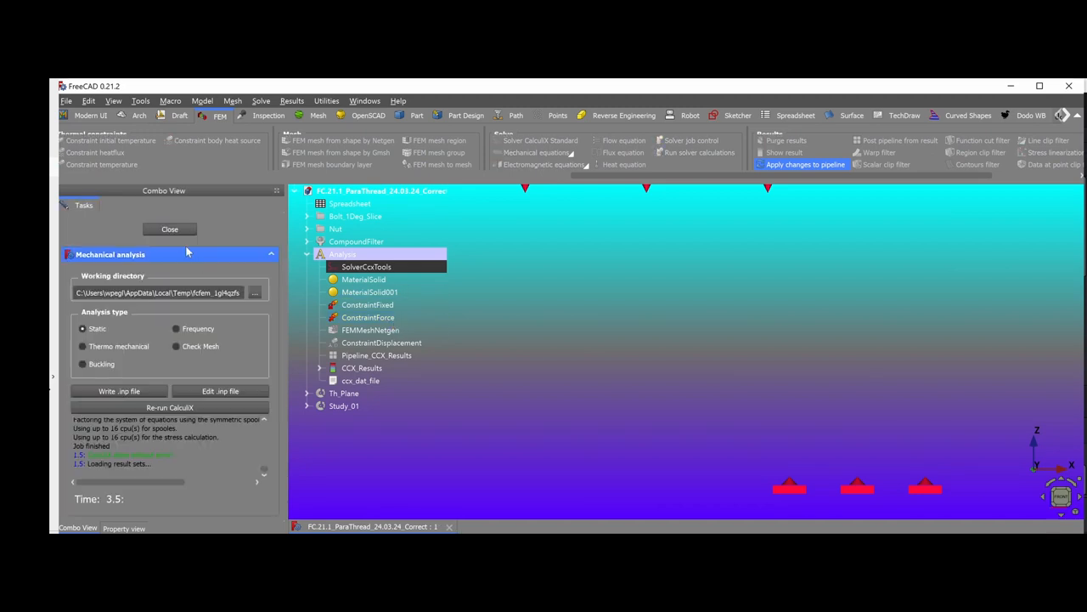
click(170, 228)
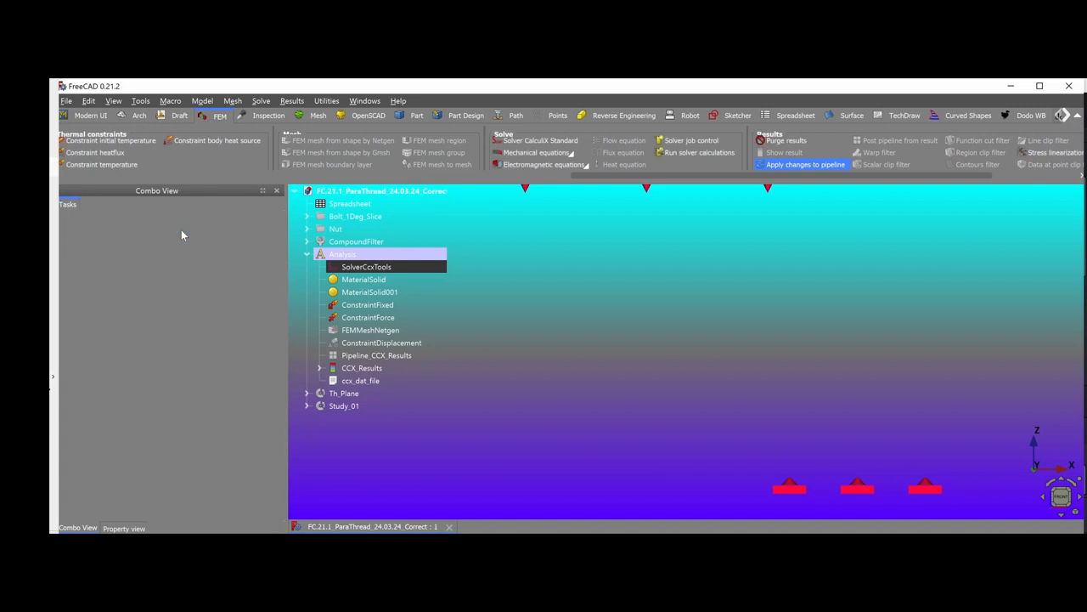
click(362, 367)
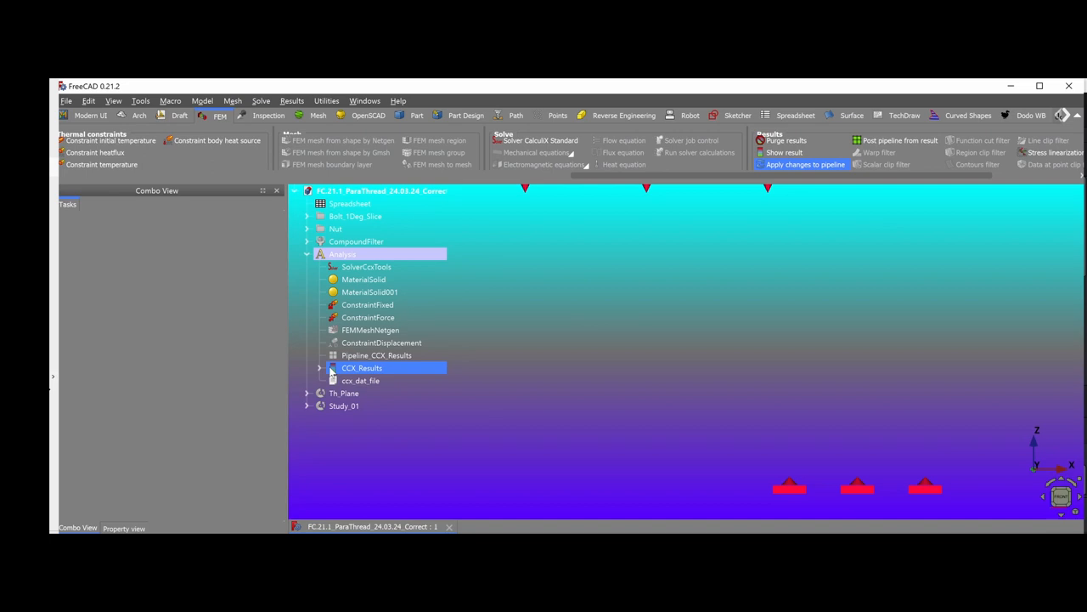
View the new CCX_Results, exaggerating displacement briefly then returning the factor to zero.
double_click(362, 367)
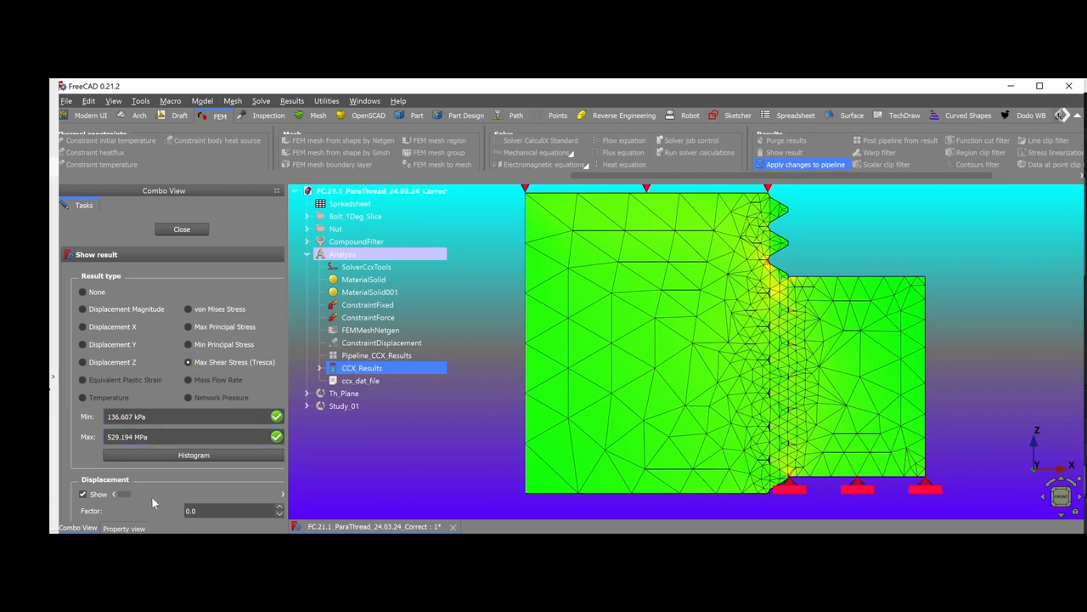
mouse_move(122, 506)
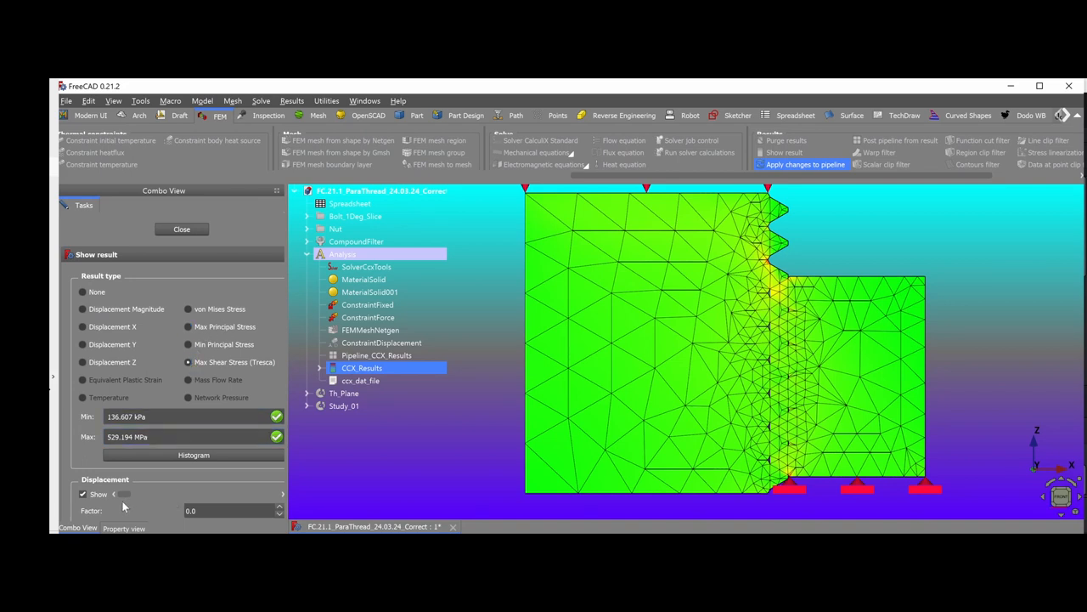
drag(123, 493, 200, 493)
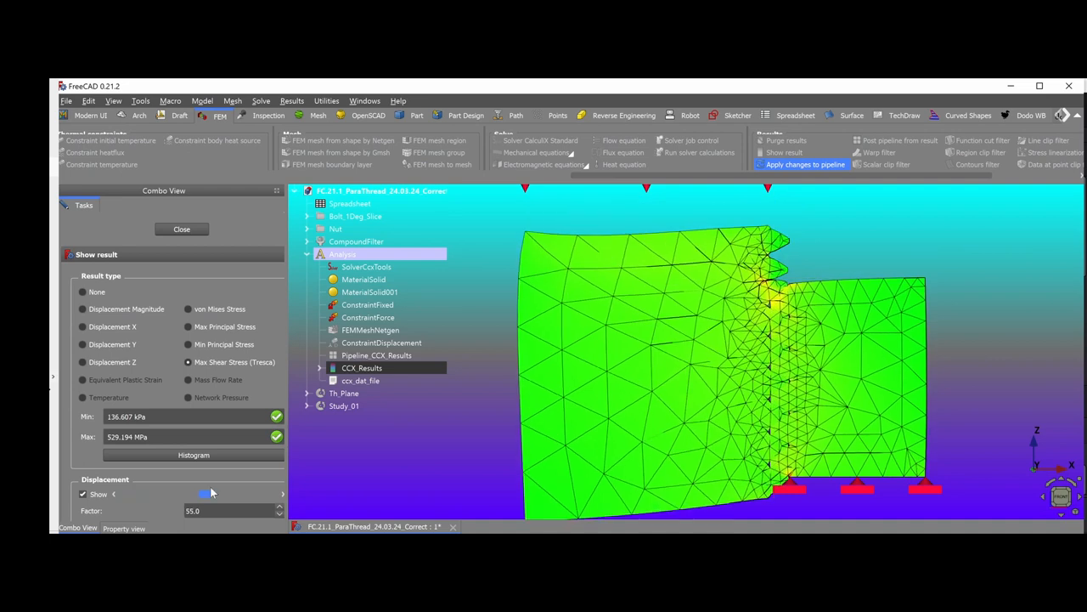
drag(200, 492, 196, 496)
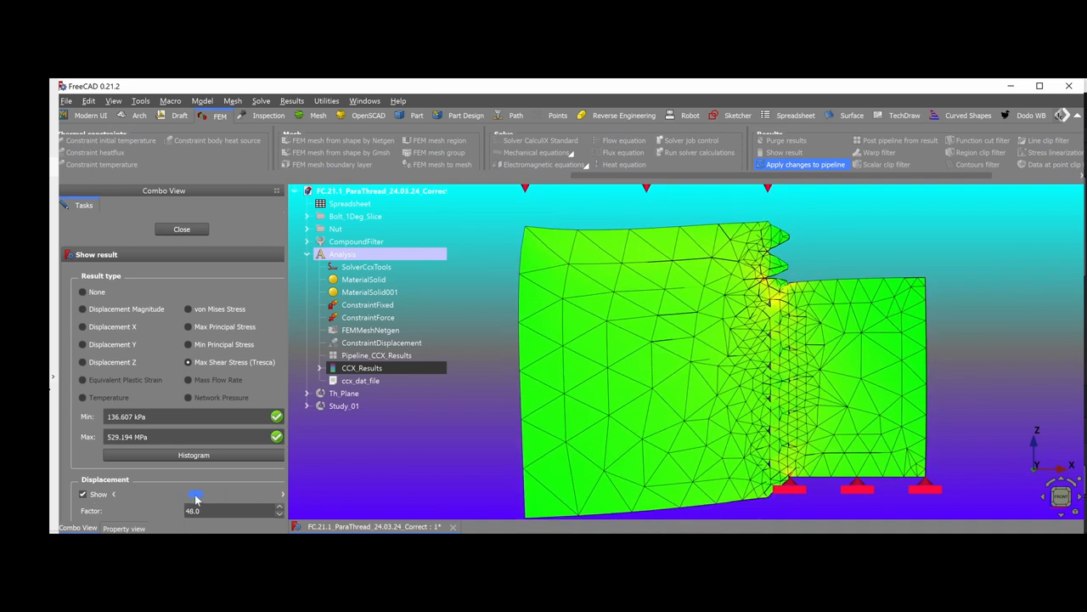
drag(196, 493, 128, 493)
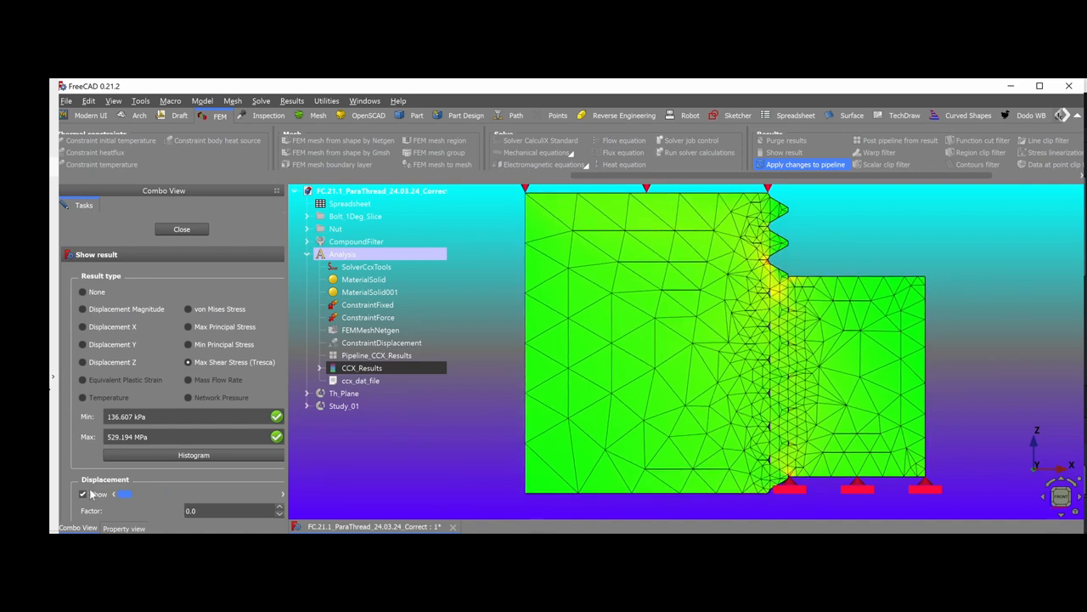
drag(126, 493, 143, 493)
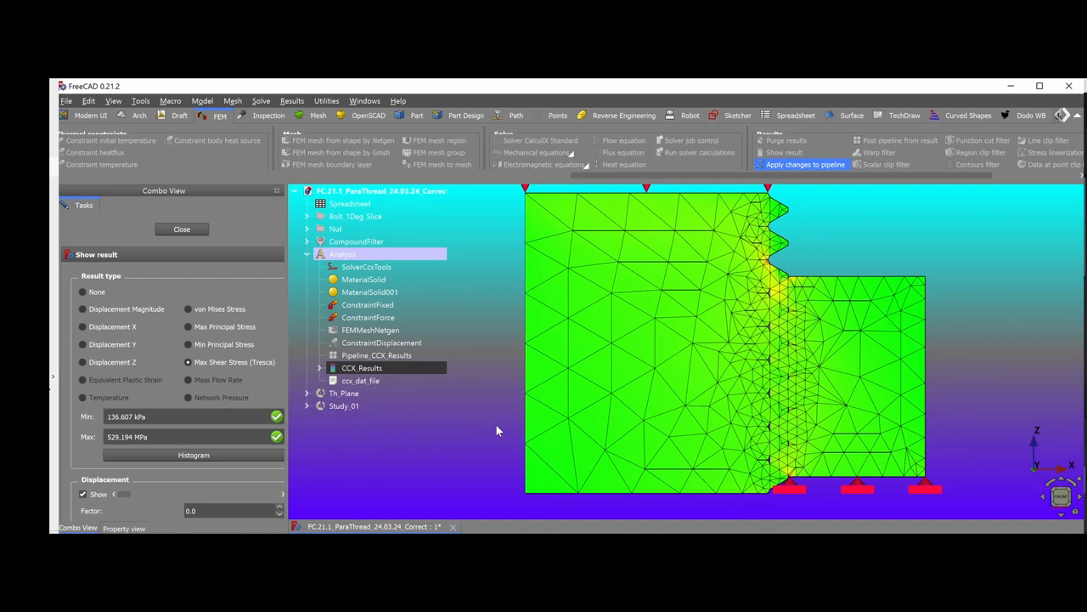
Compare von Mises, max and min principal stresses, ending on Max Shear Stress peaking at 529.284 MPa.
click(187, 309)
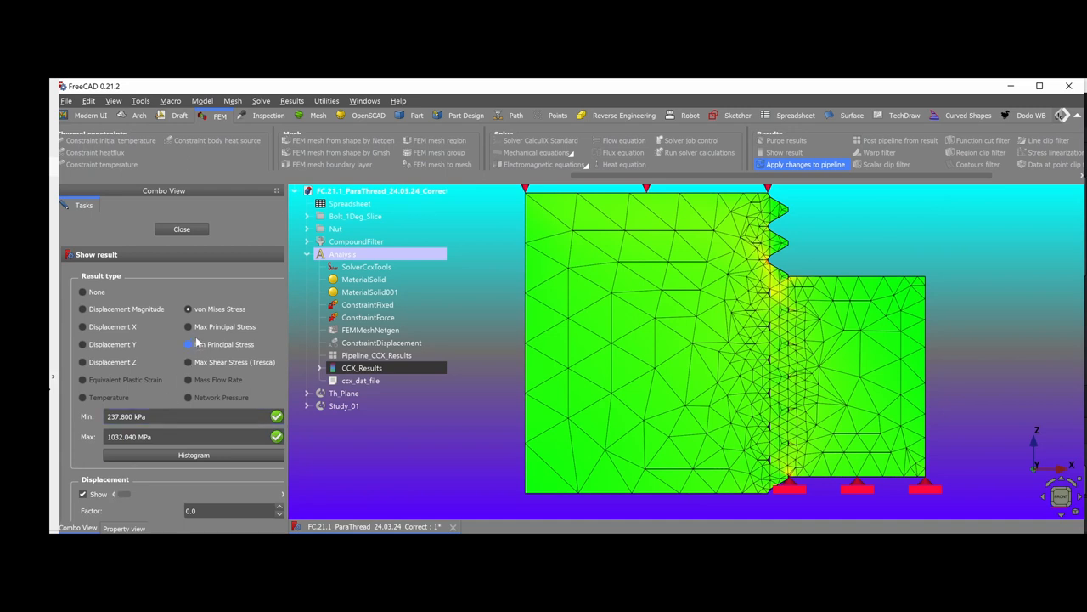
click(187, 326)
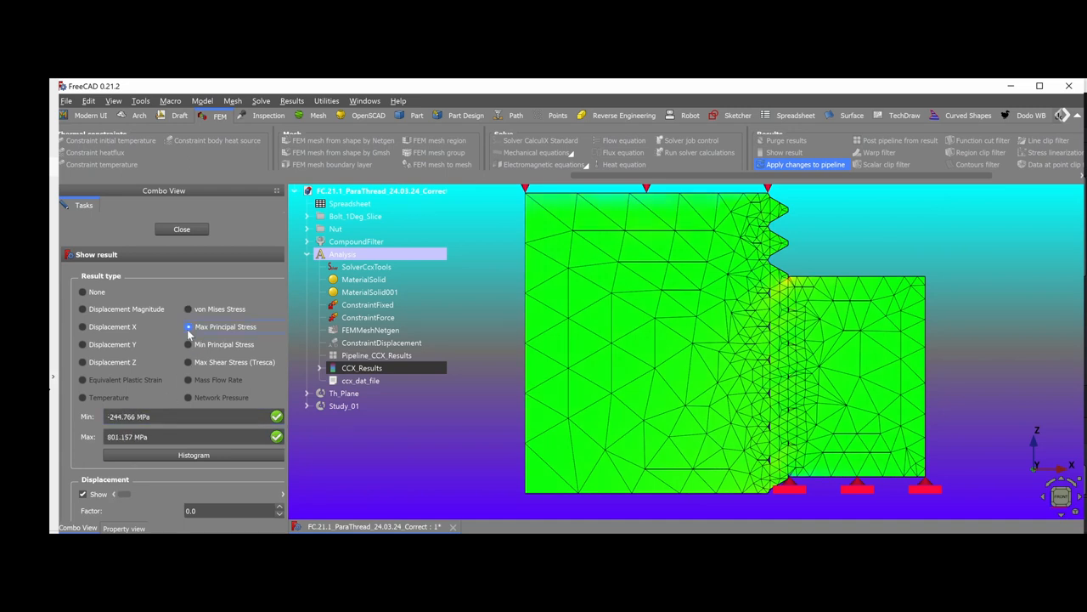
click(187, 343)
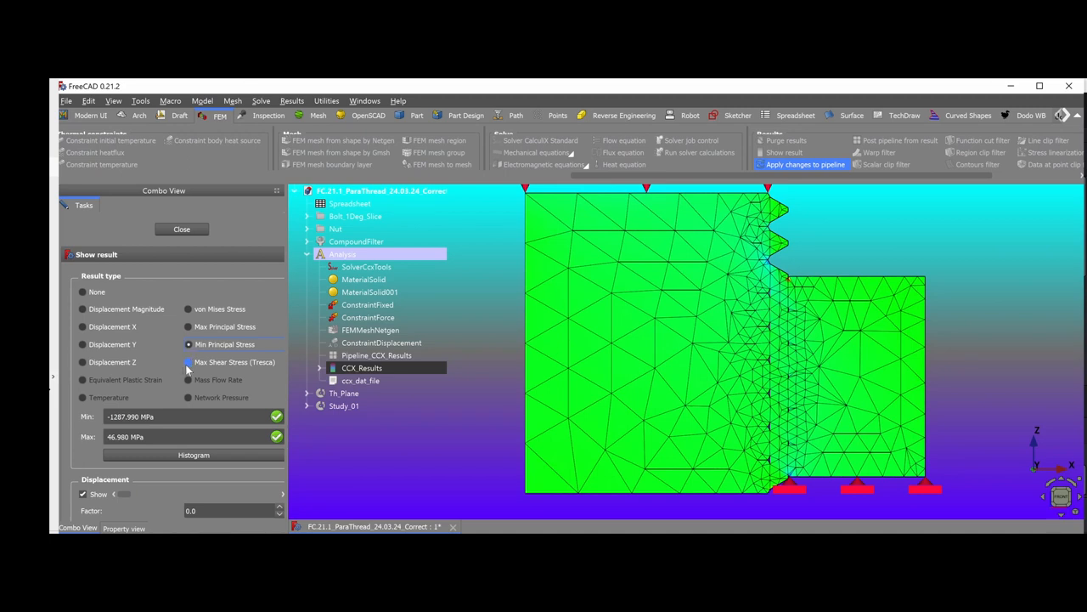
click(187, 362)
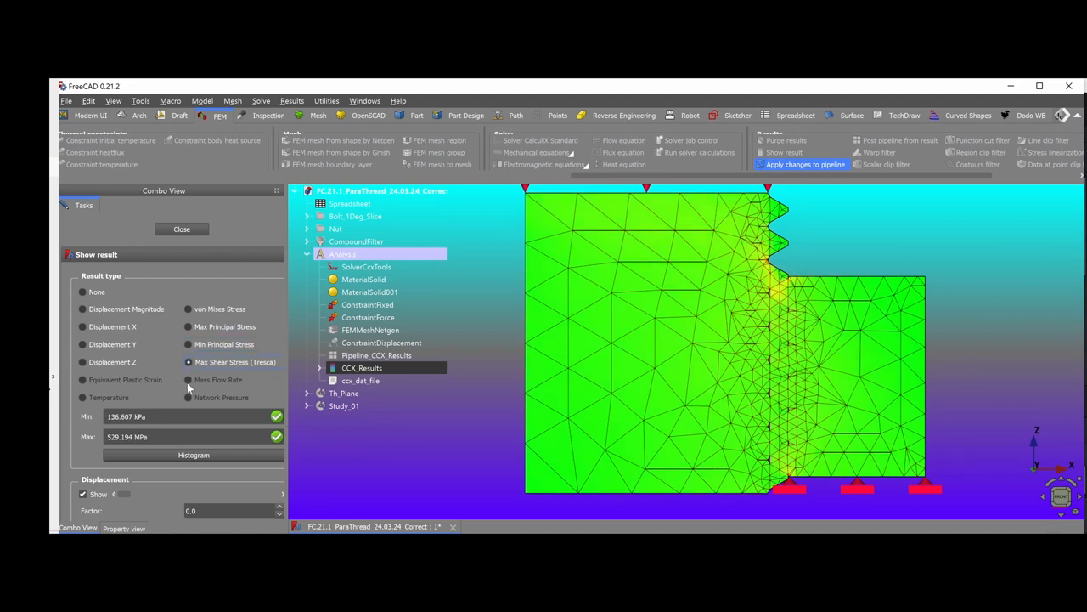
click(81, 362)
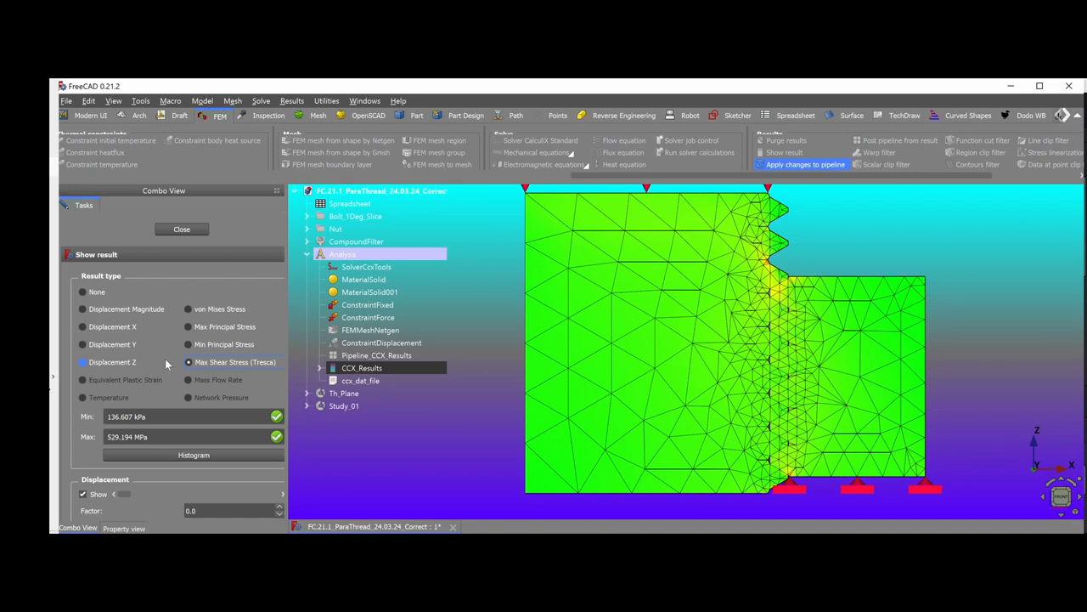